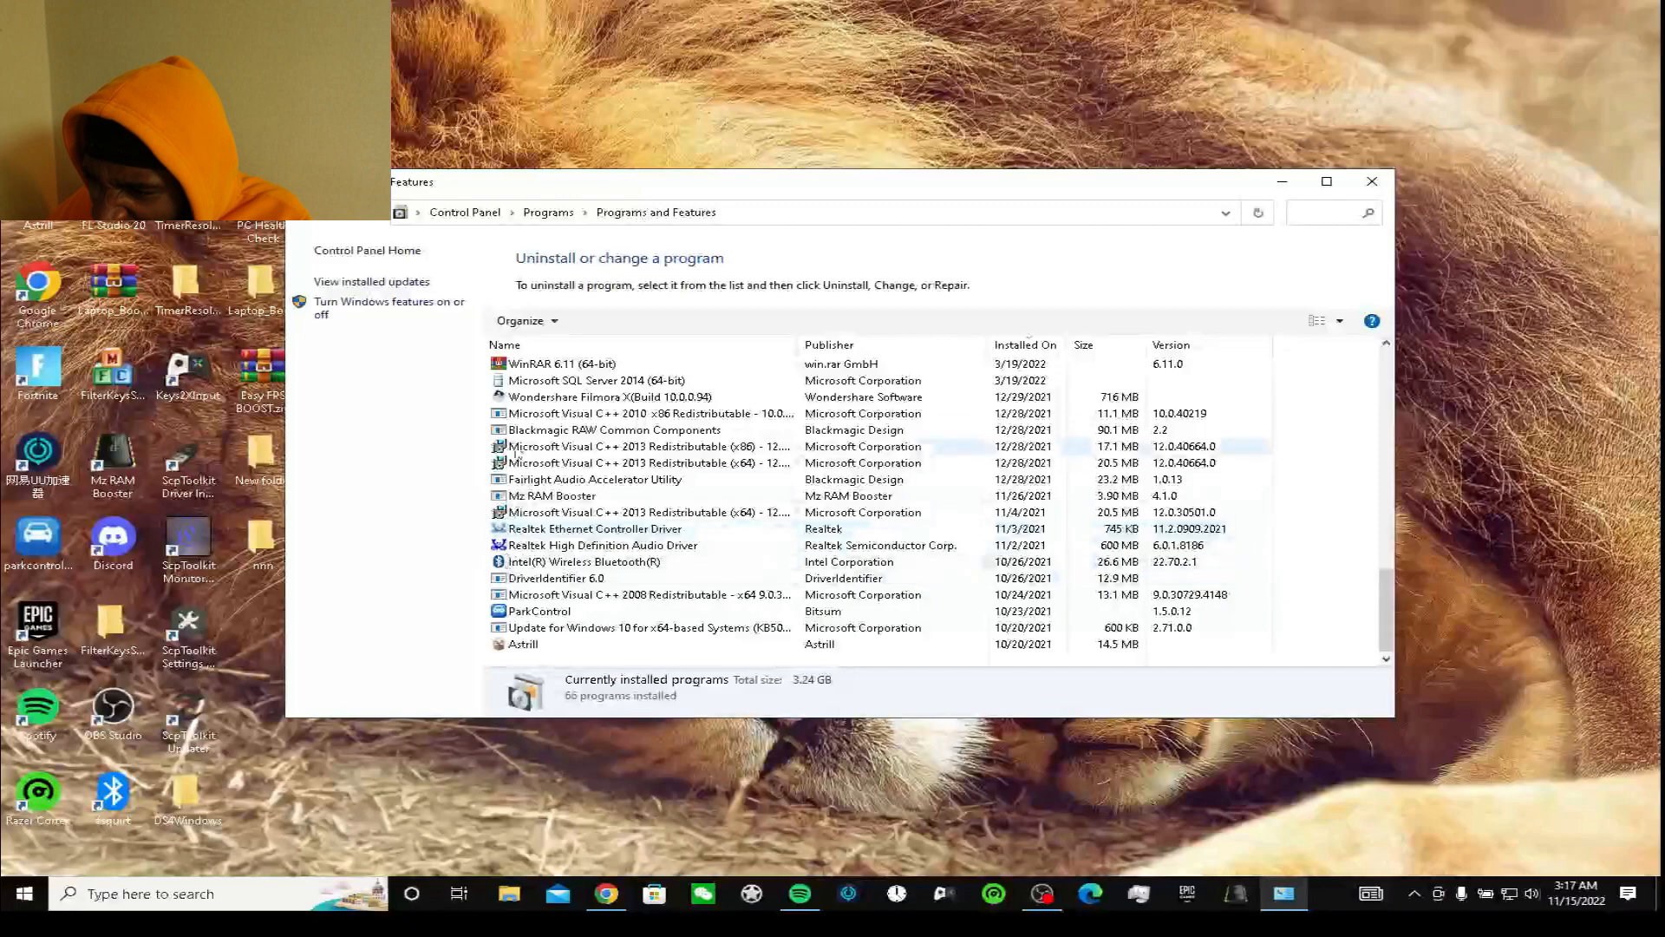
- Search installed programs for 'scp' and uninstall the existing ScpToolkit entry
left_click(1326, 212)
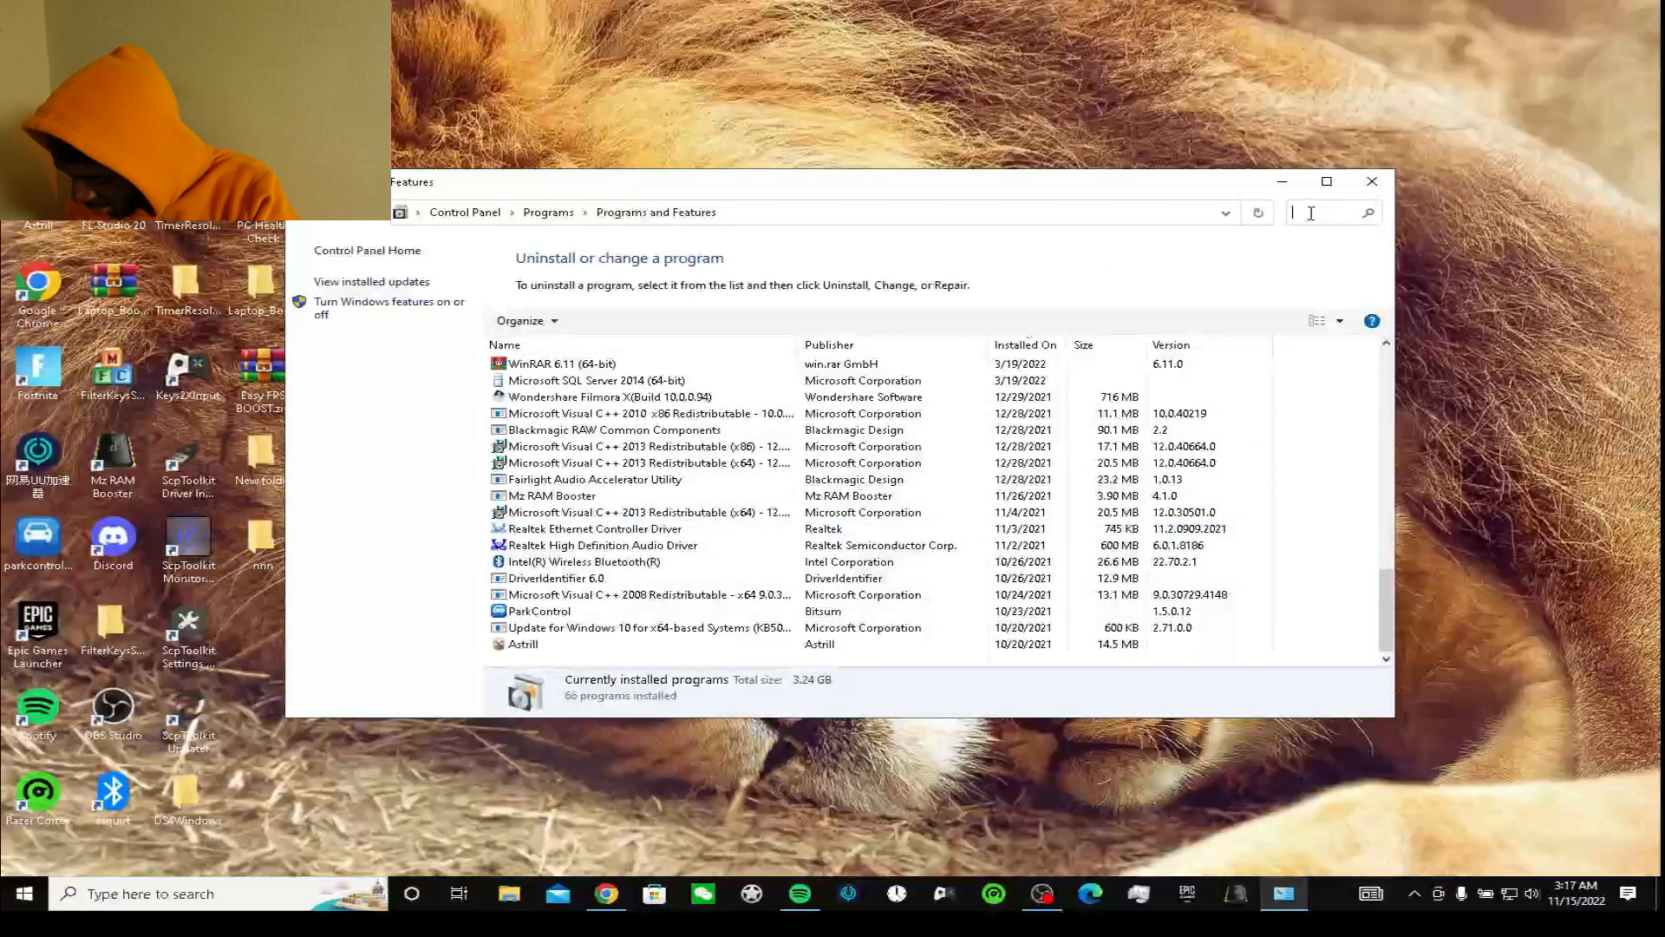
type("scp")
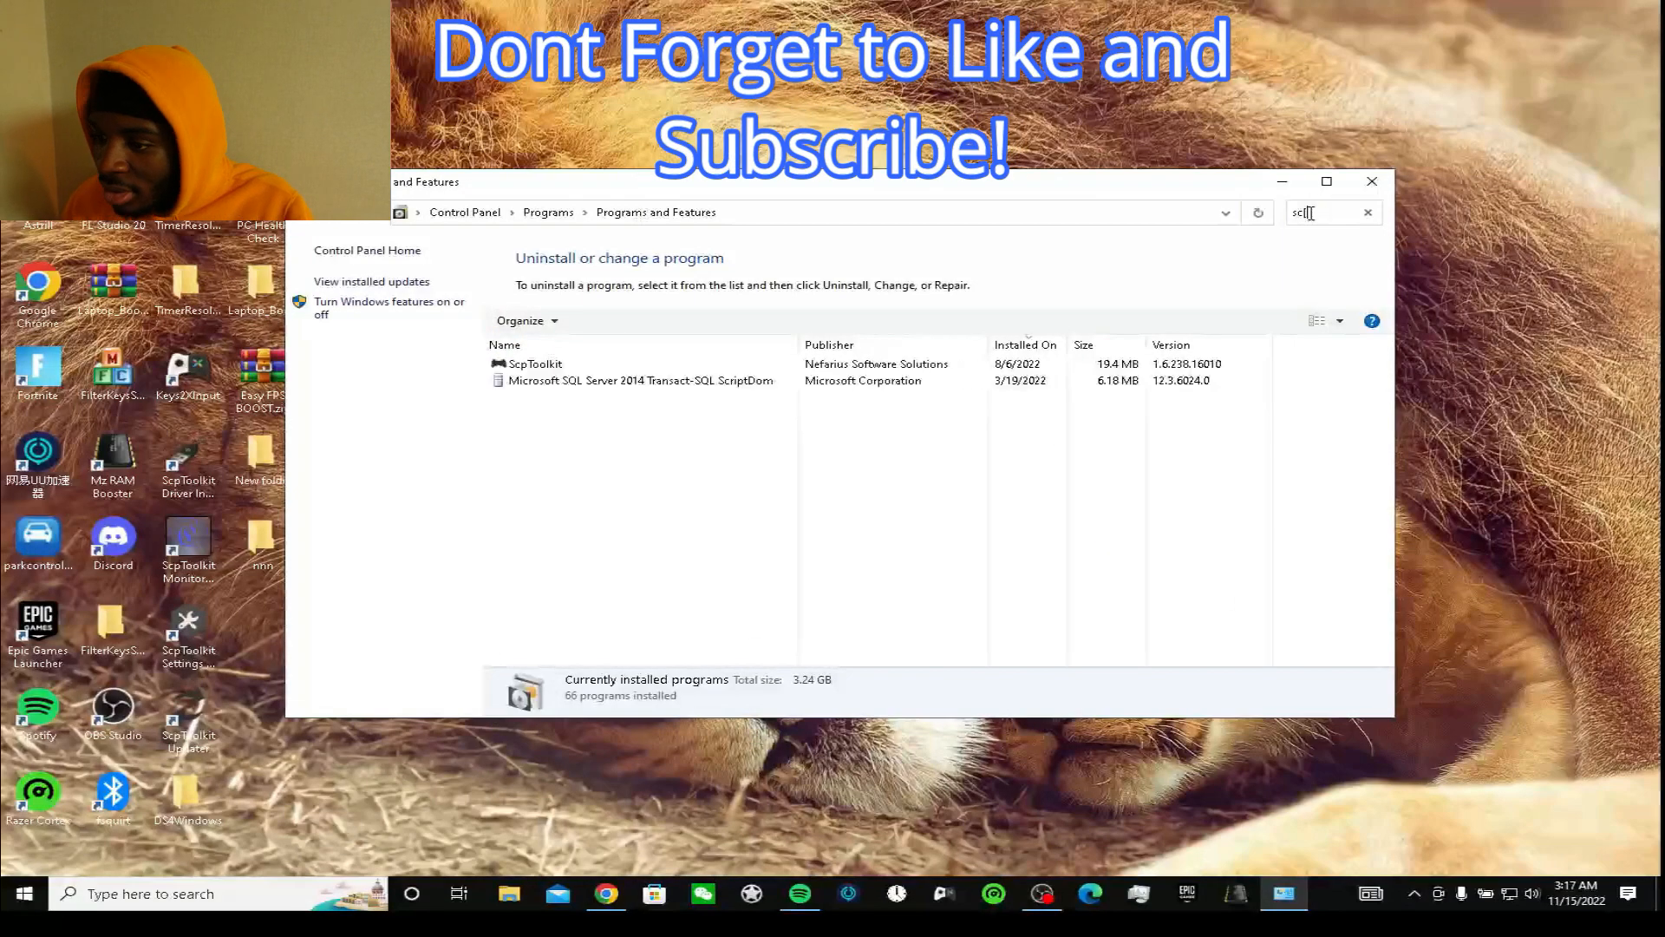
right_click(536, 362)
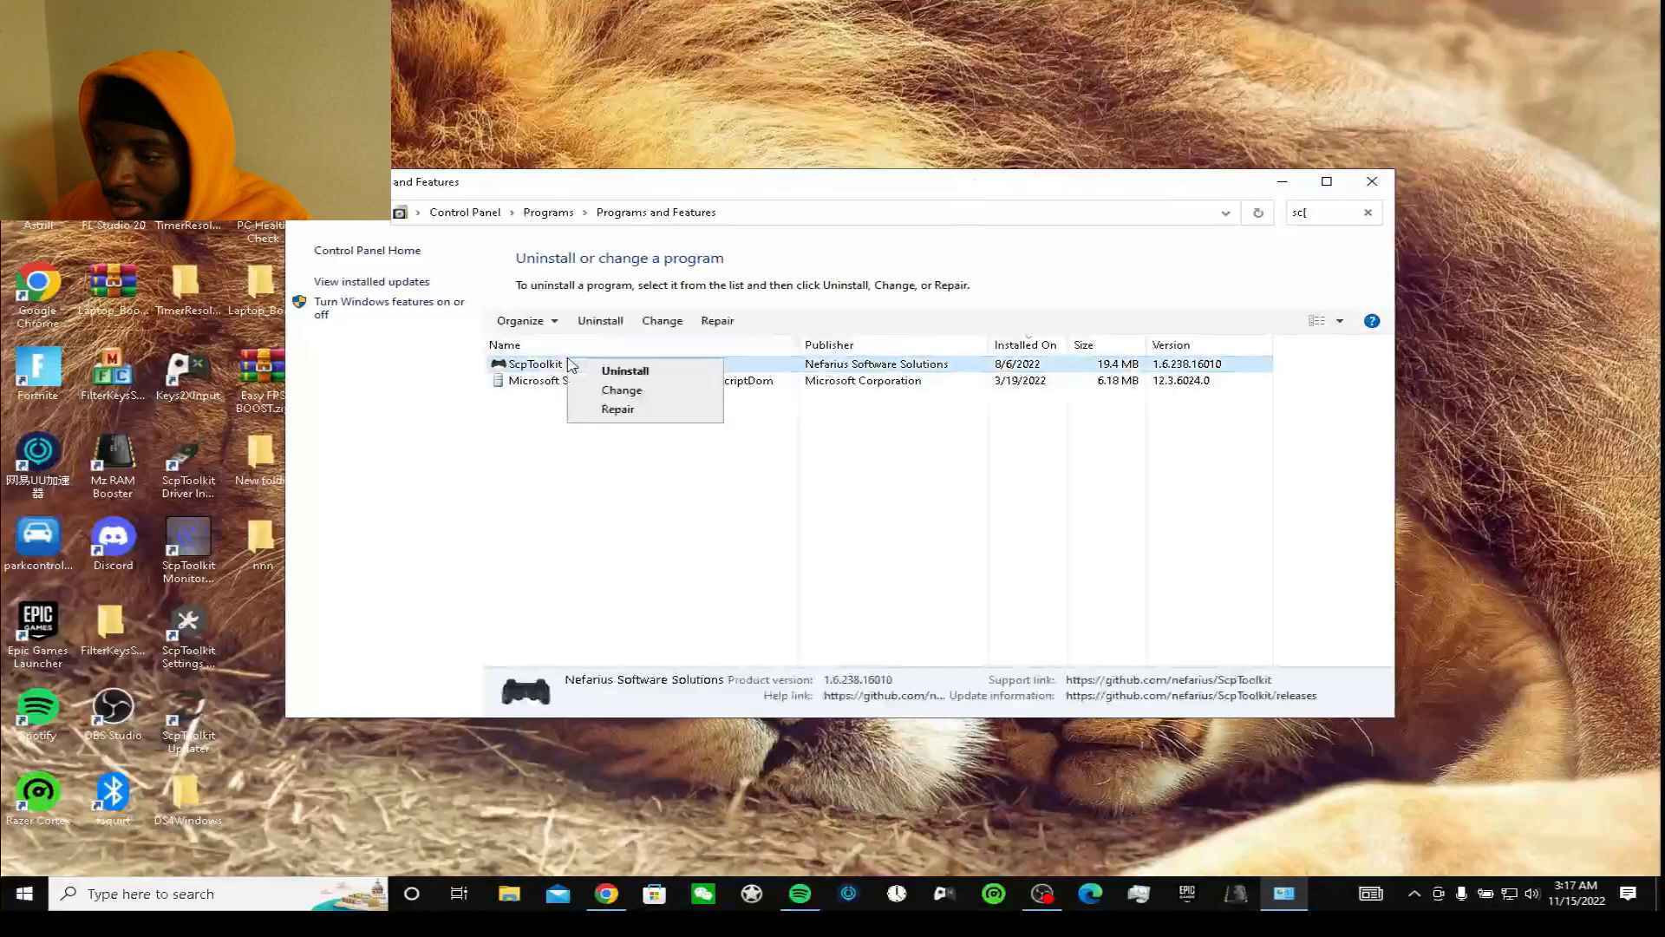
left_click(624, 371)
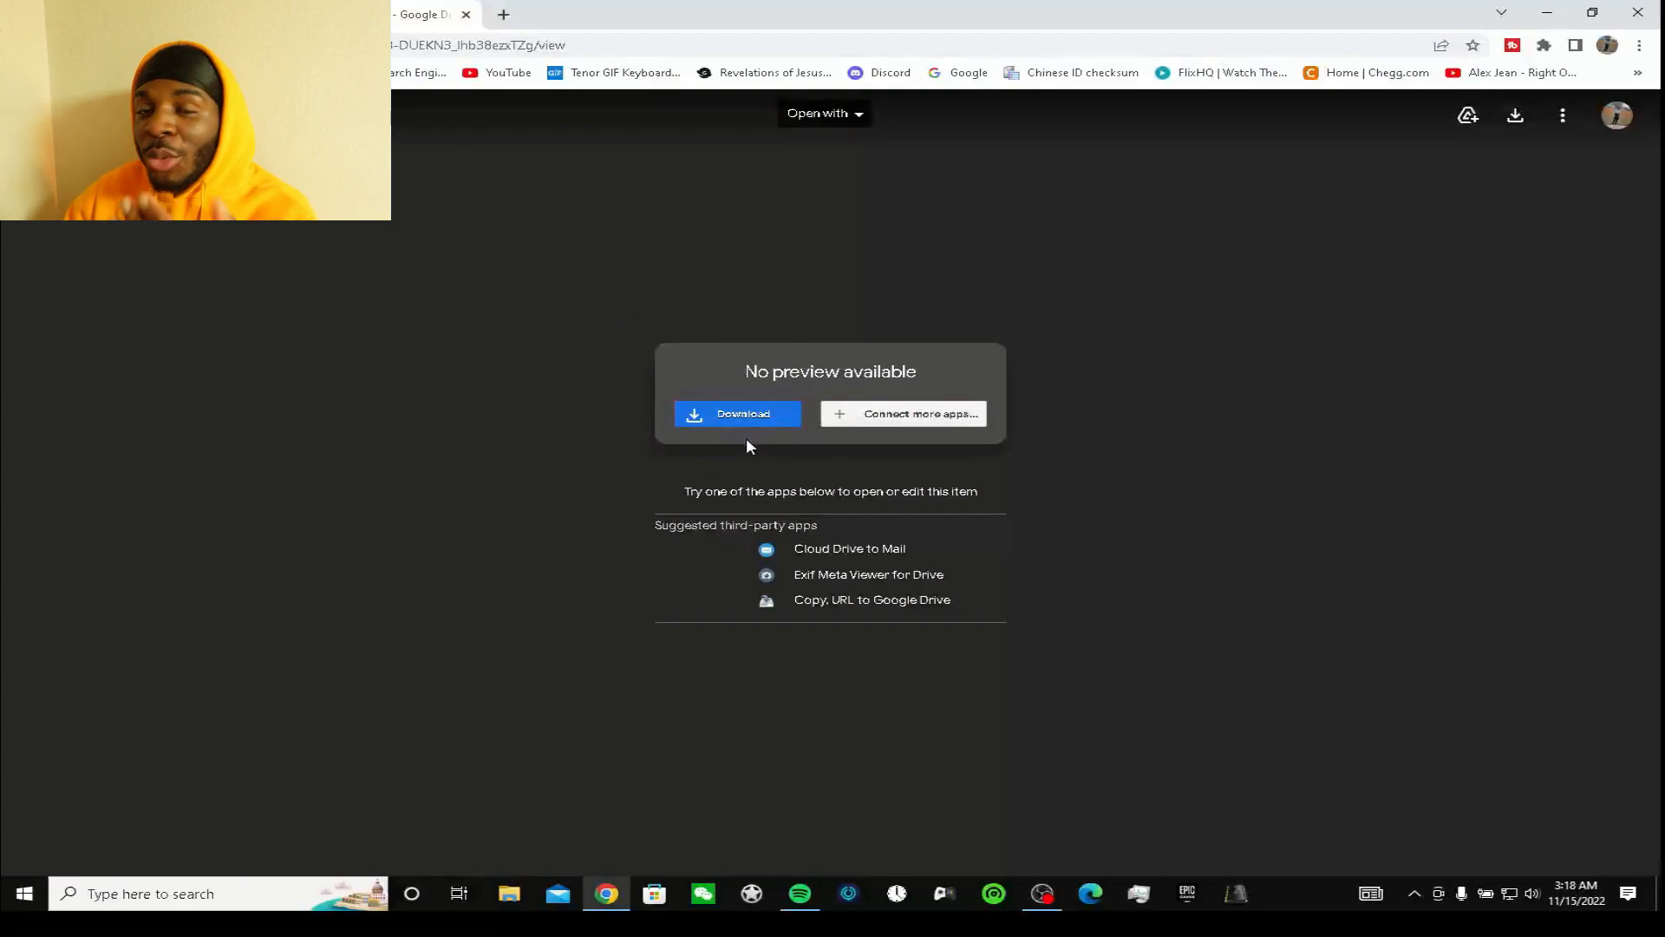
mouse_move(812, 302)
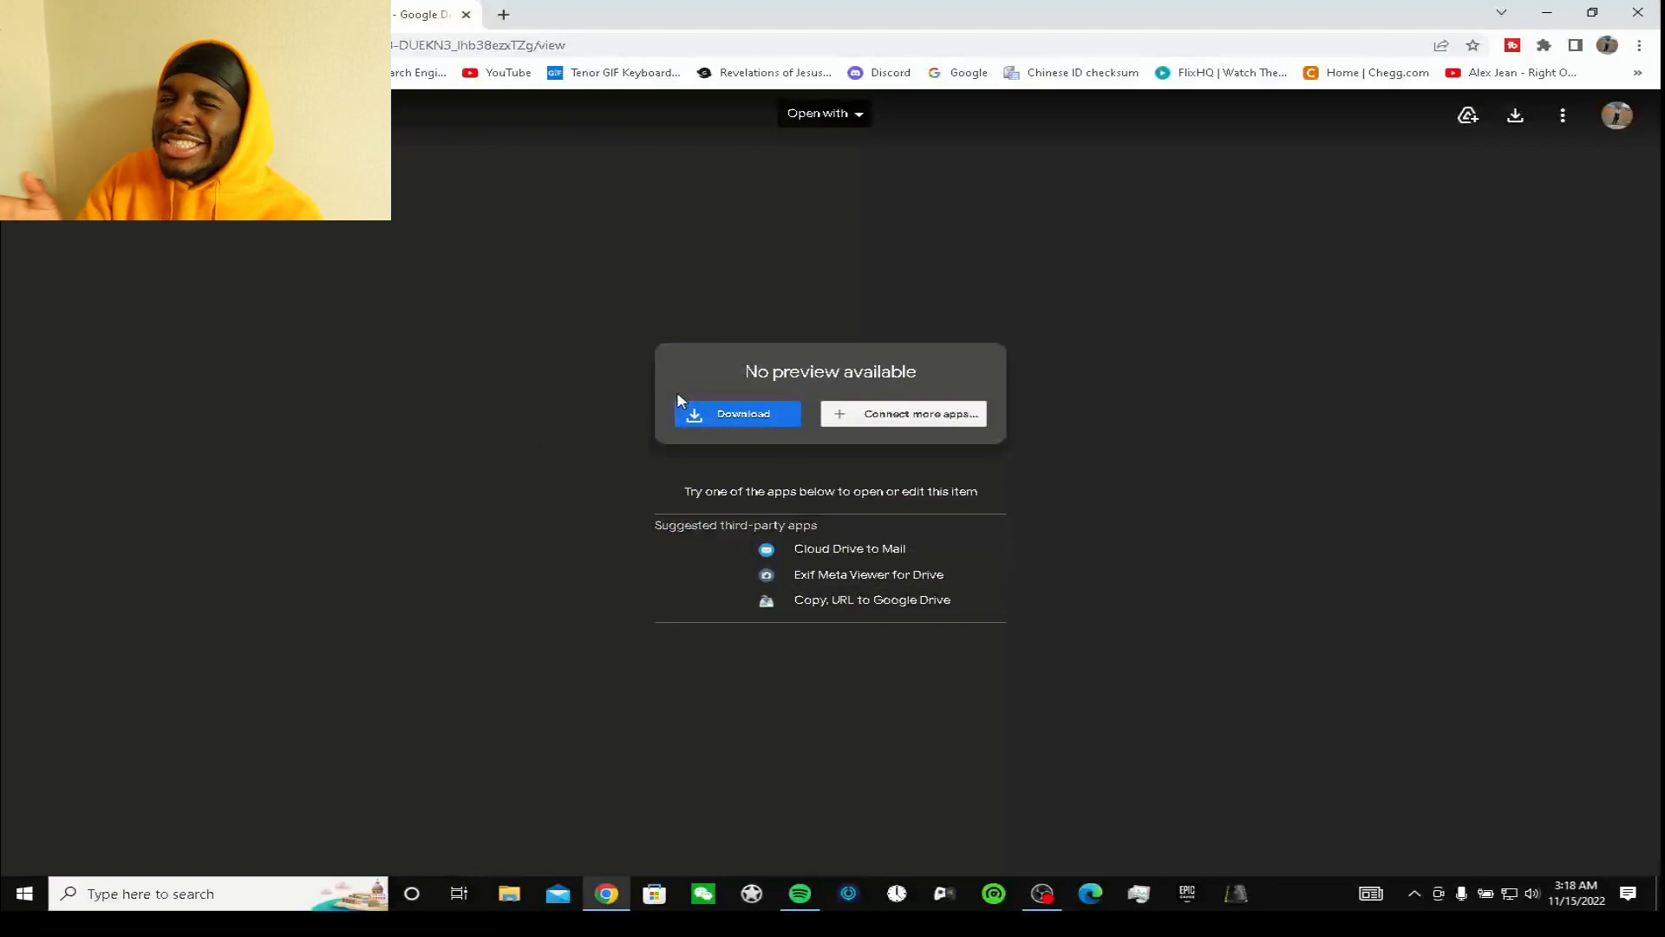
mouse_move(1615, 116)
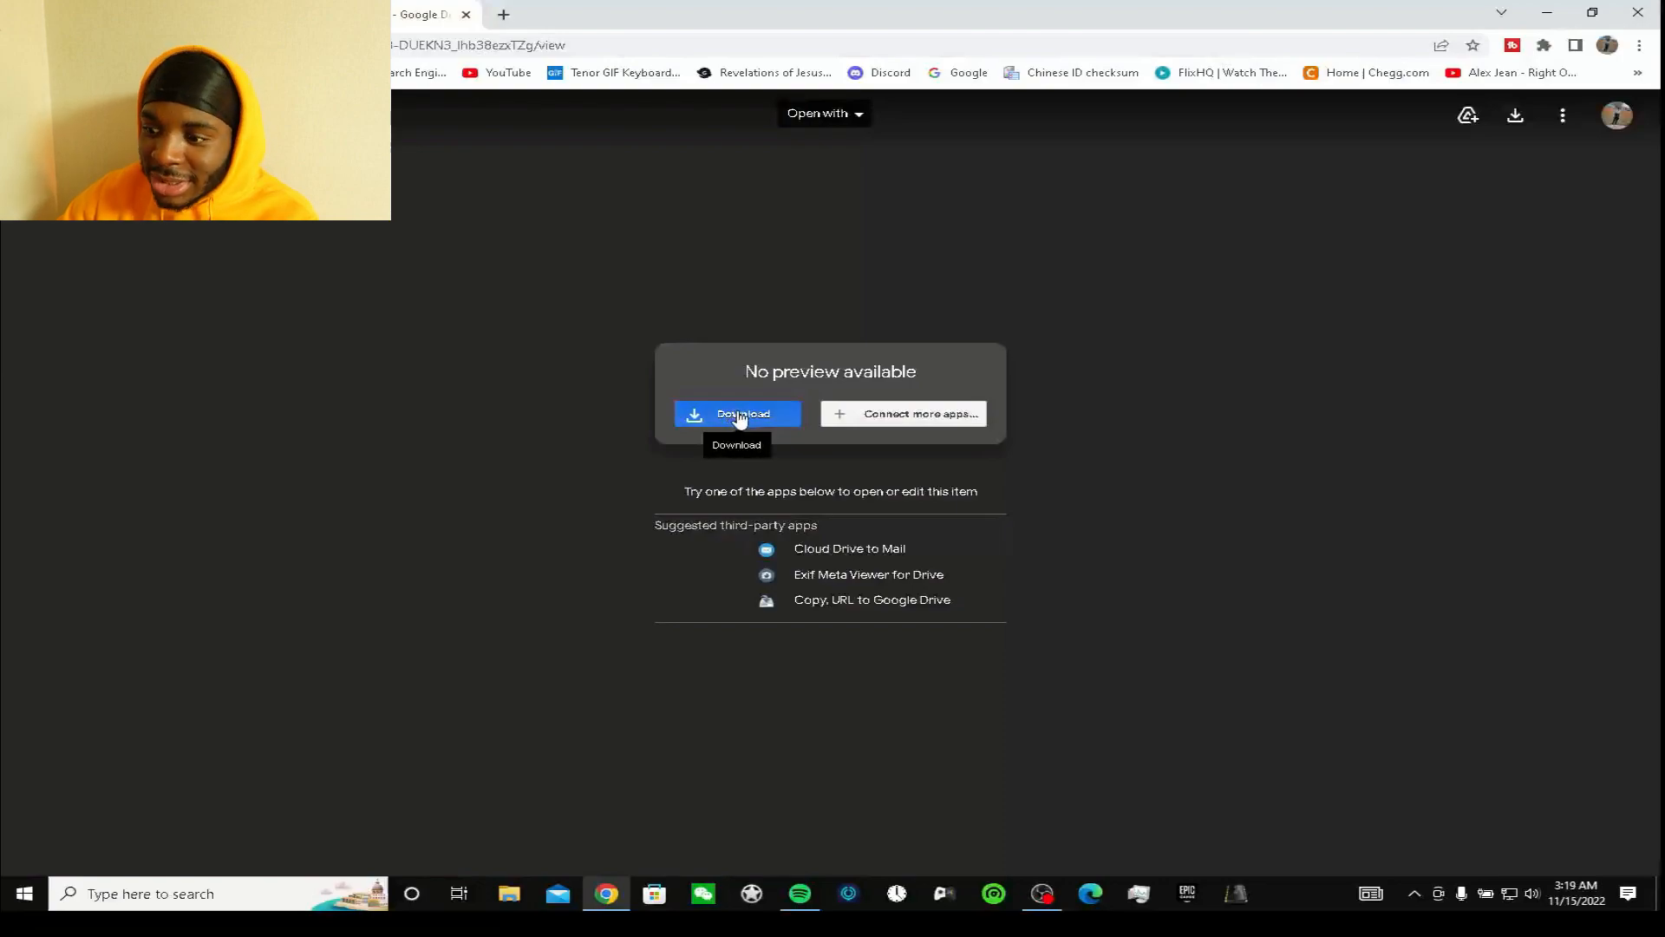
- Download the ScpToolkit setup file that Google Drive cannot preview
left_click(737, 413)
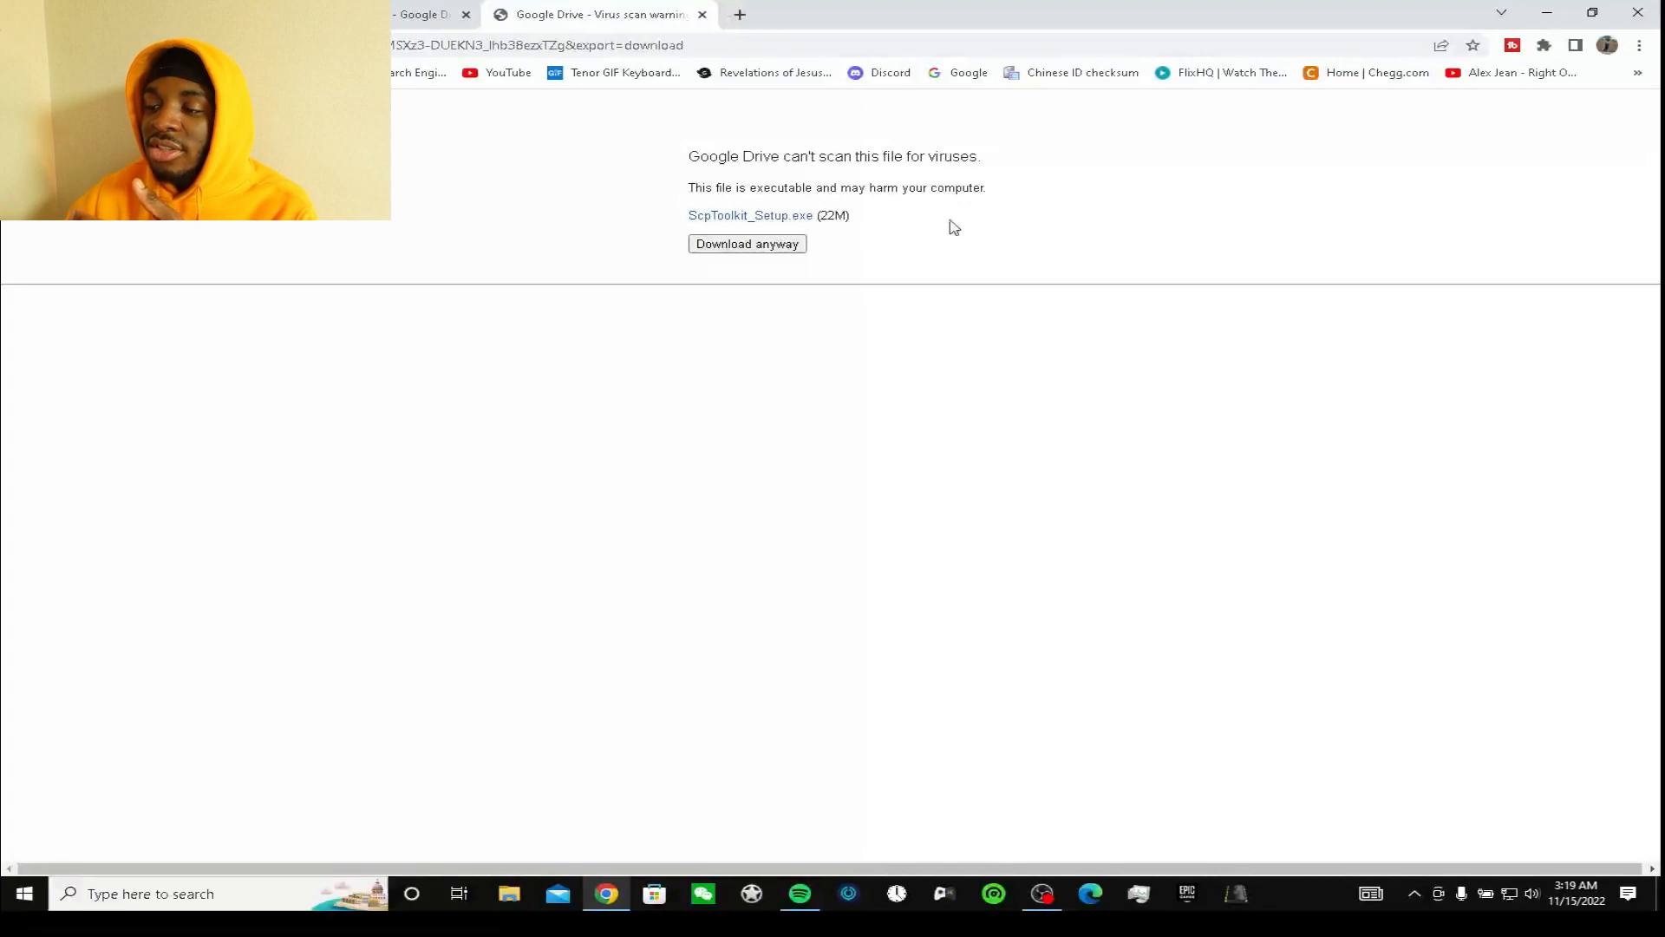
mouse_move(924, 218)
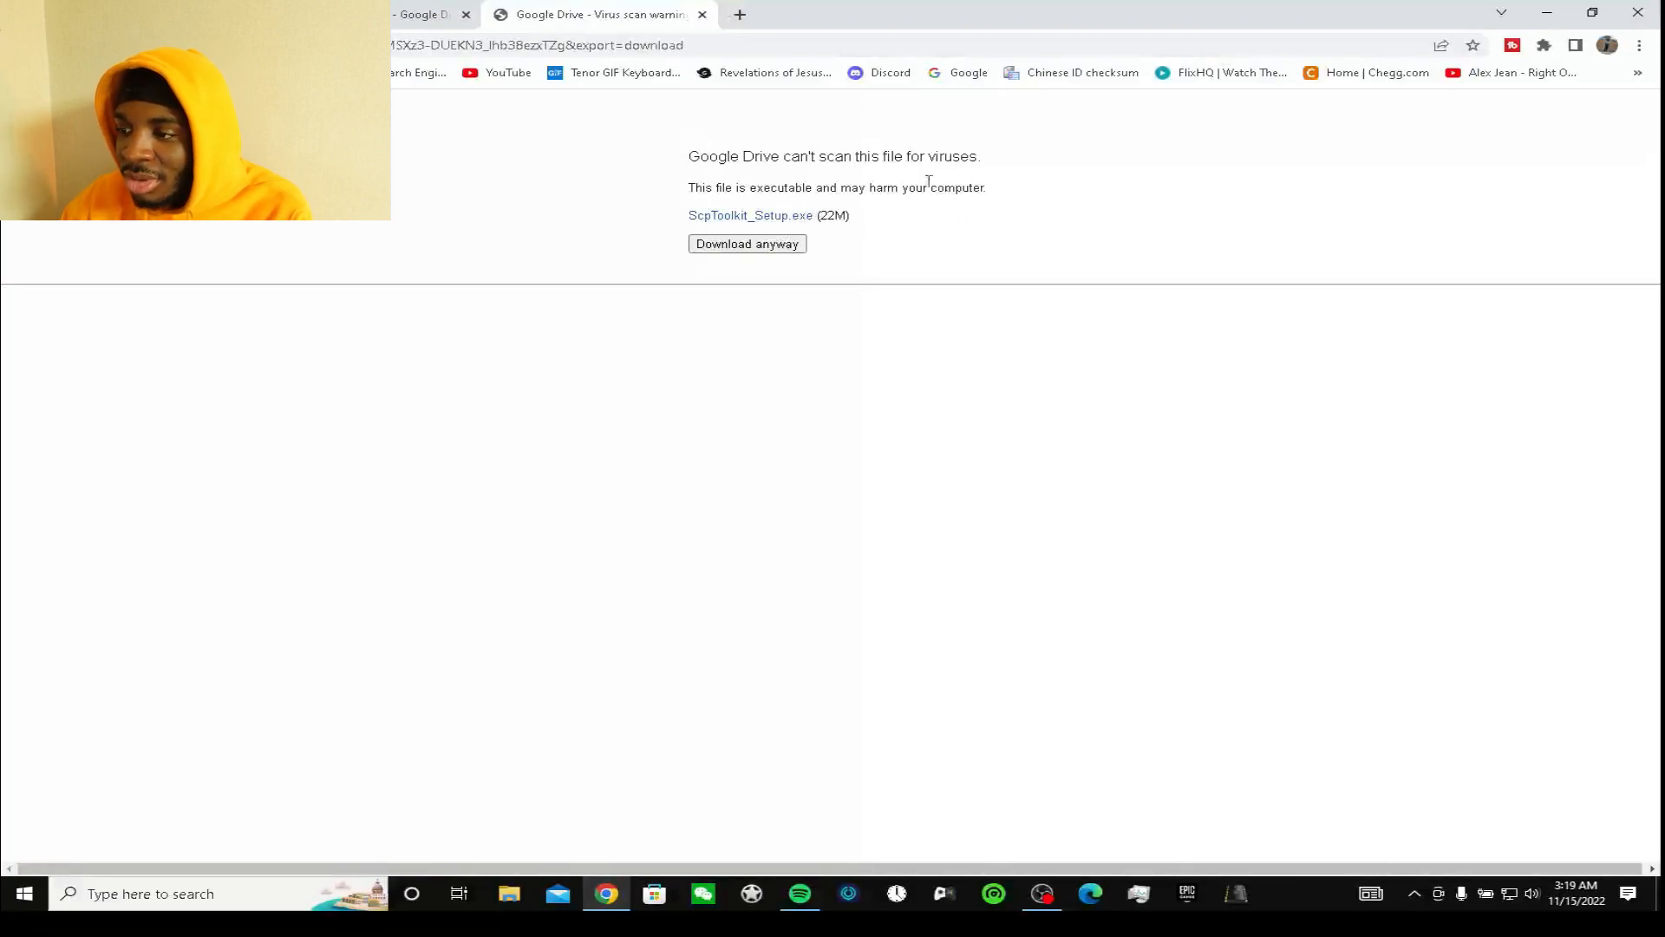
mouse_move(520, 207)
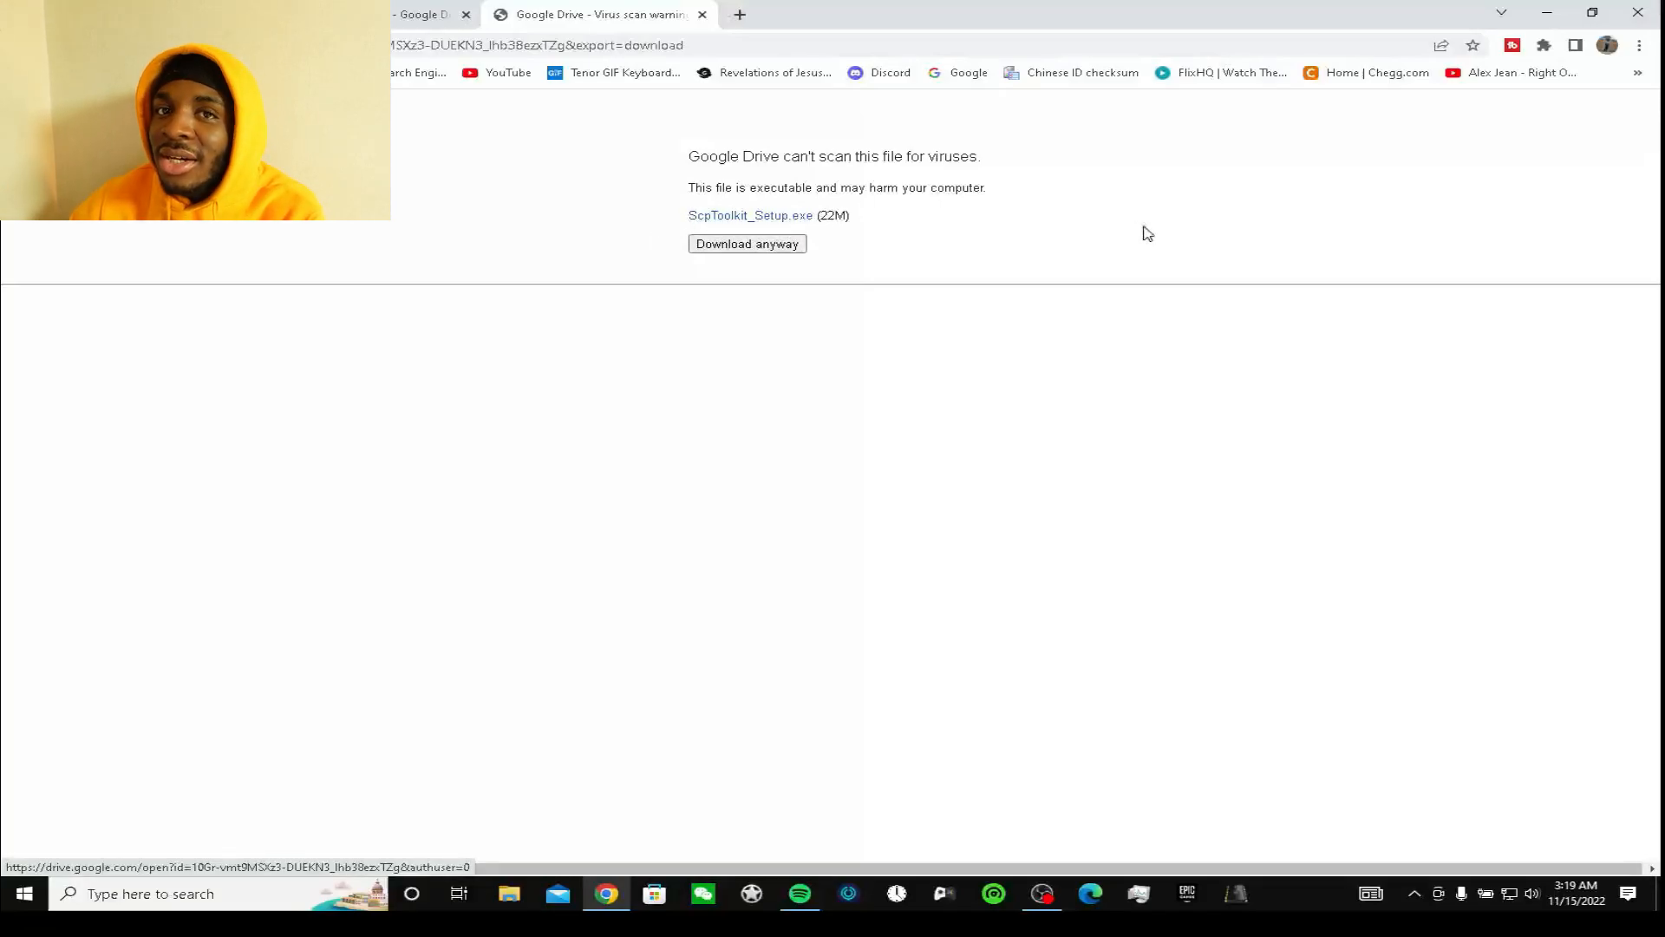
- Download ScpToolkit_Setup.exe anyway past the virus-scan warning
left_click(746, 242)
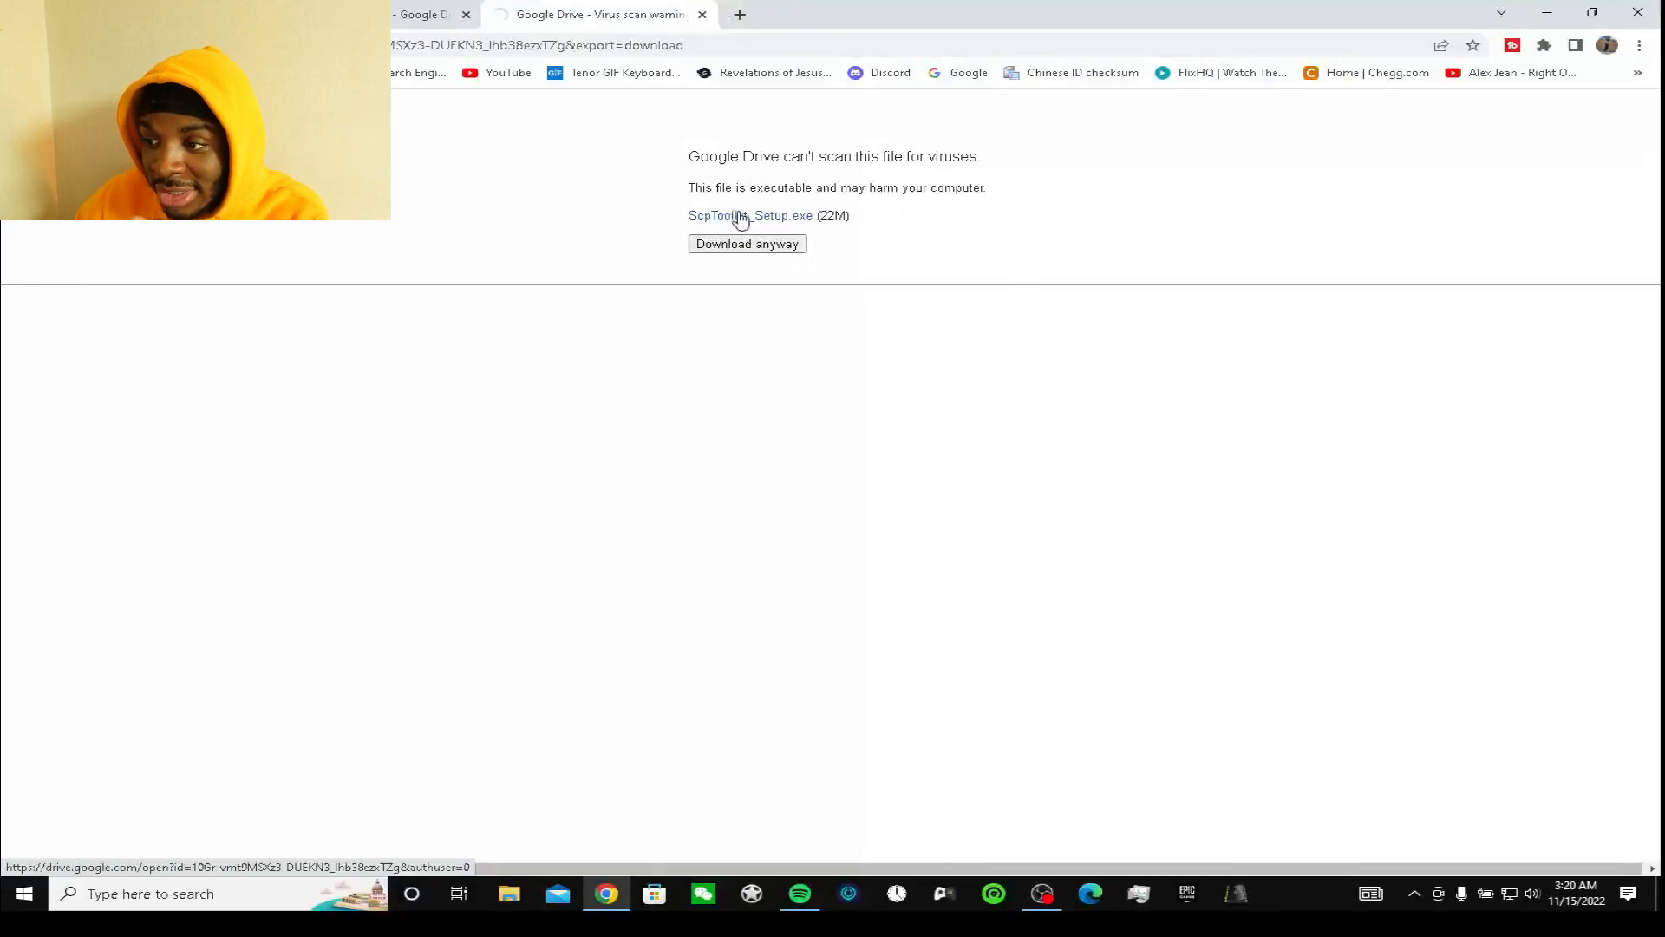
left_click(749, 215)
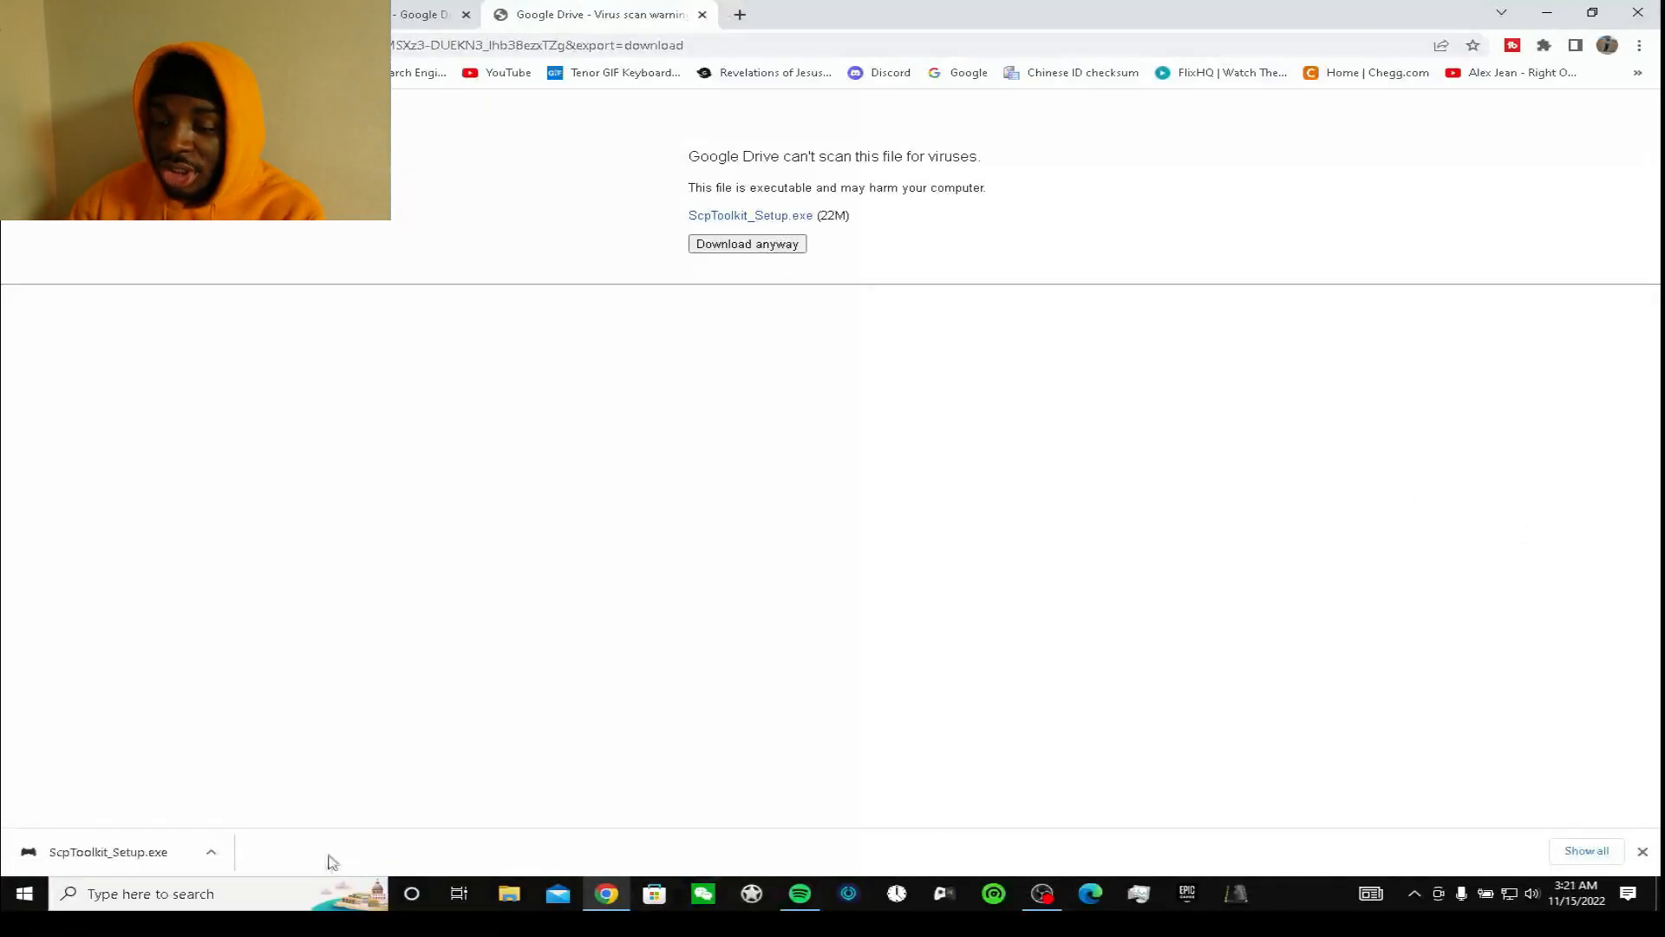
- Run the downloaded ScpToolkit_Setup.exe from Chrome's download bar
left_click(209, 852)
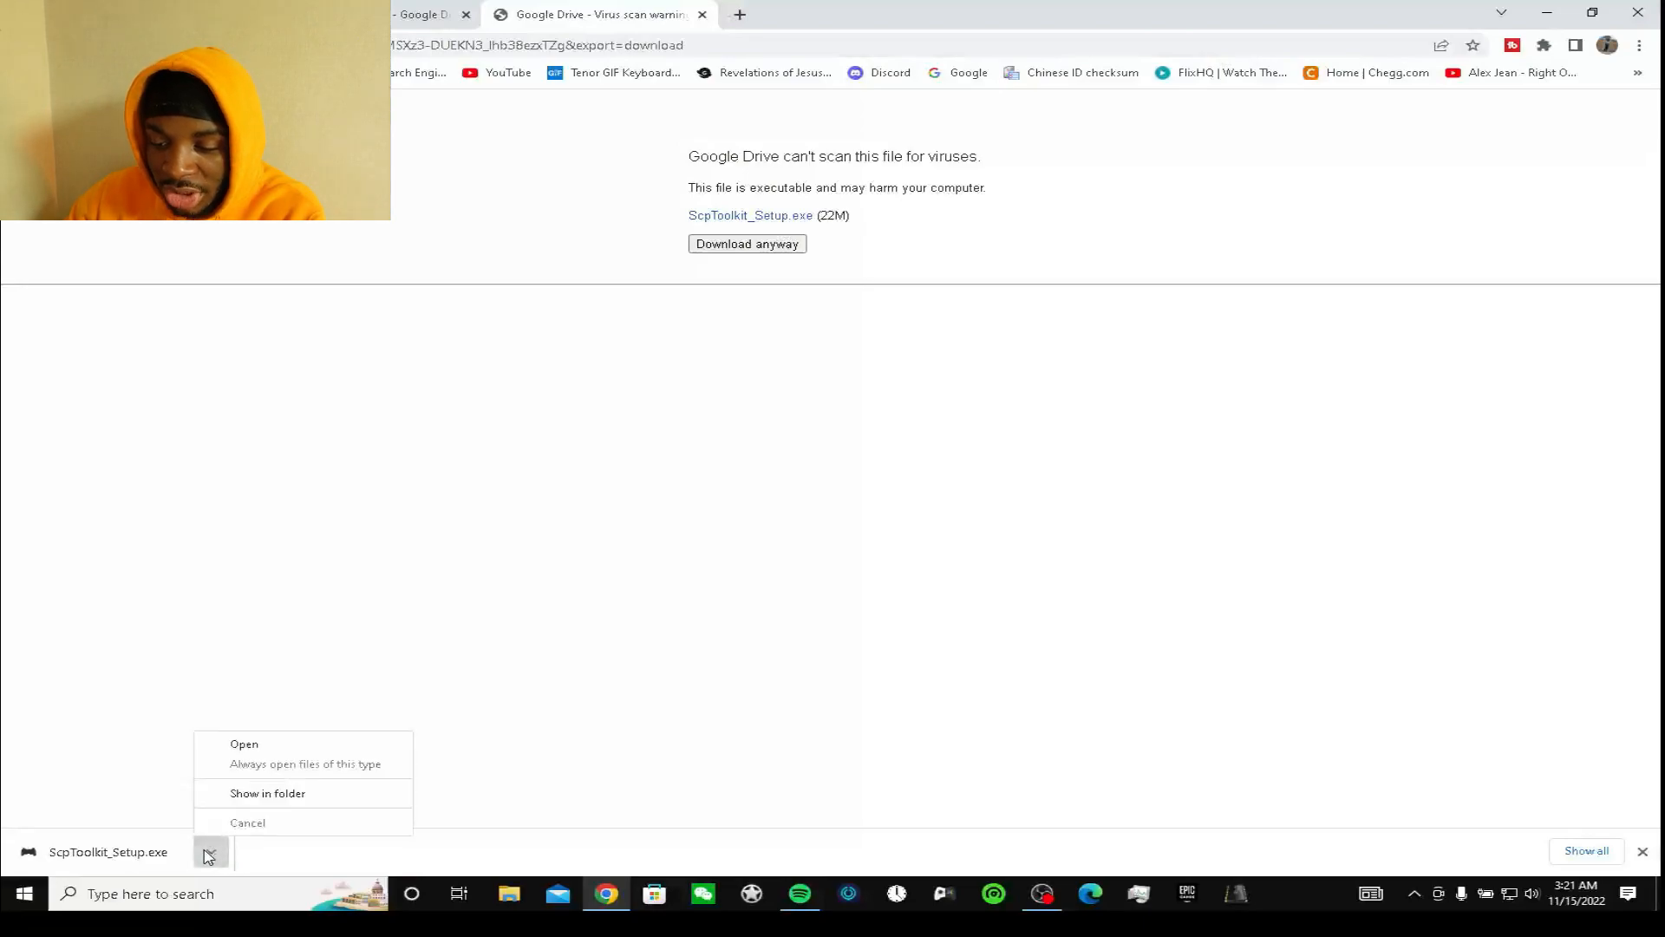
left_click(248, 822)
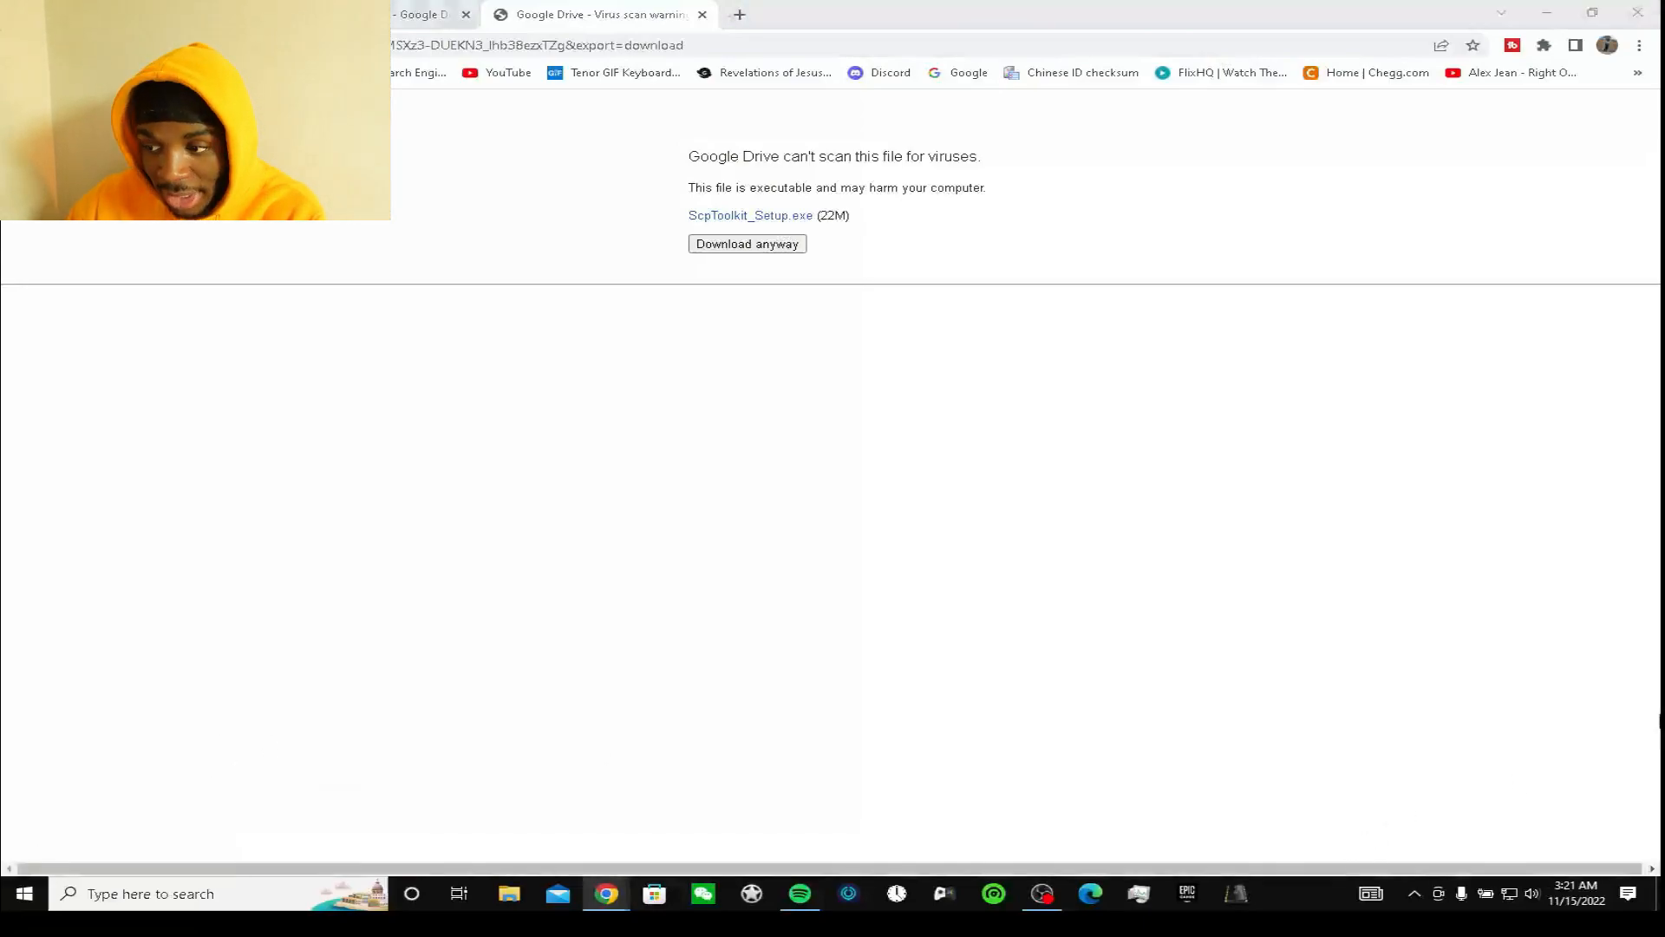
left_click(745, 243)
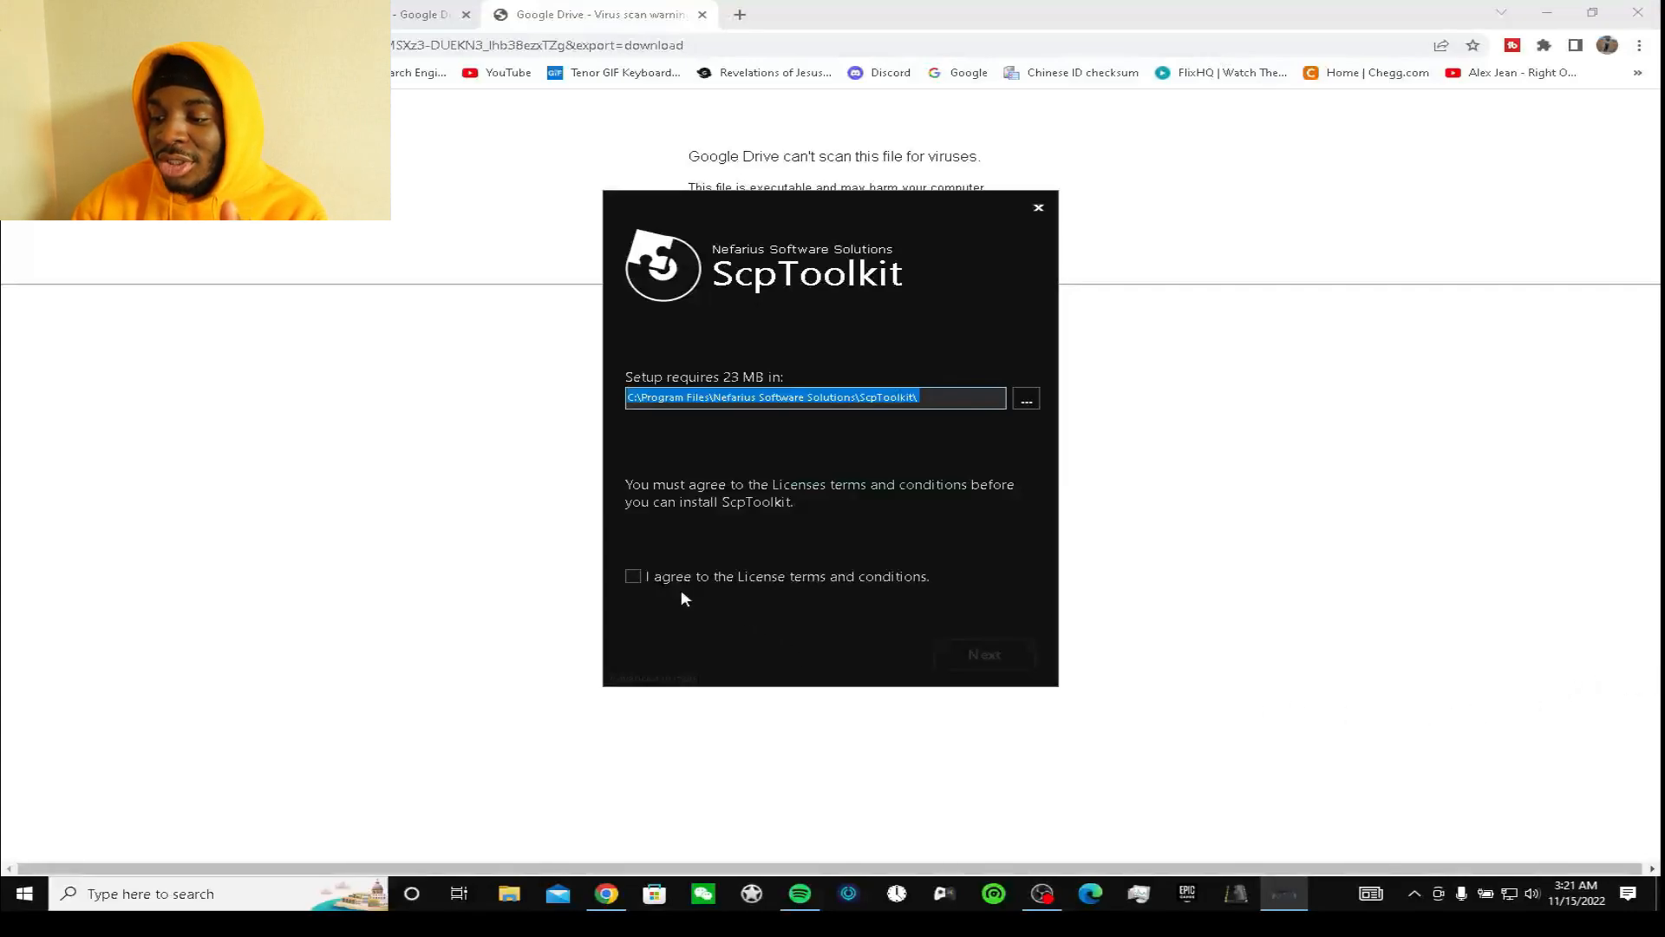
- Accept the license, install ScpToolkit's default features, and finish the setup wizard
left_click(633, 575)
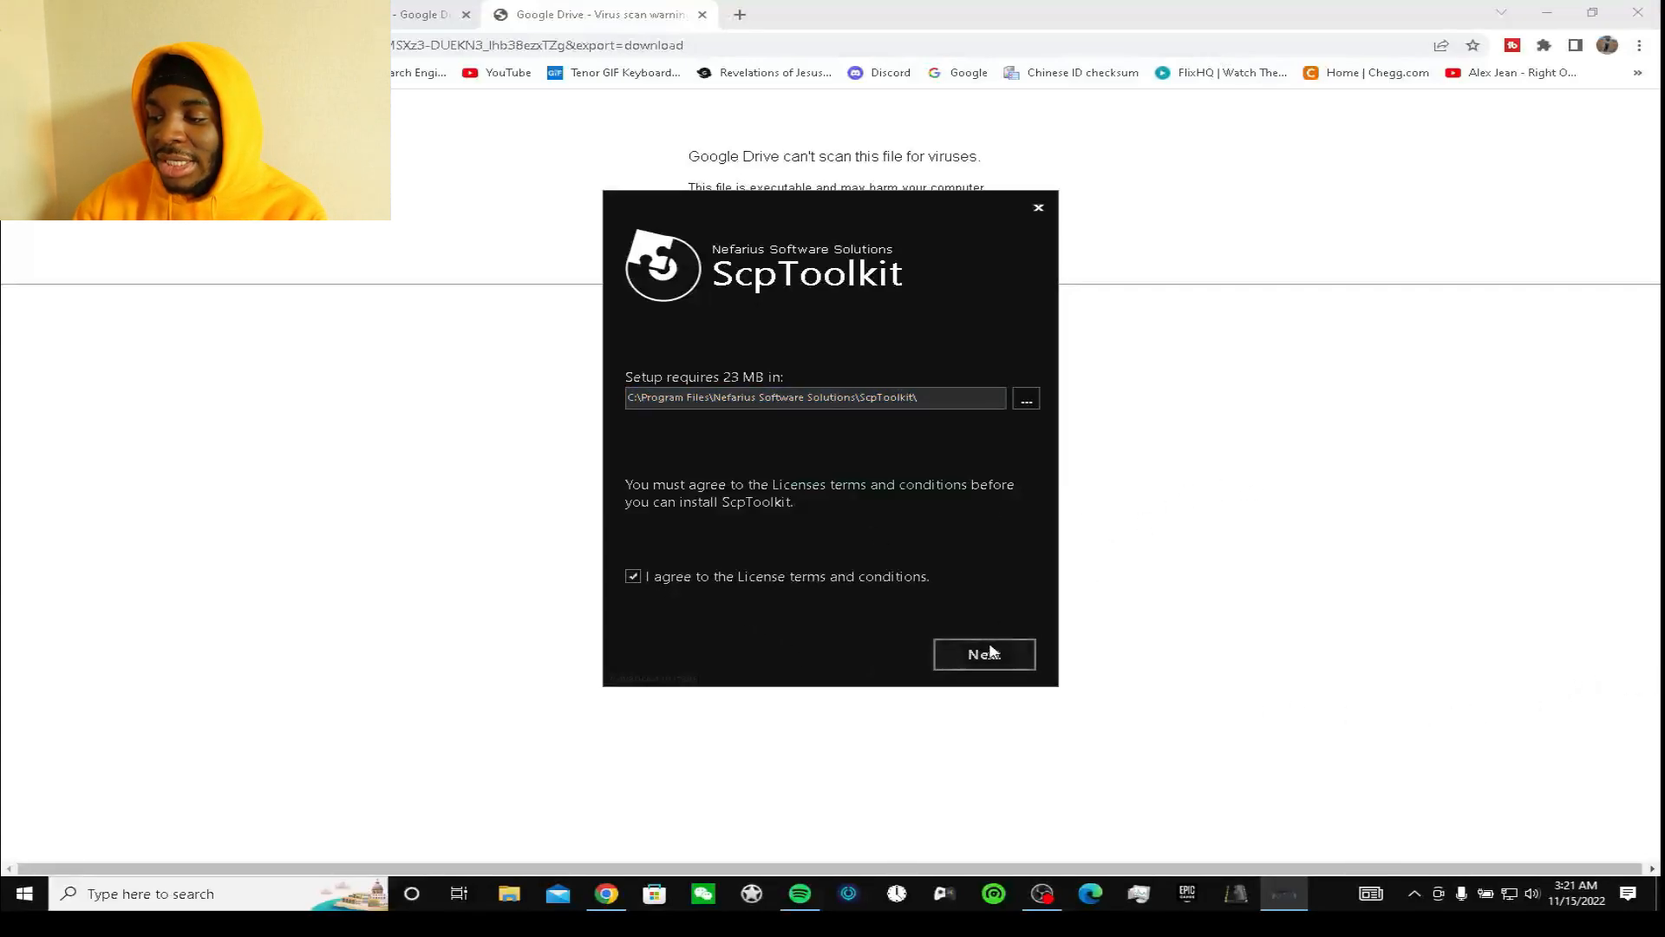
left_click(981, 653)
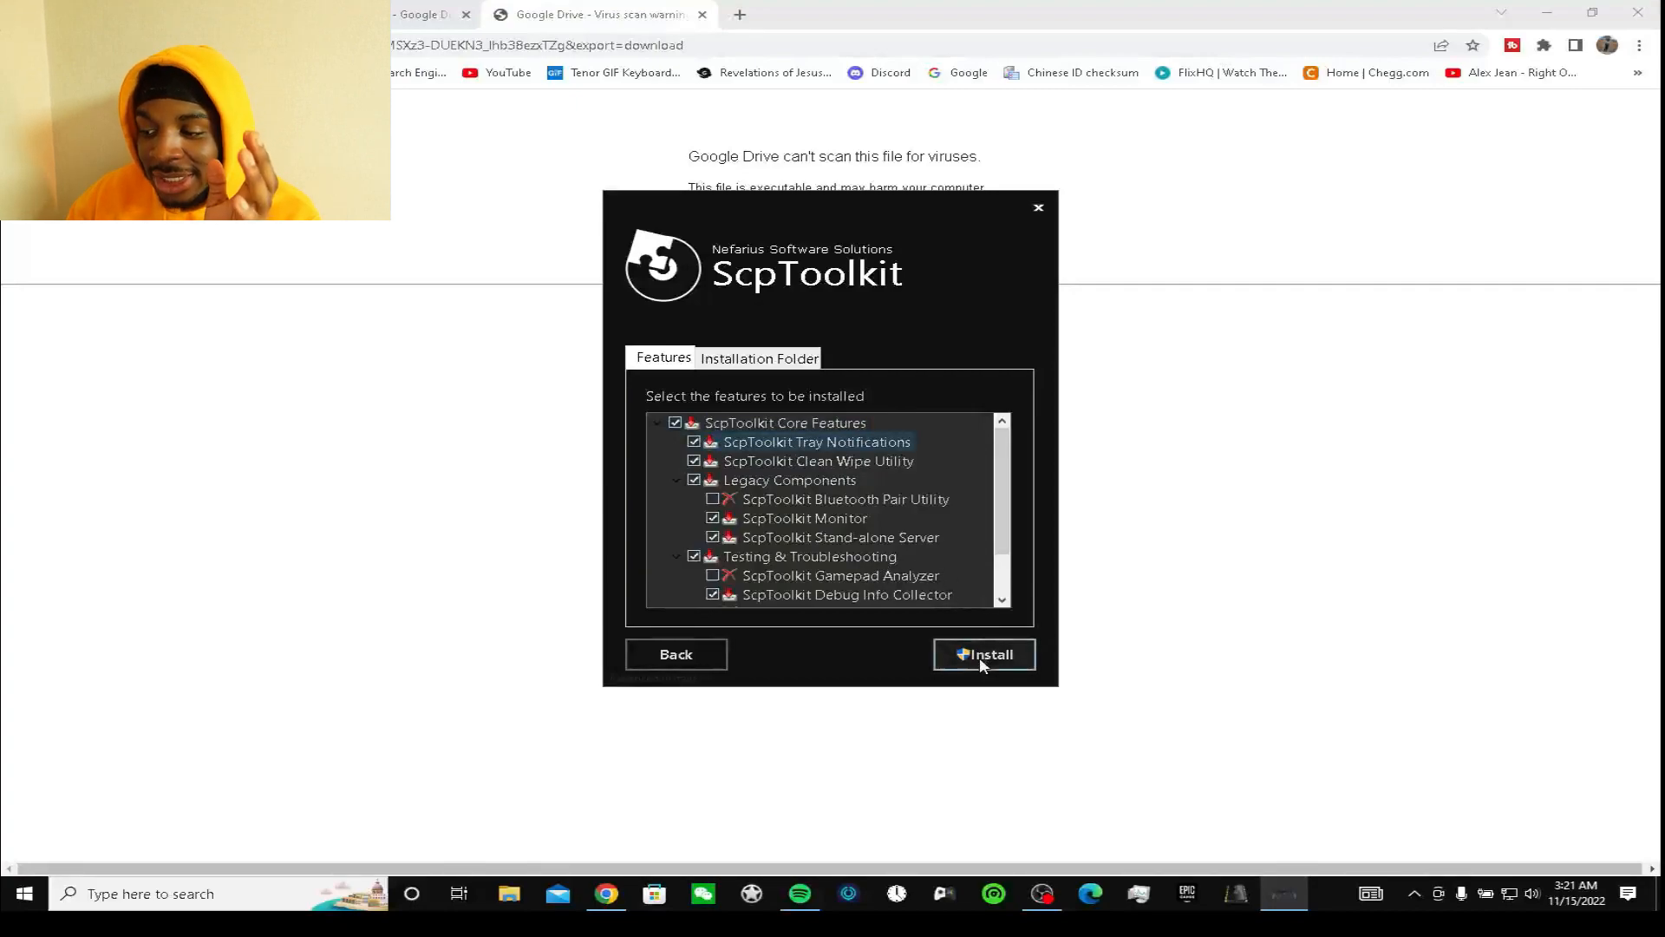
left_click(981, 654)
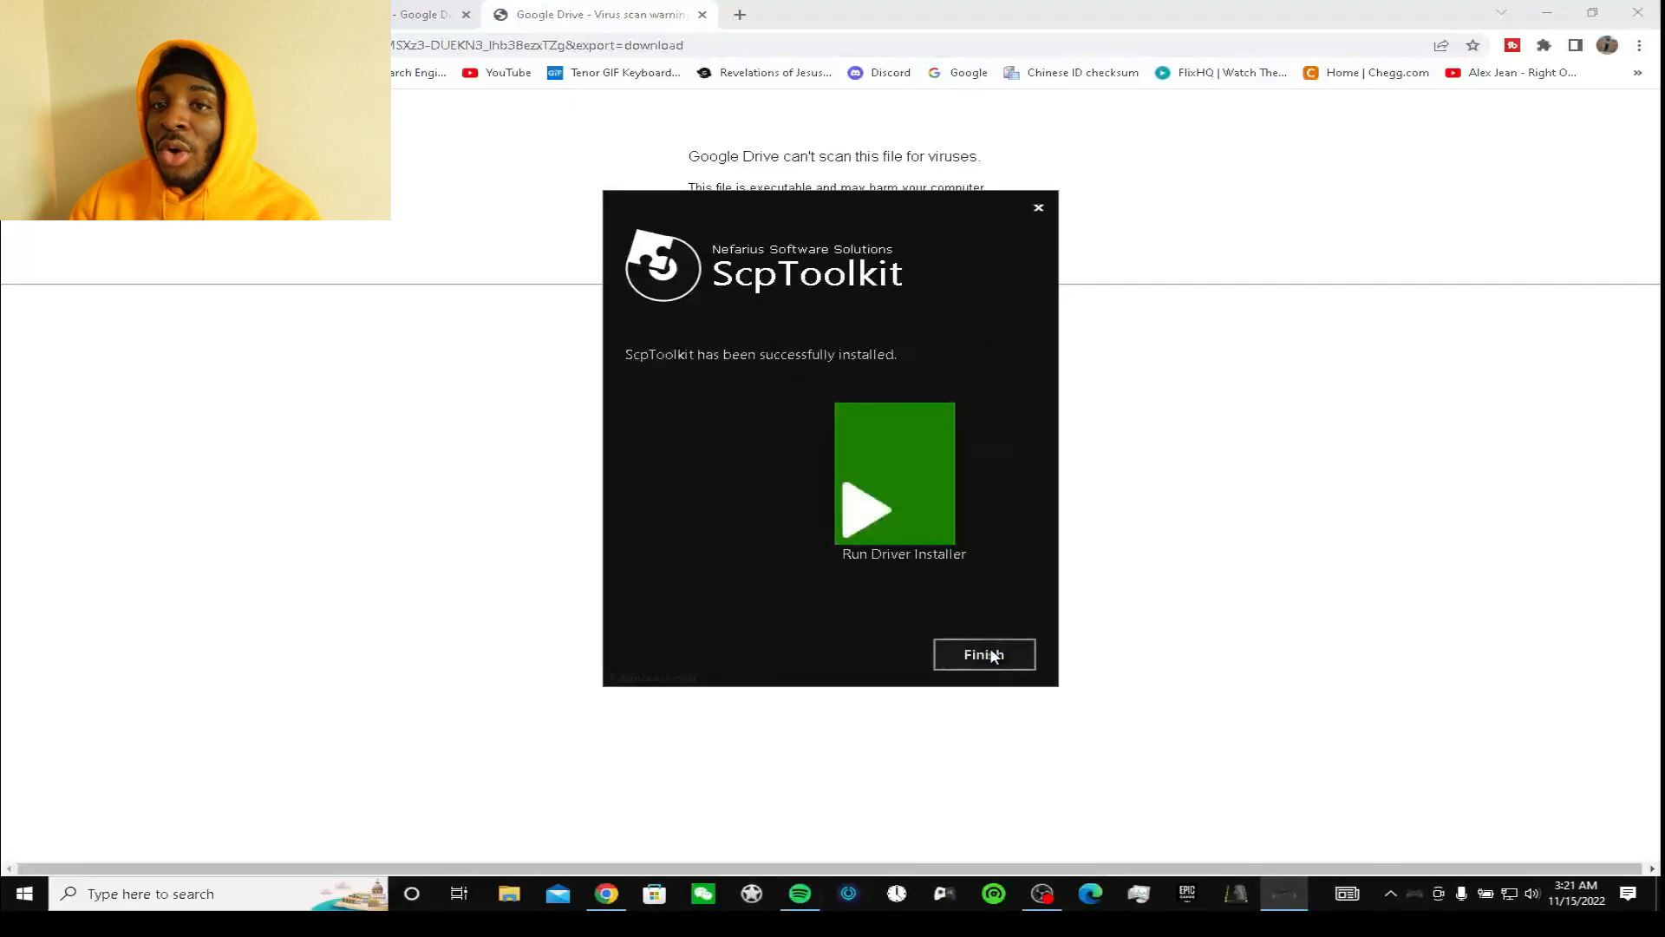
left_click(981, 654)
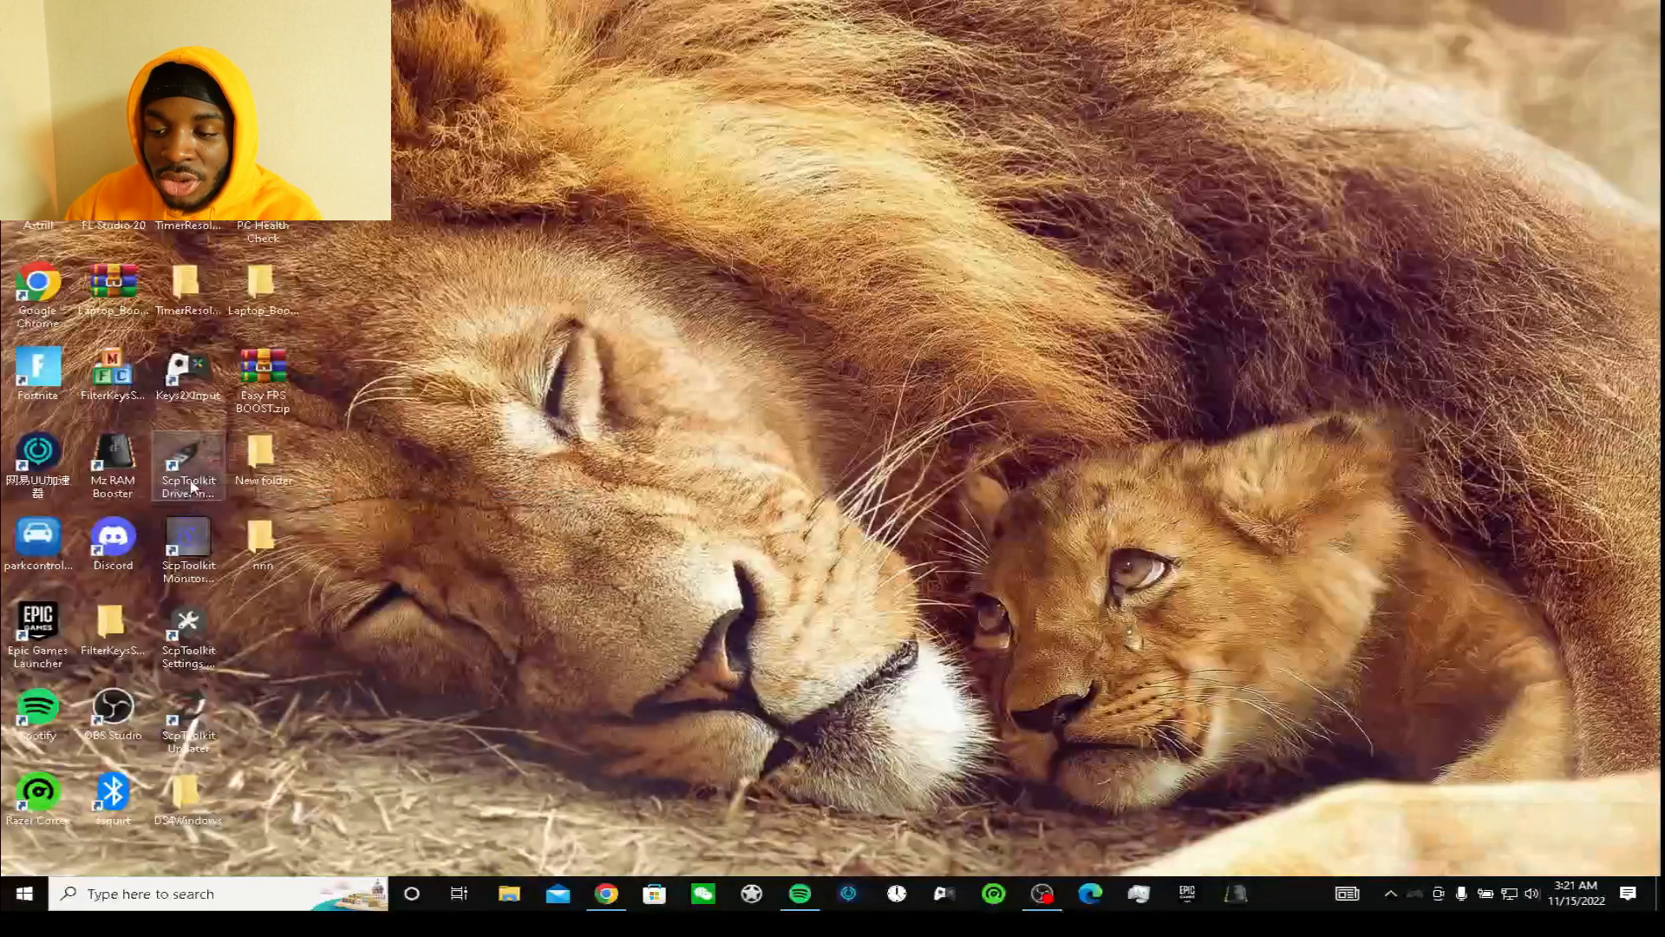
mouse_move(187, 461)
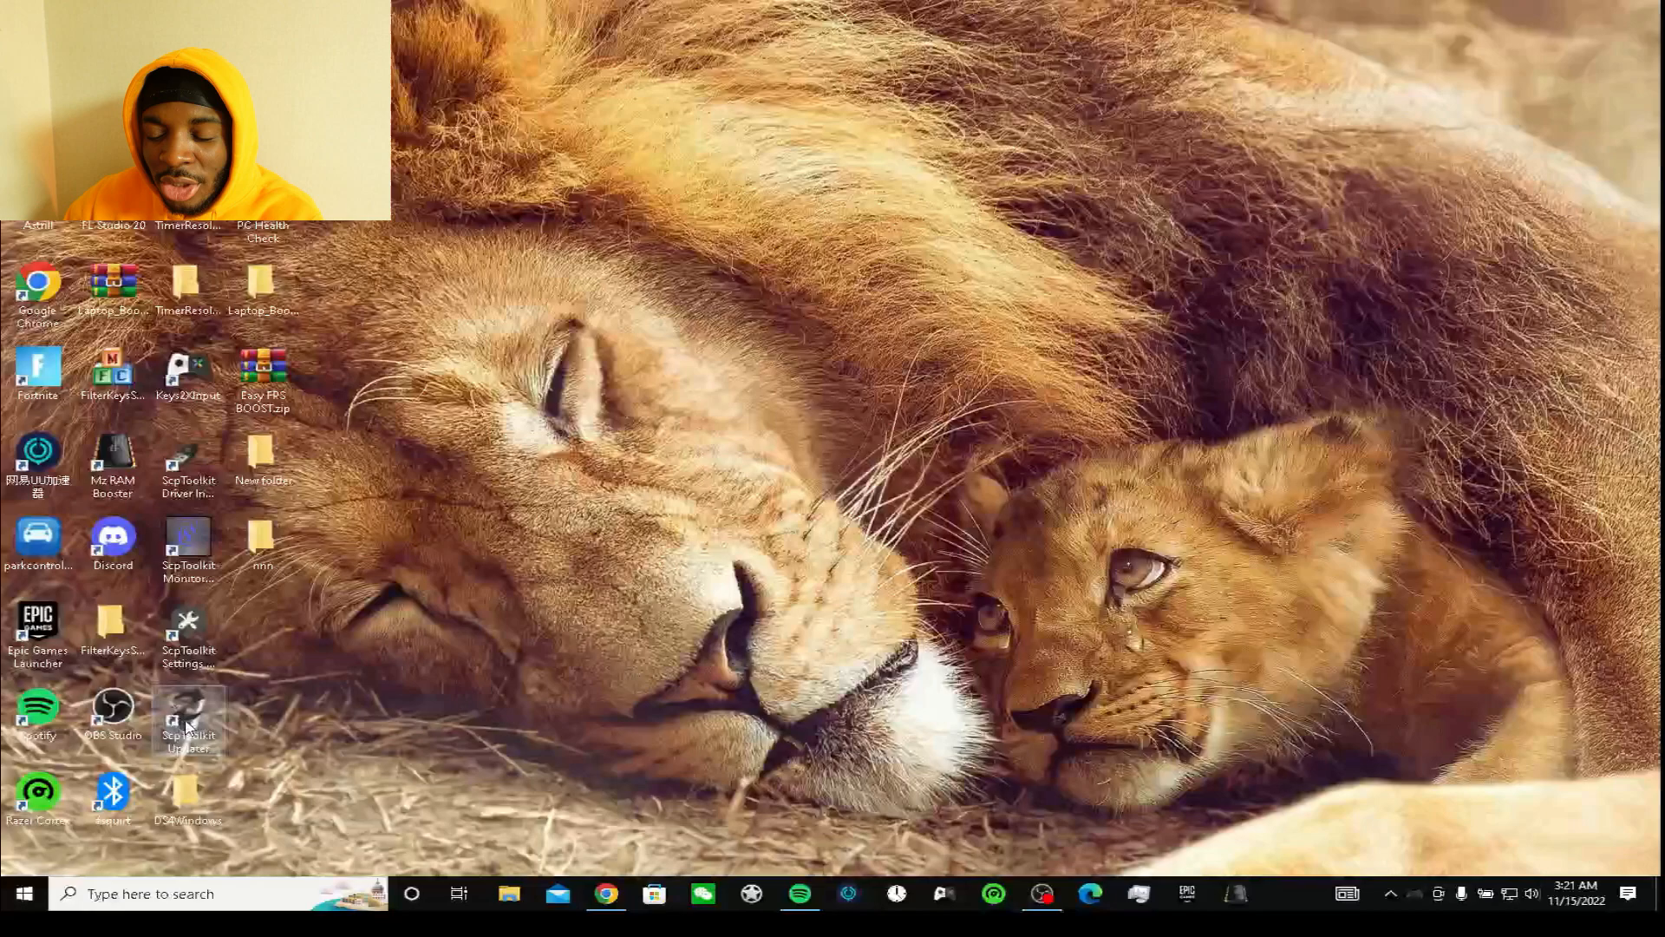
- Run ScpToolkit Updater and acknowledge the 'software is up to date' message
double_click(188, 716)
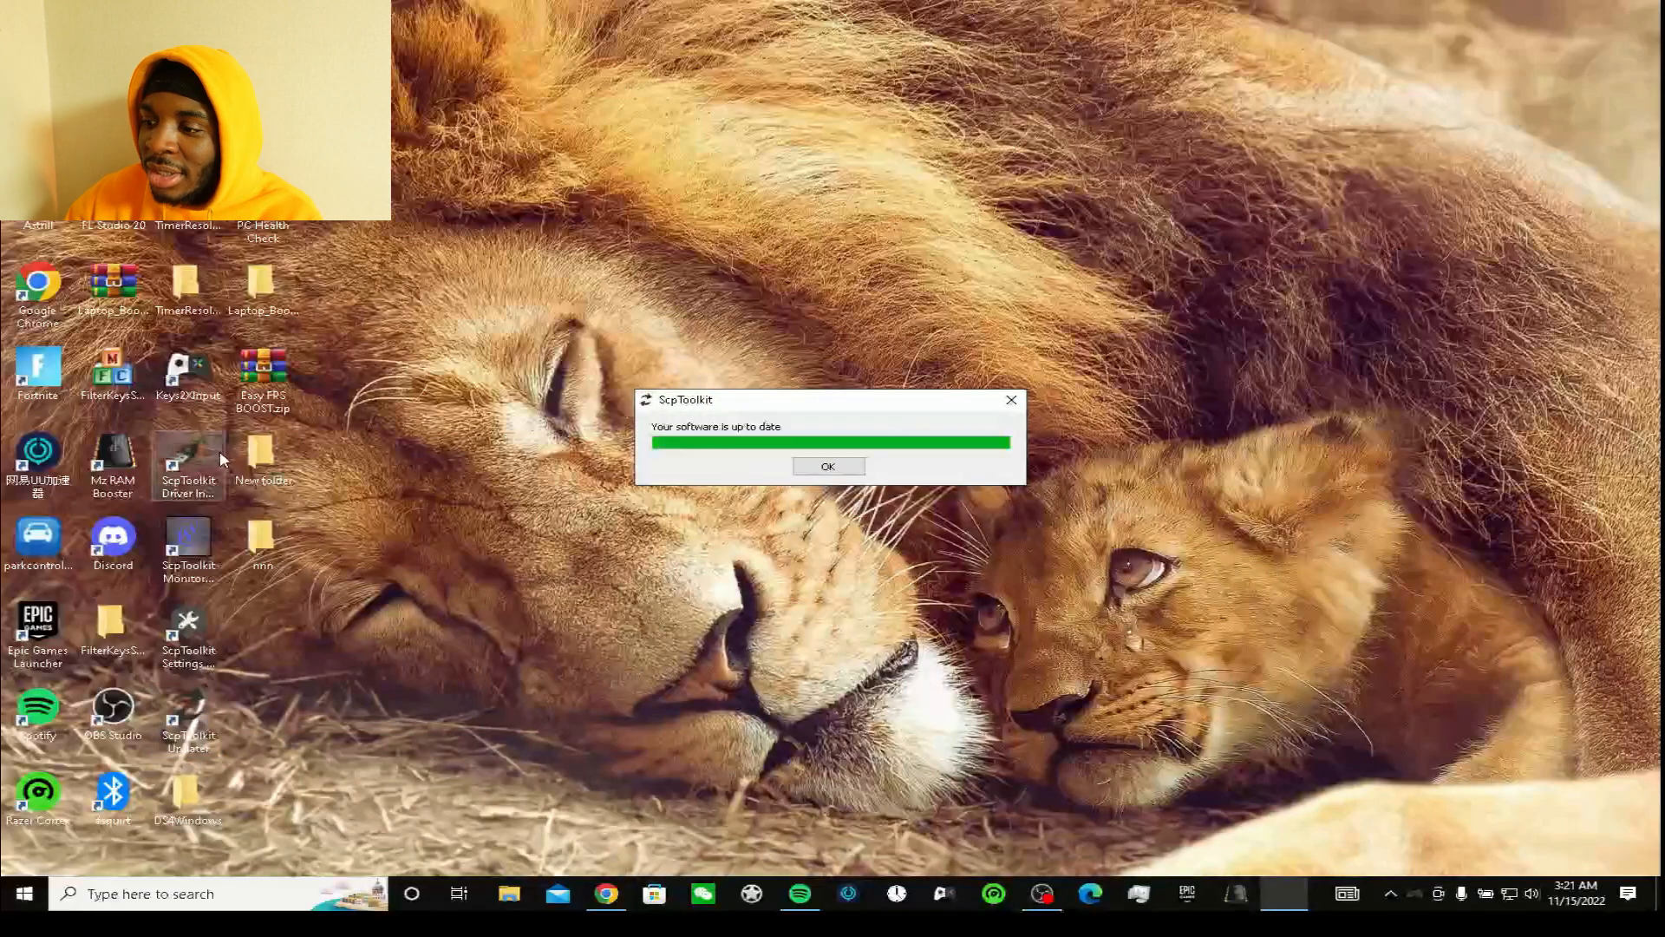
left_click(828, 465)
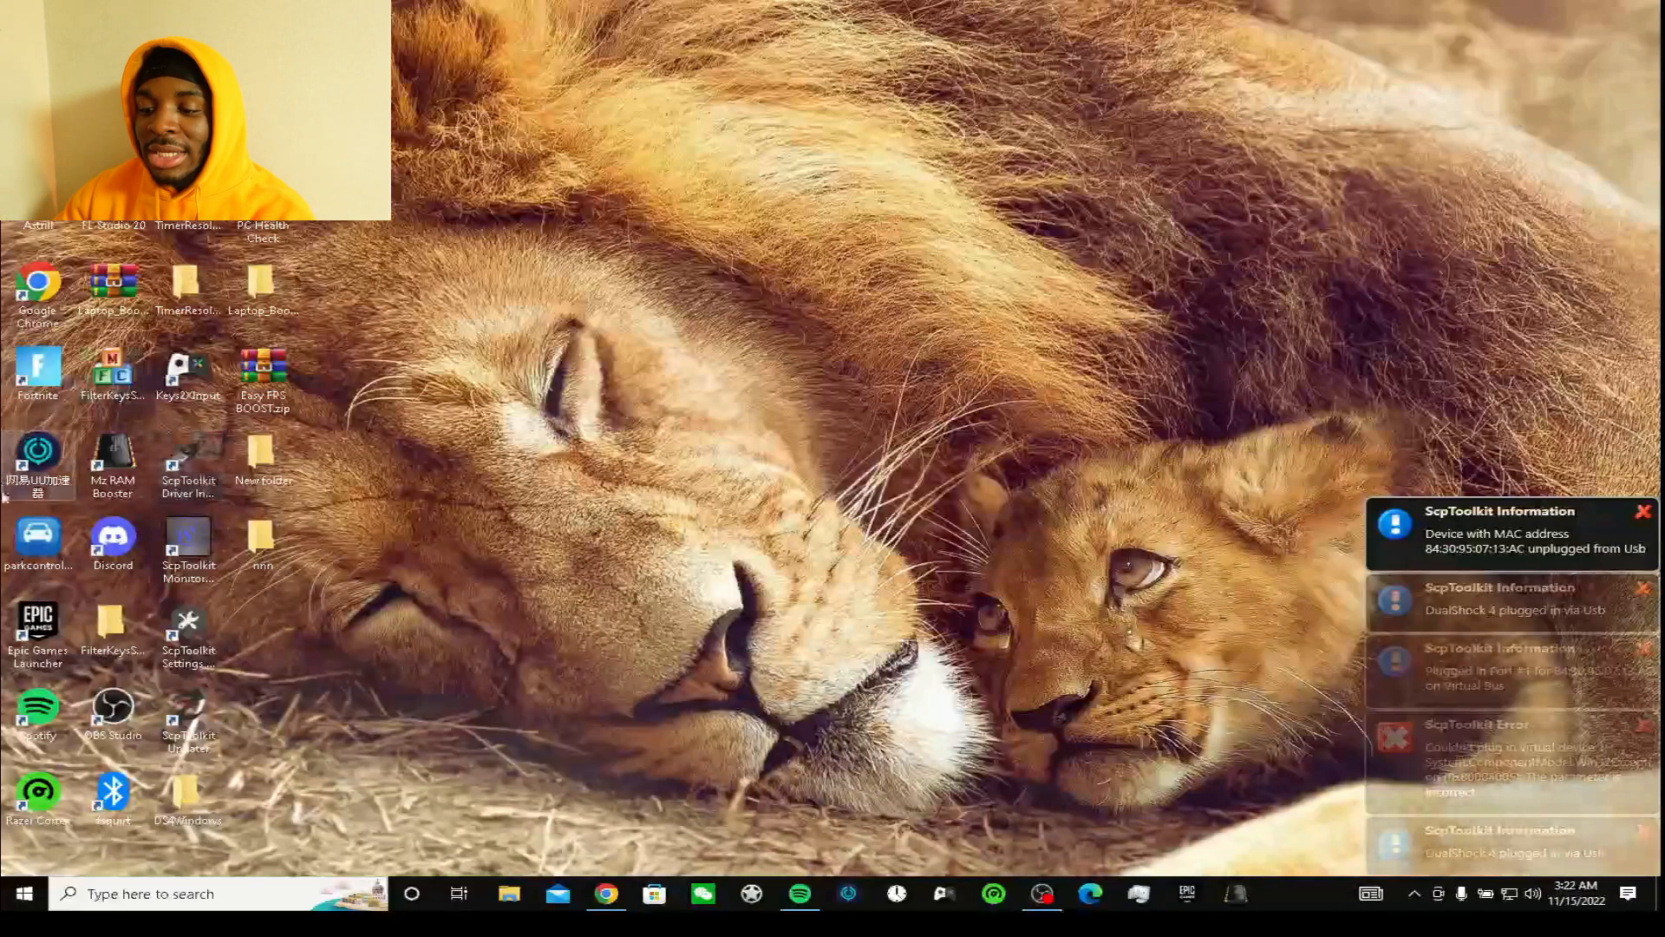
- Run the ScpToolkit update check again and dismiss the up-to-date message
double_click(187, 717)
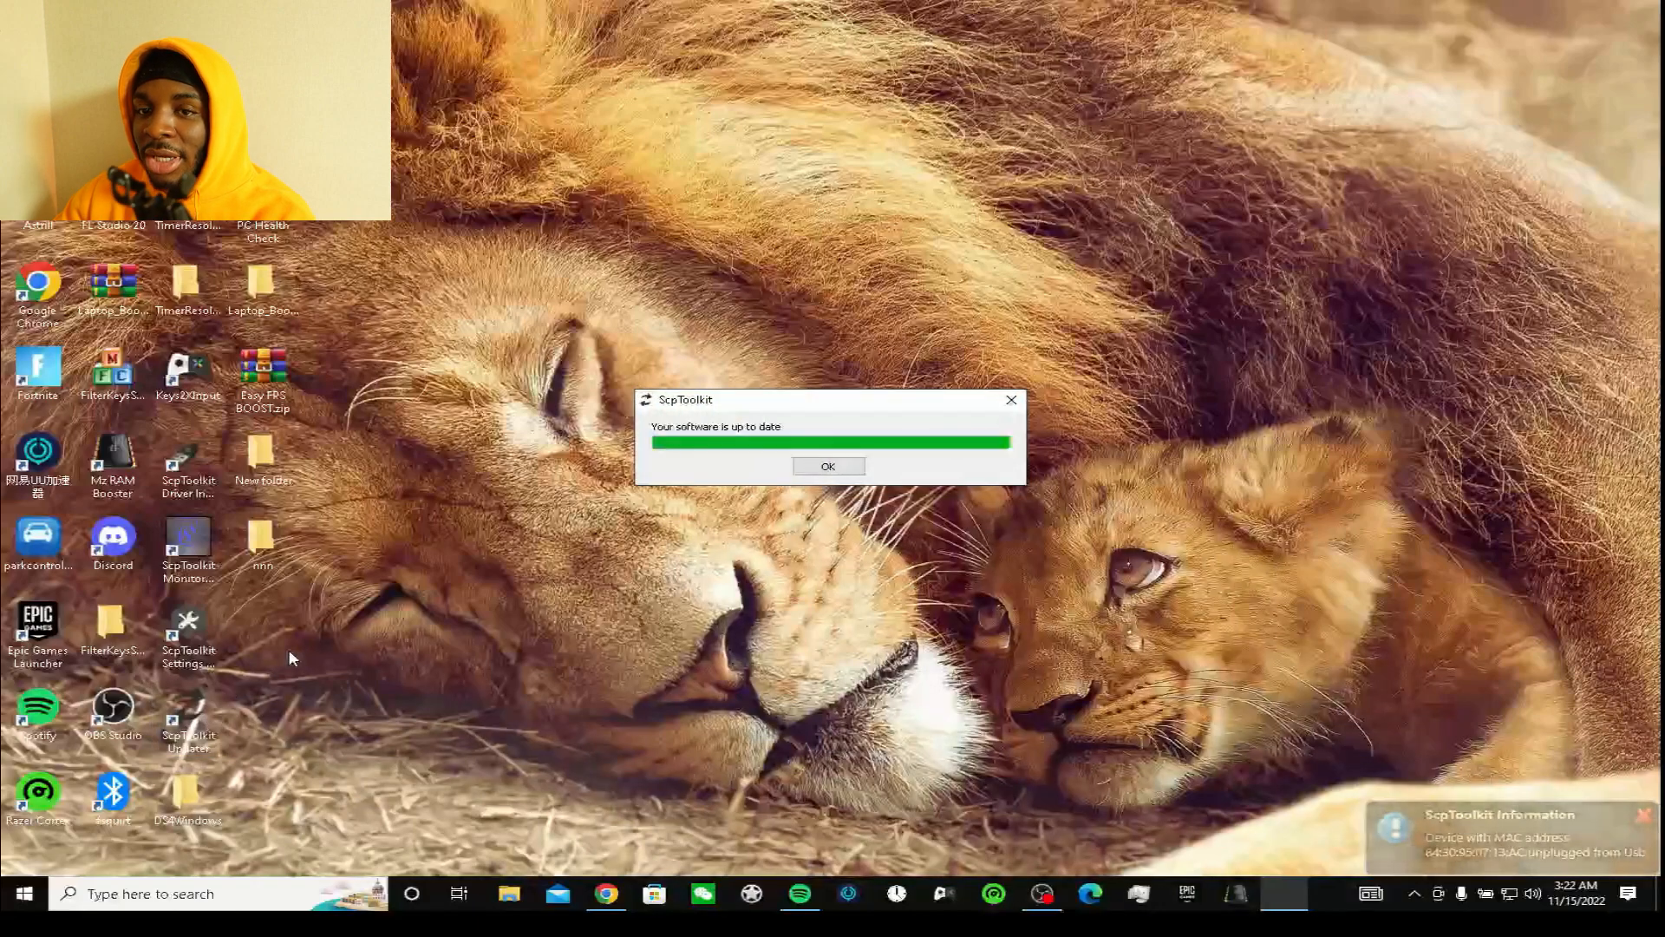
left_click(828, 465)
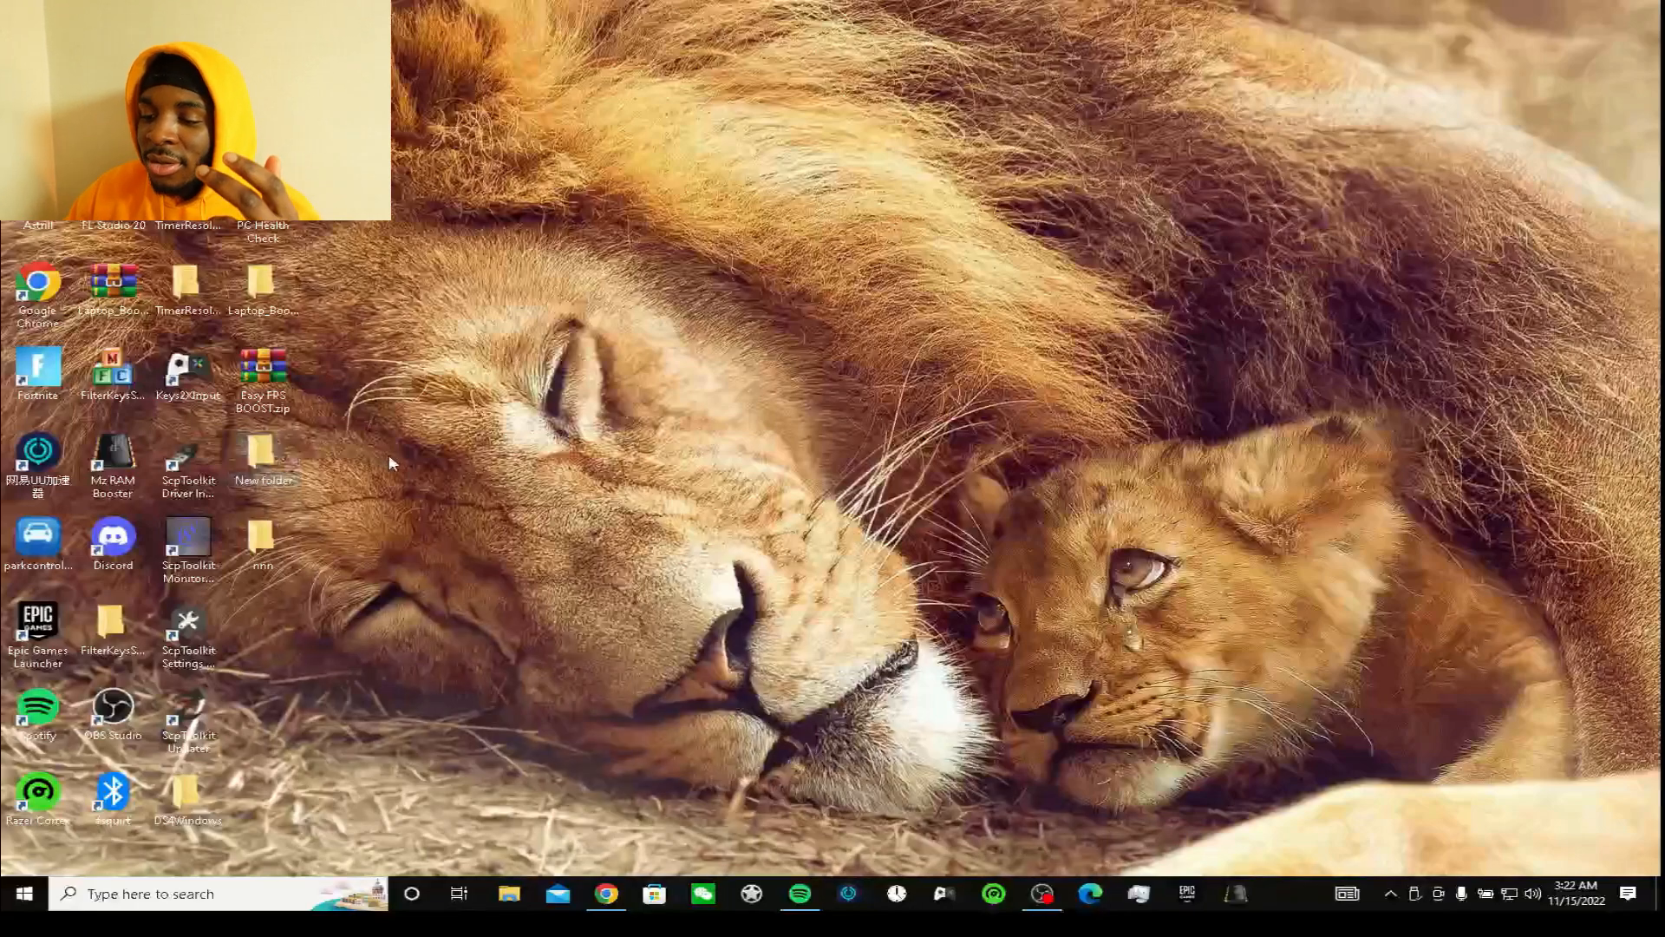
mouse_move(187, 456)
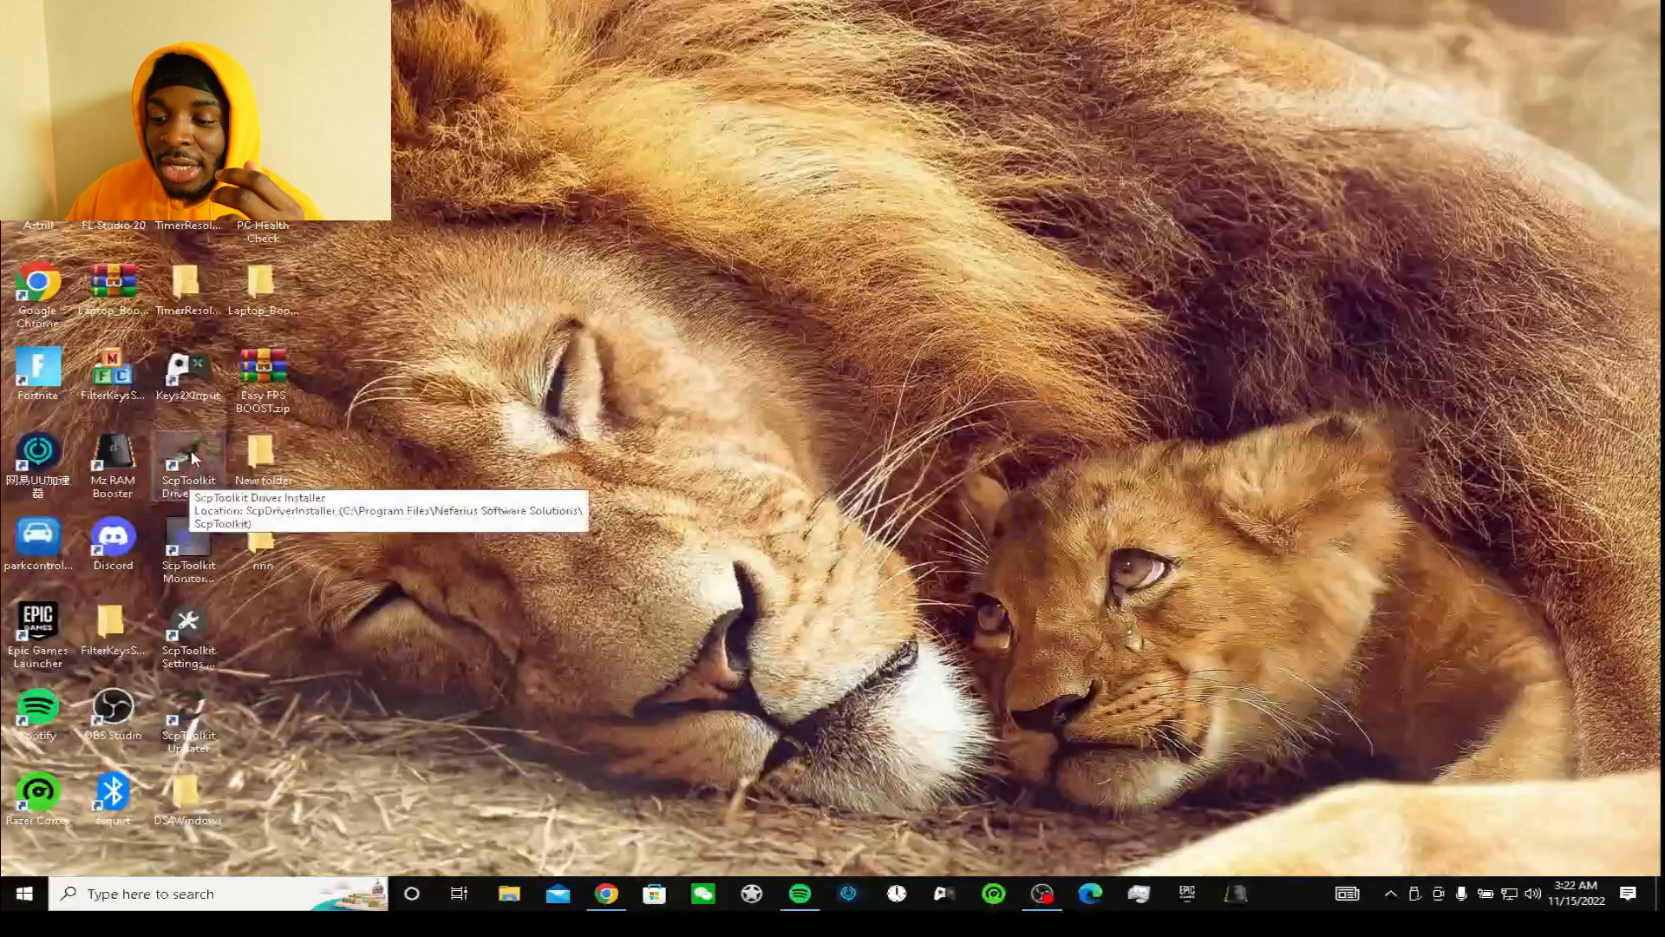
double_click(187, 446)
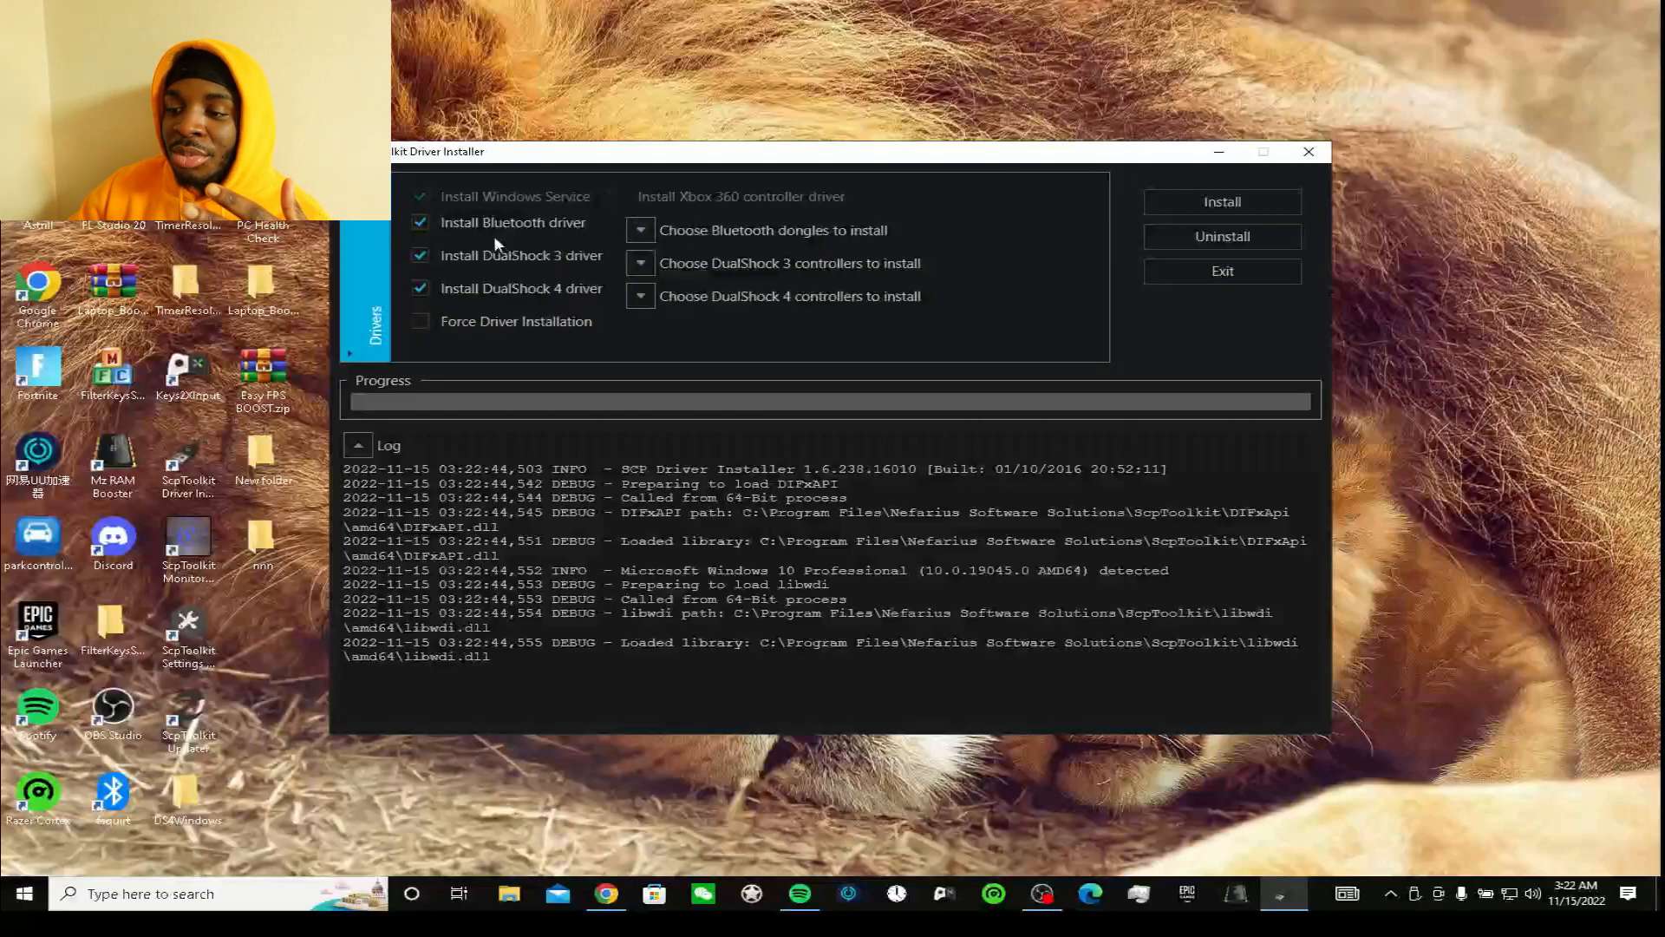
mouse_move(527, 223)
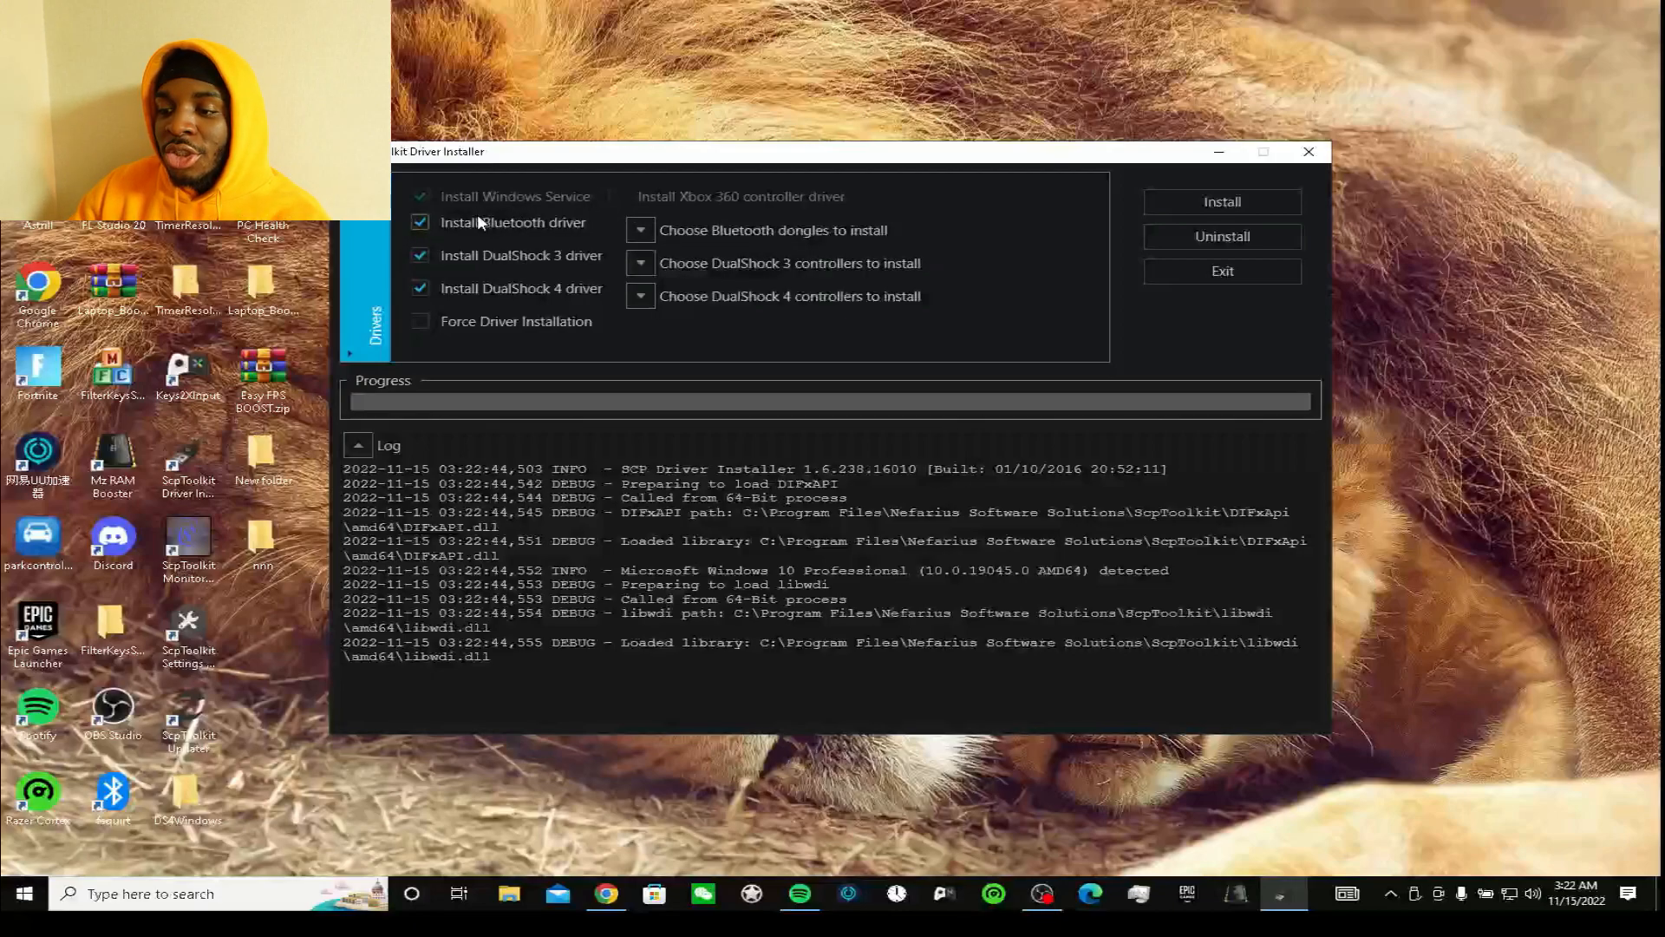
left_click(420, 222)
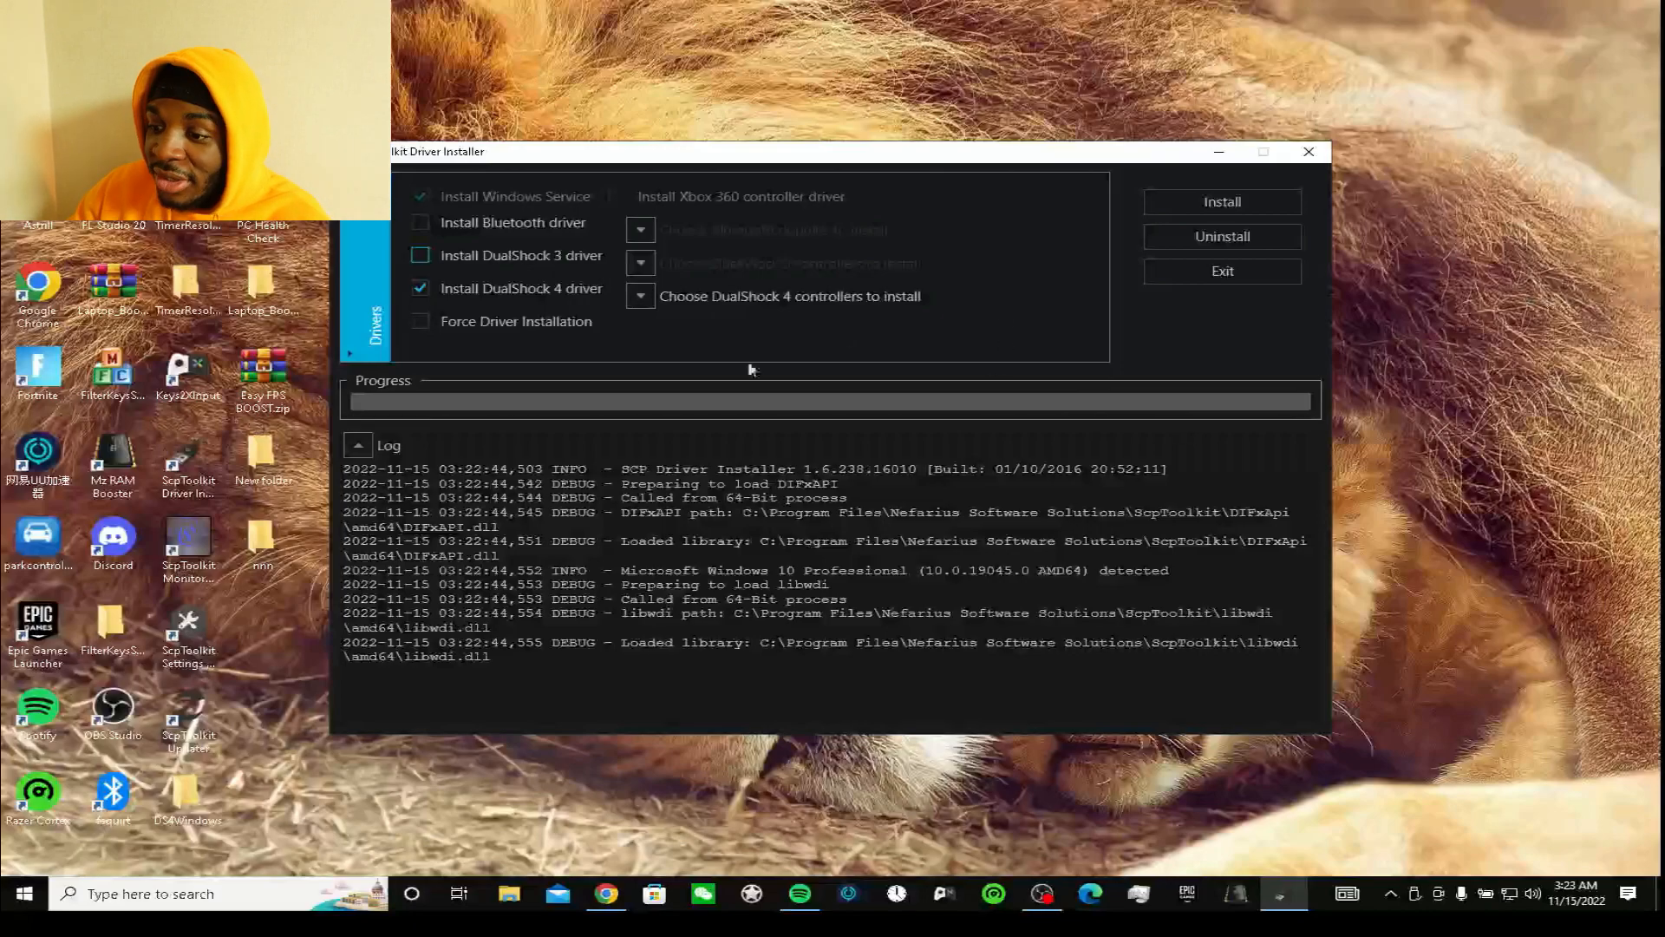
mouse_move(493, 302)
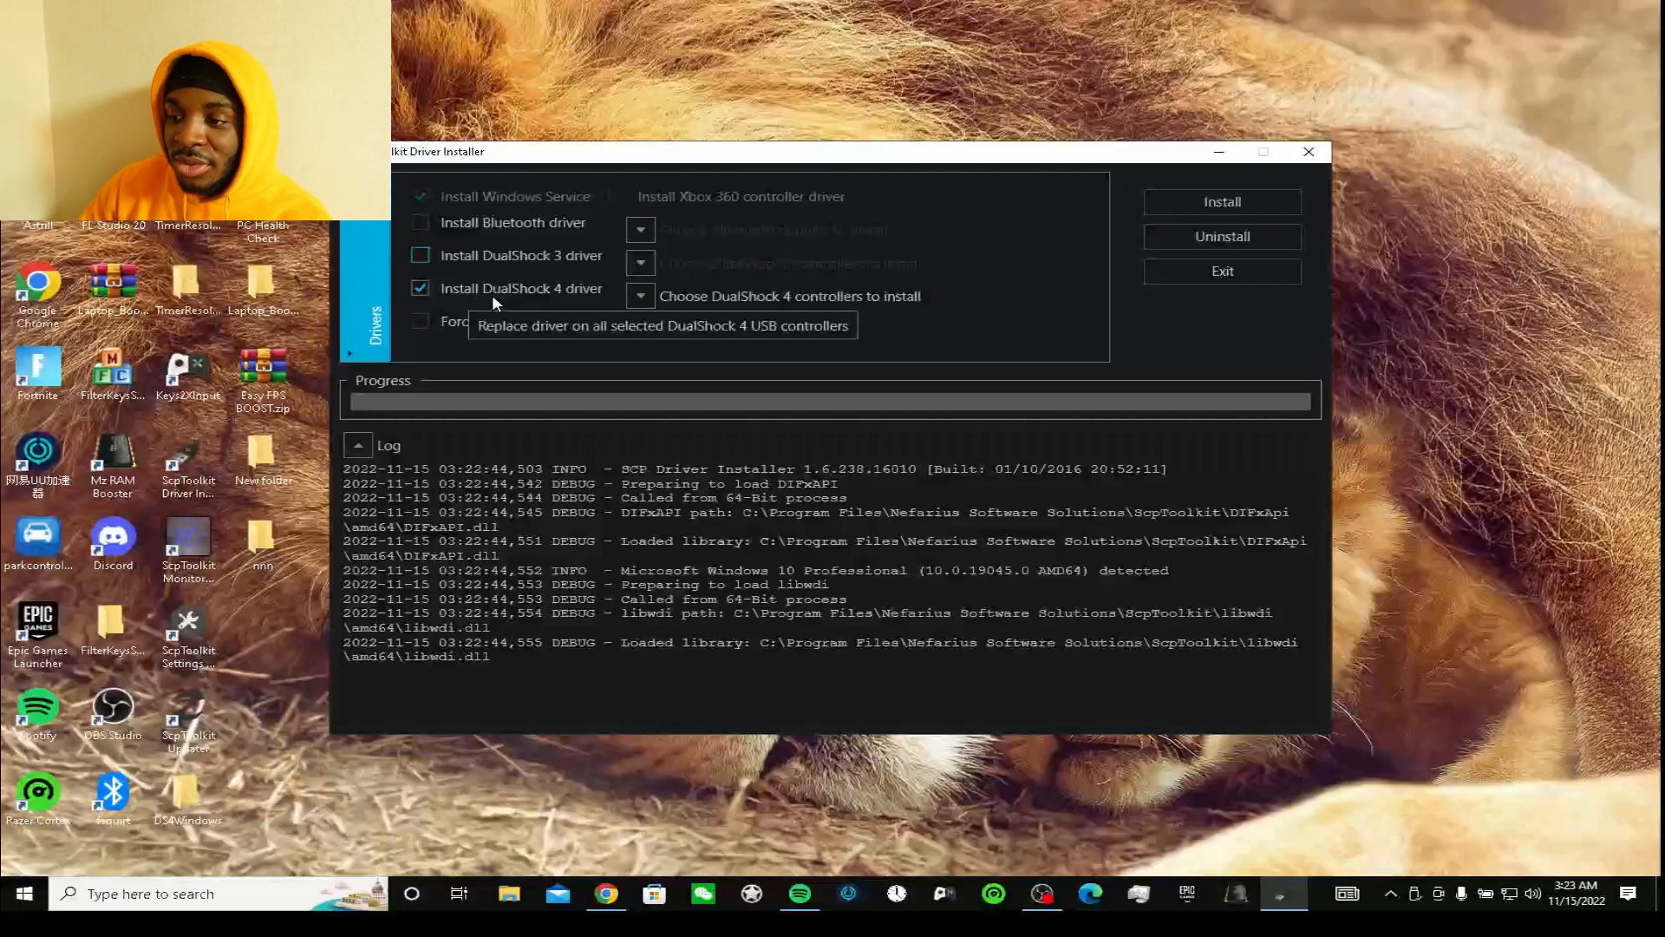
left_click(640, 295)
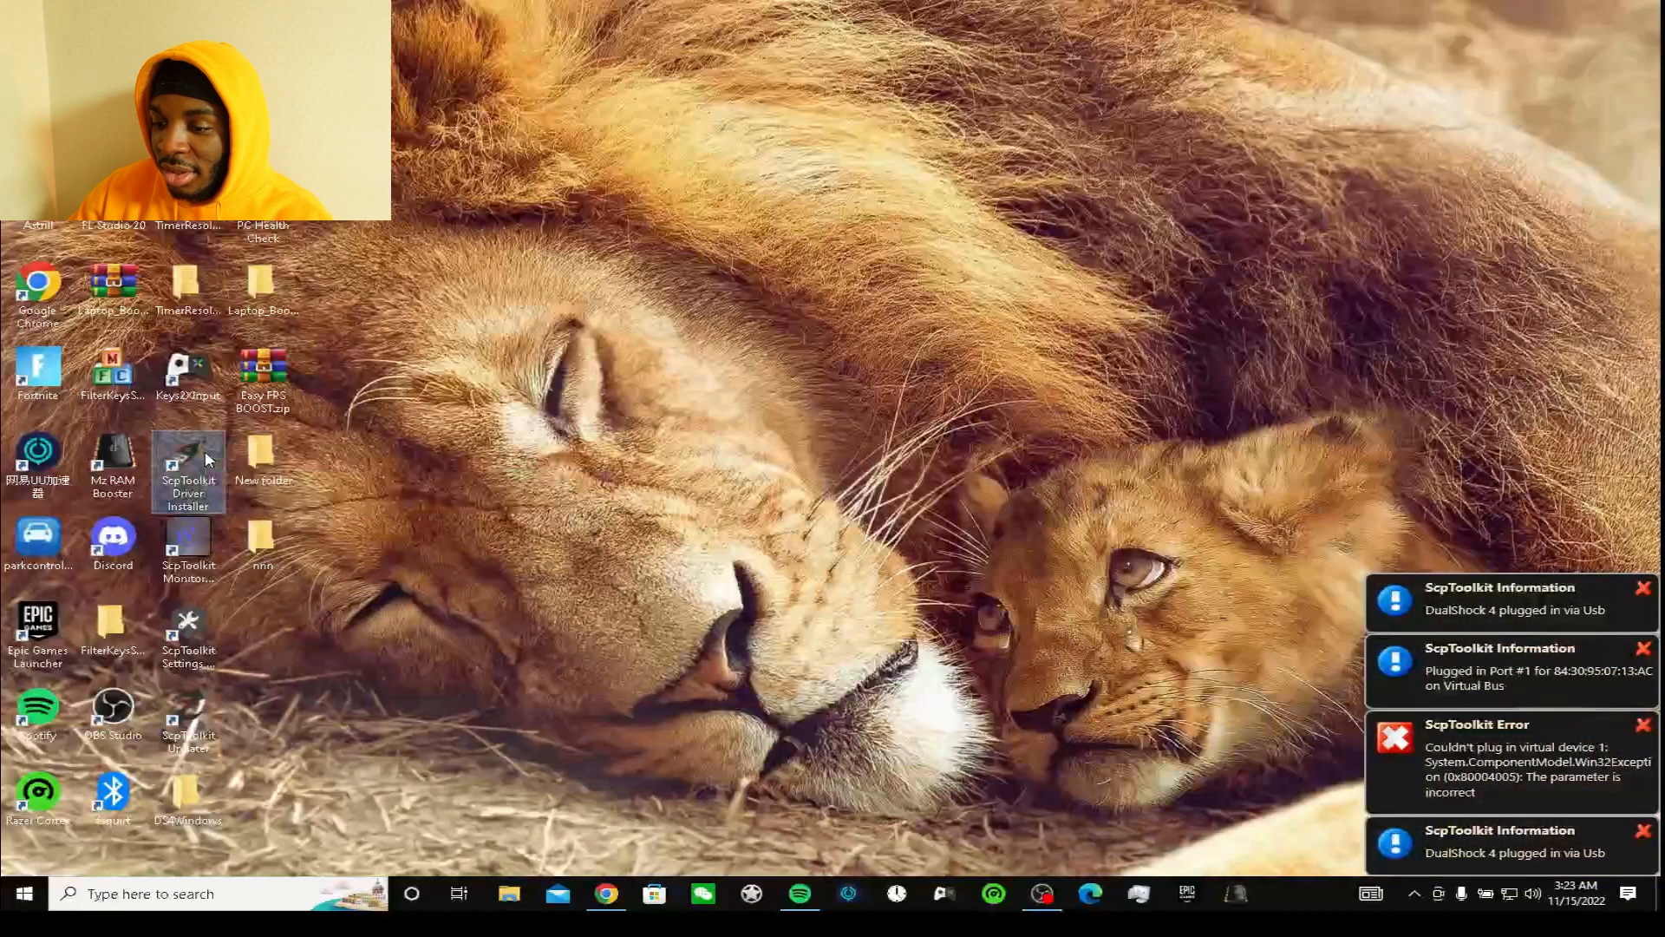
double_click(188, 467)
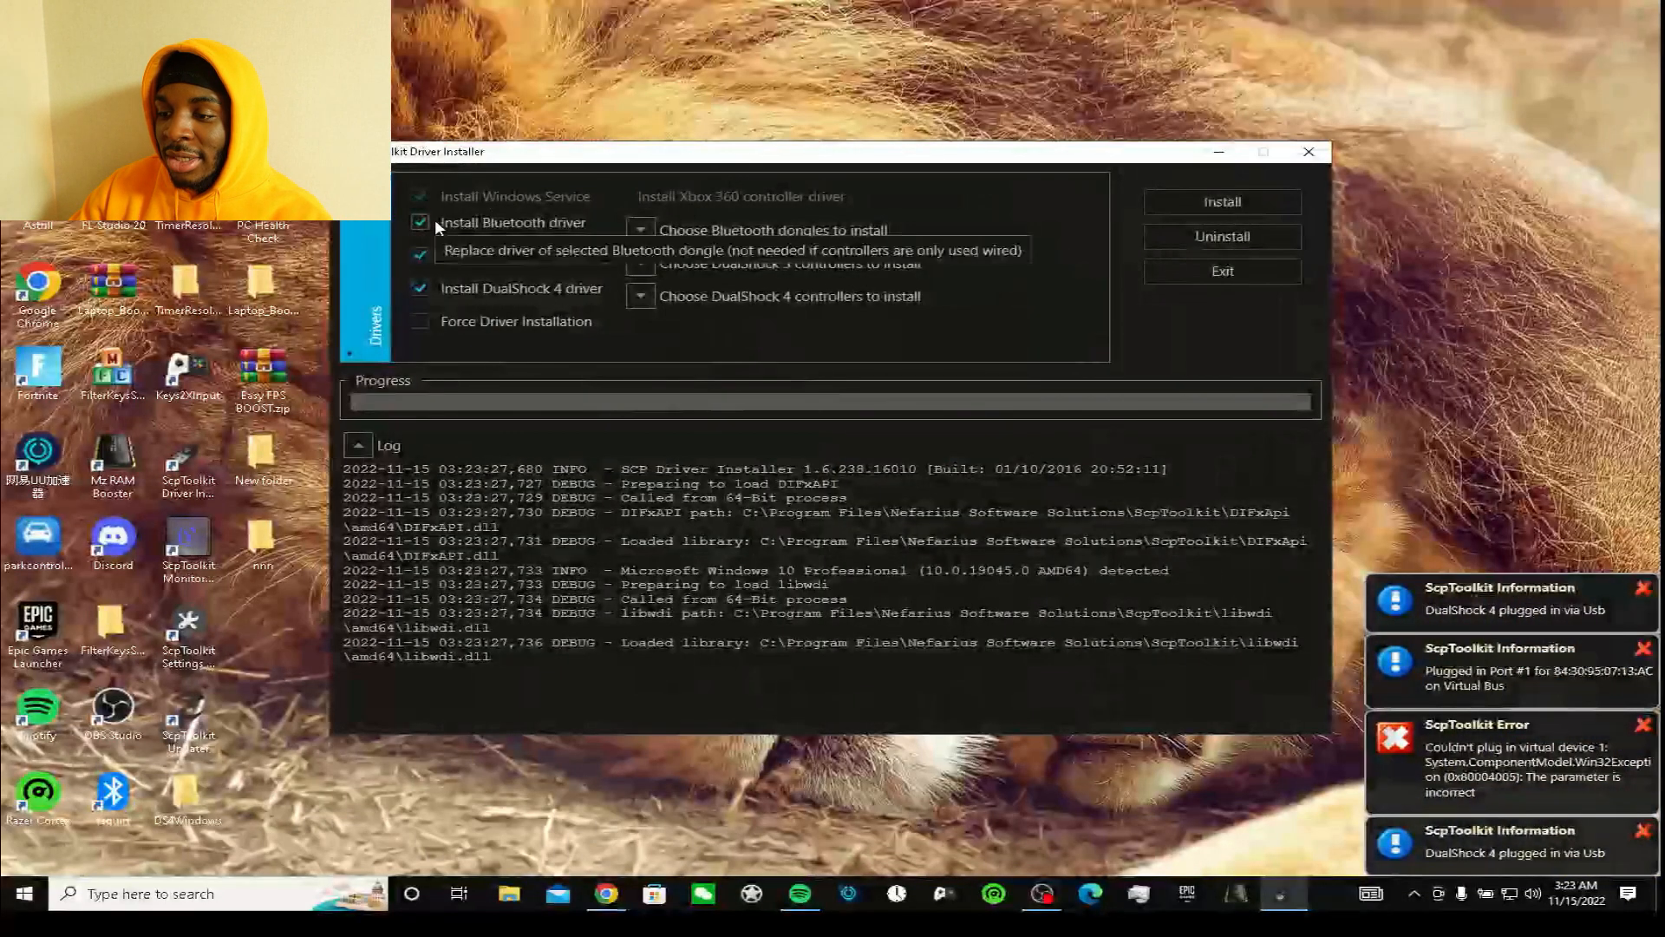
left_click(419, 222)
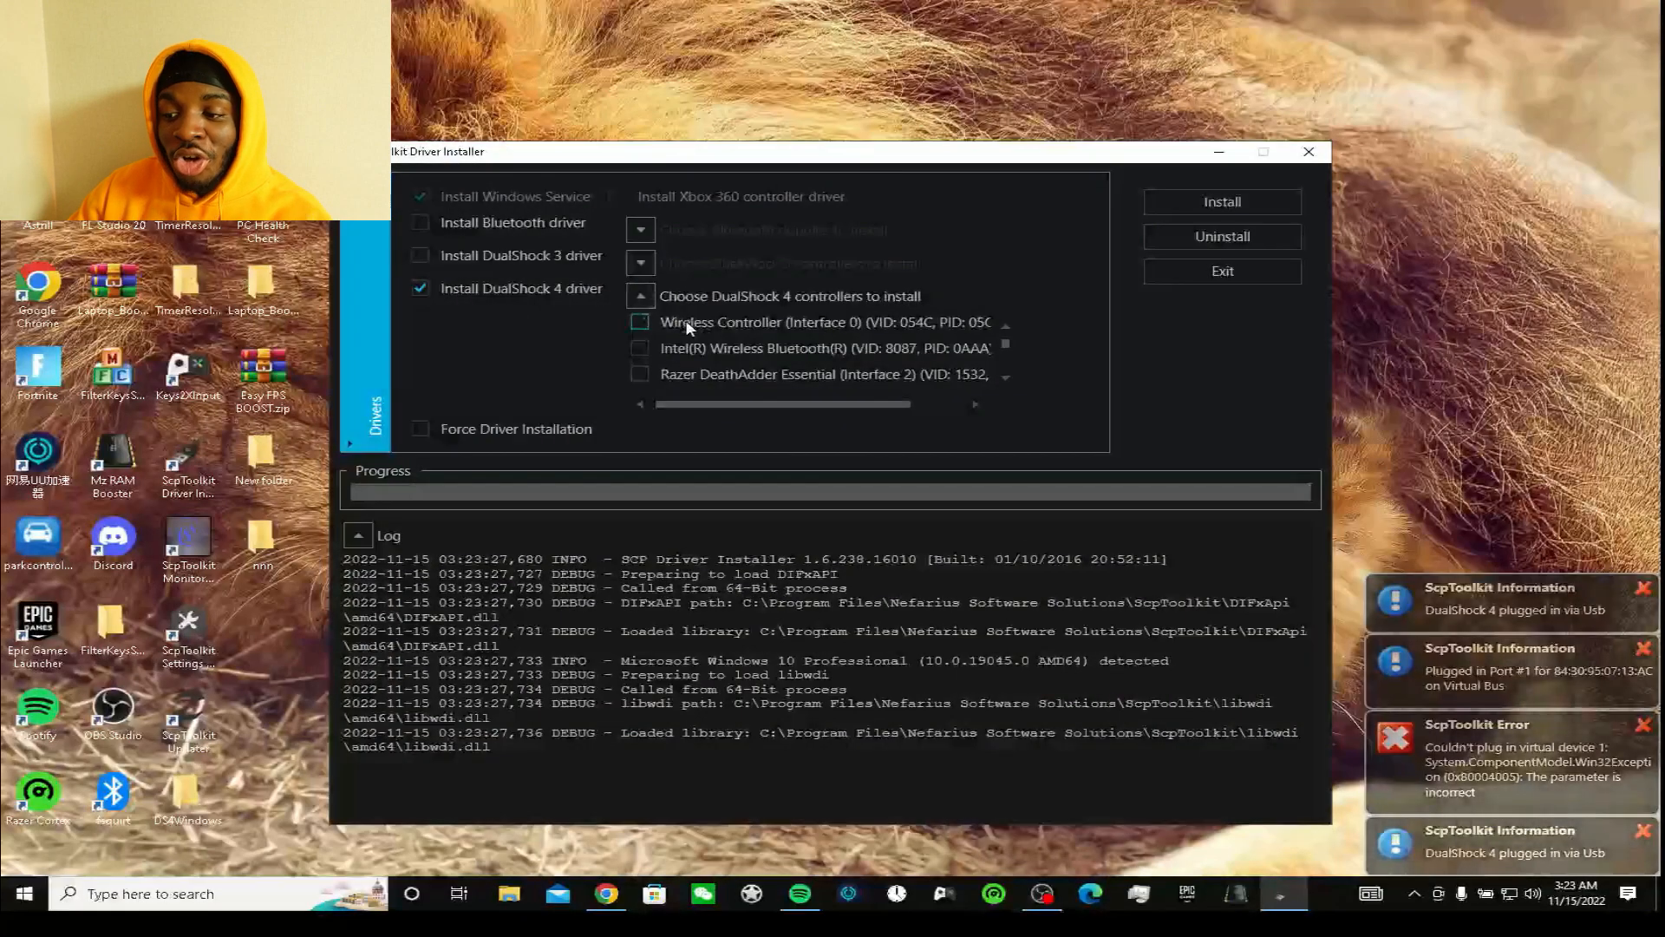
left_click(640, 322)
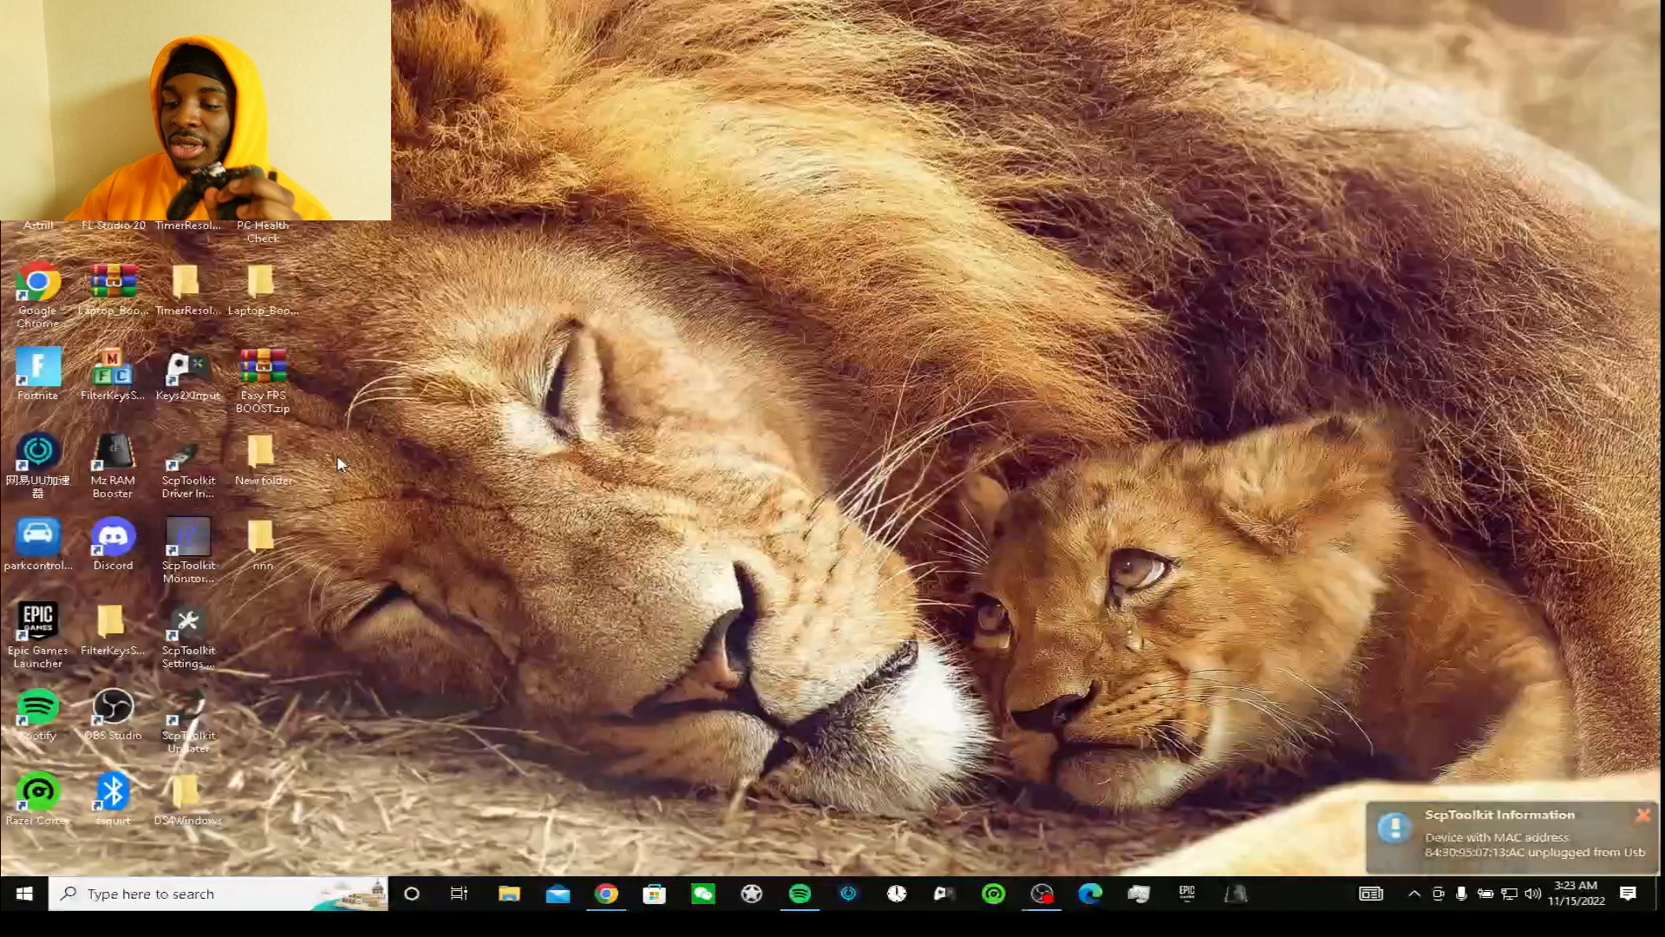
left_click(187, 461)
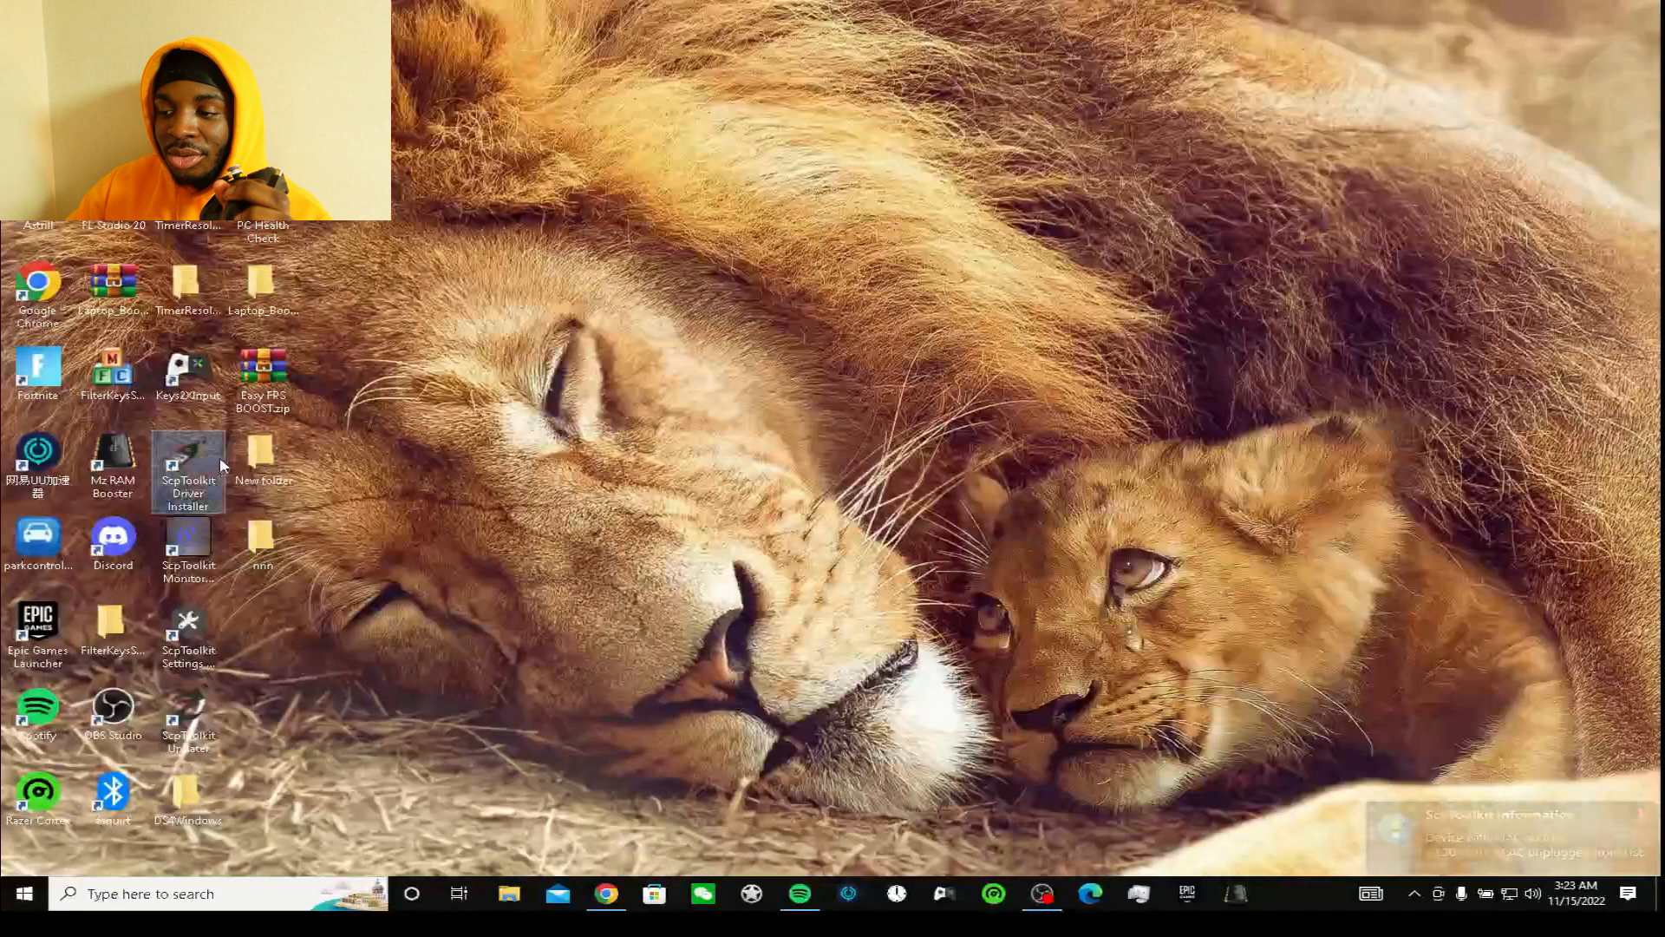
double_click(187, 465)
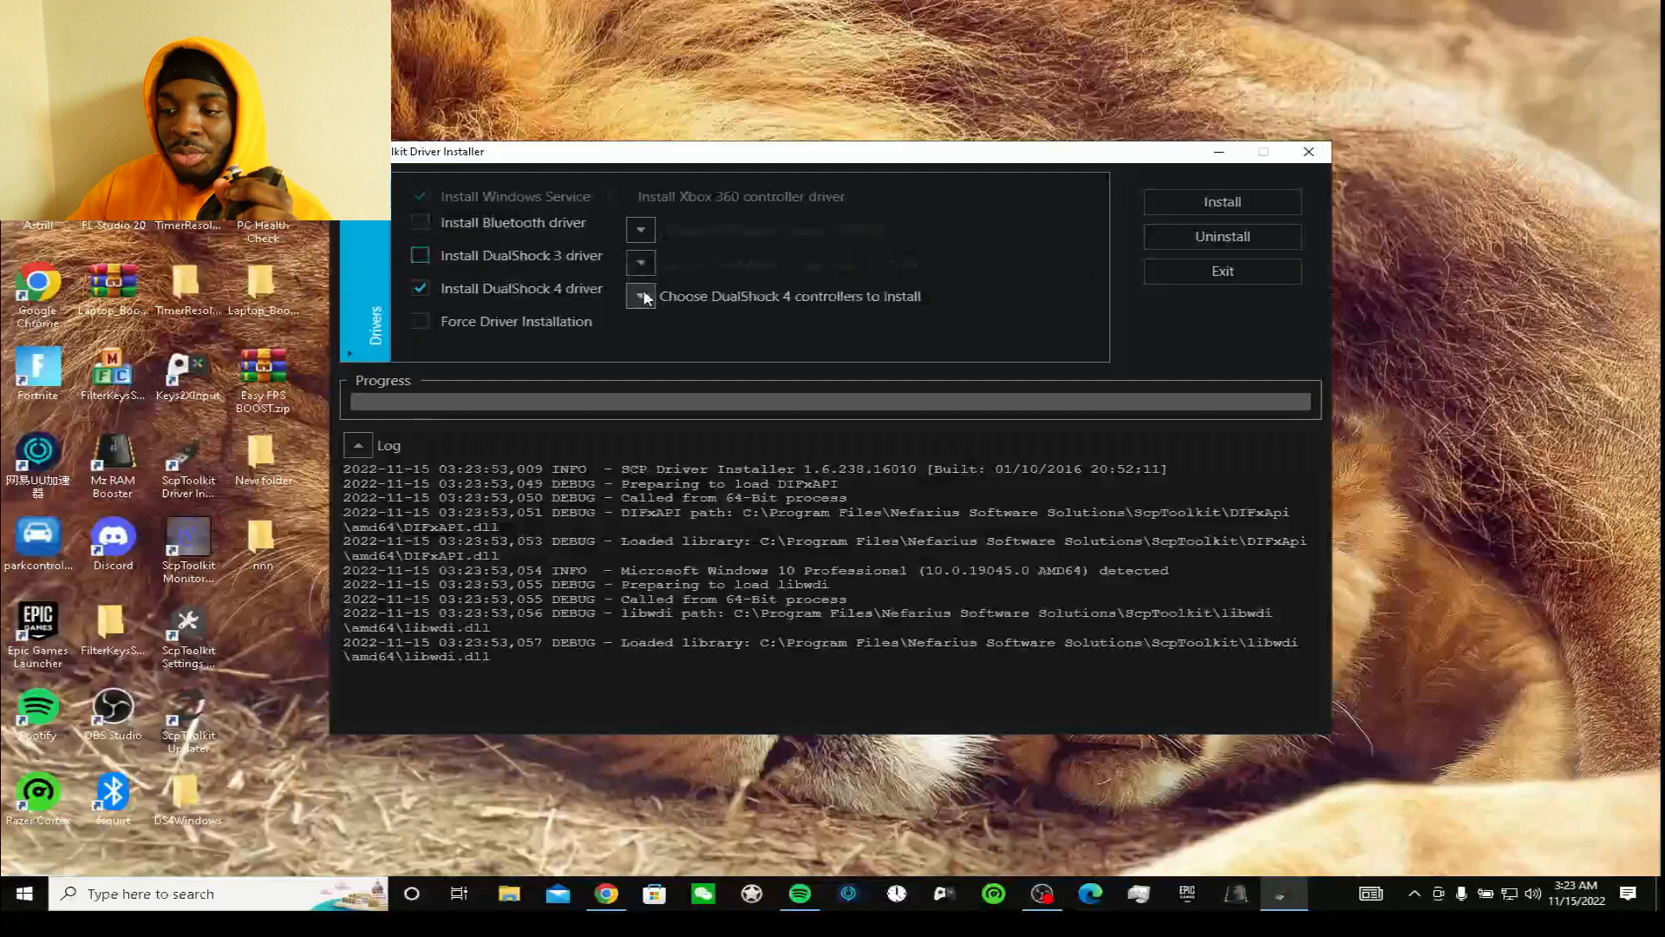
left_click(640, 295)
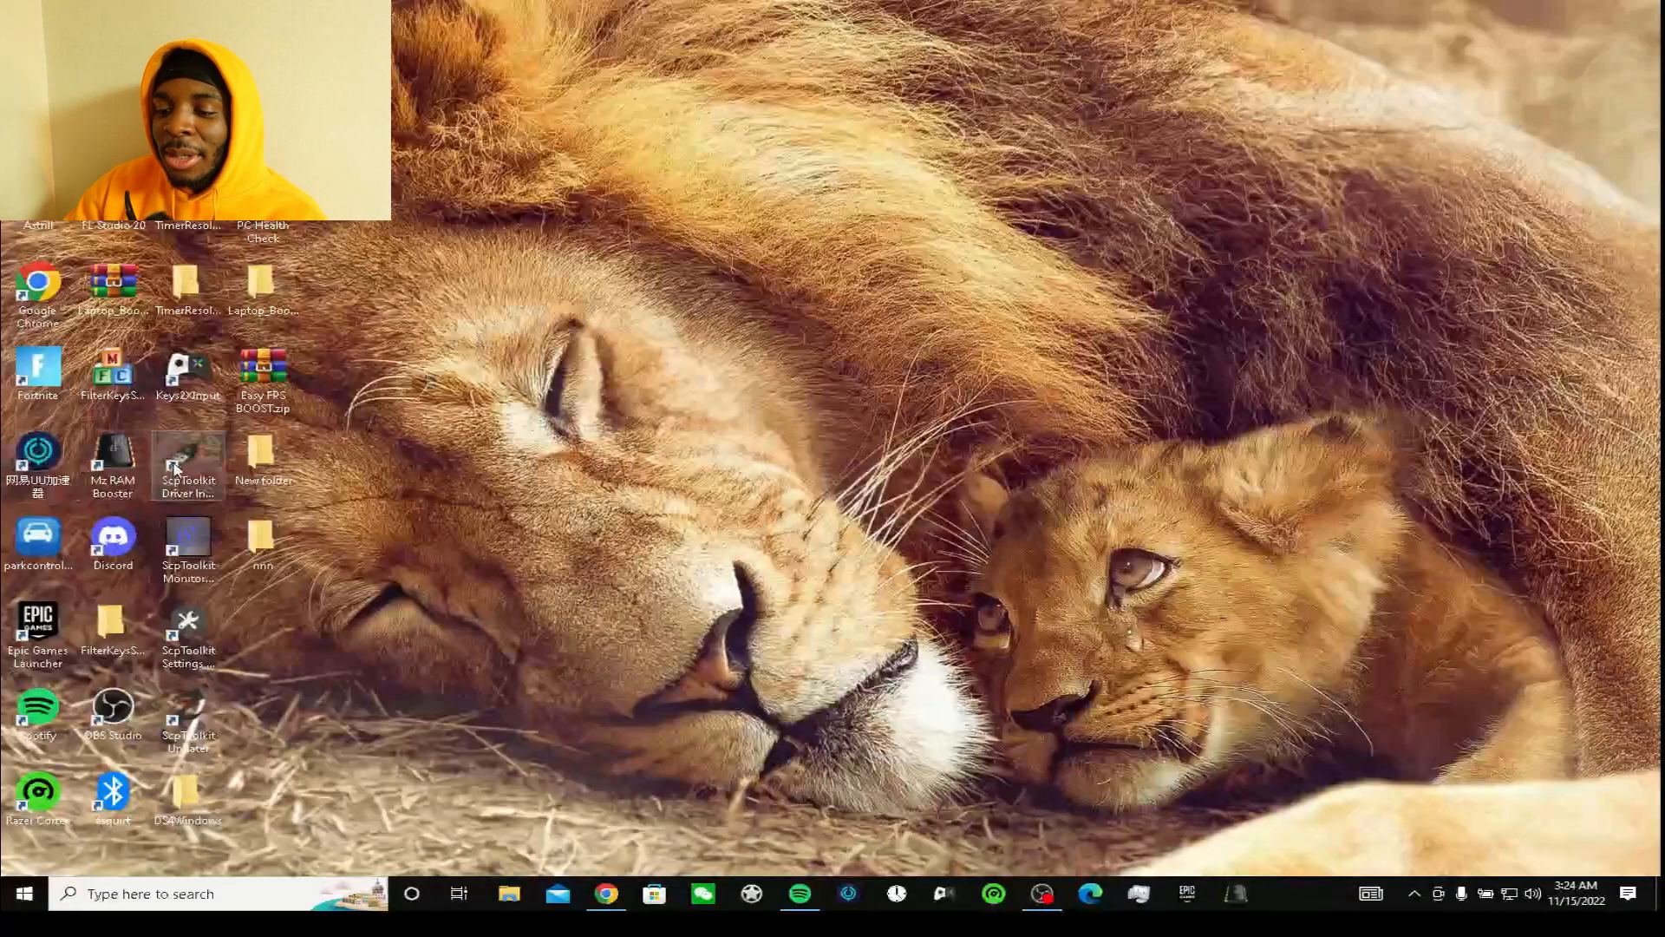
- Launch the Driver Installer and install the DualShock 4 driver for Wireless Controller (Interface 3)
left_click(187, 465)
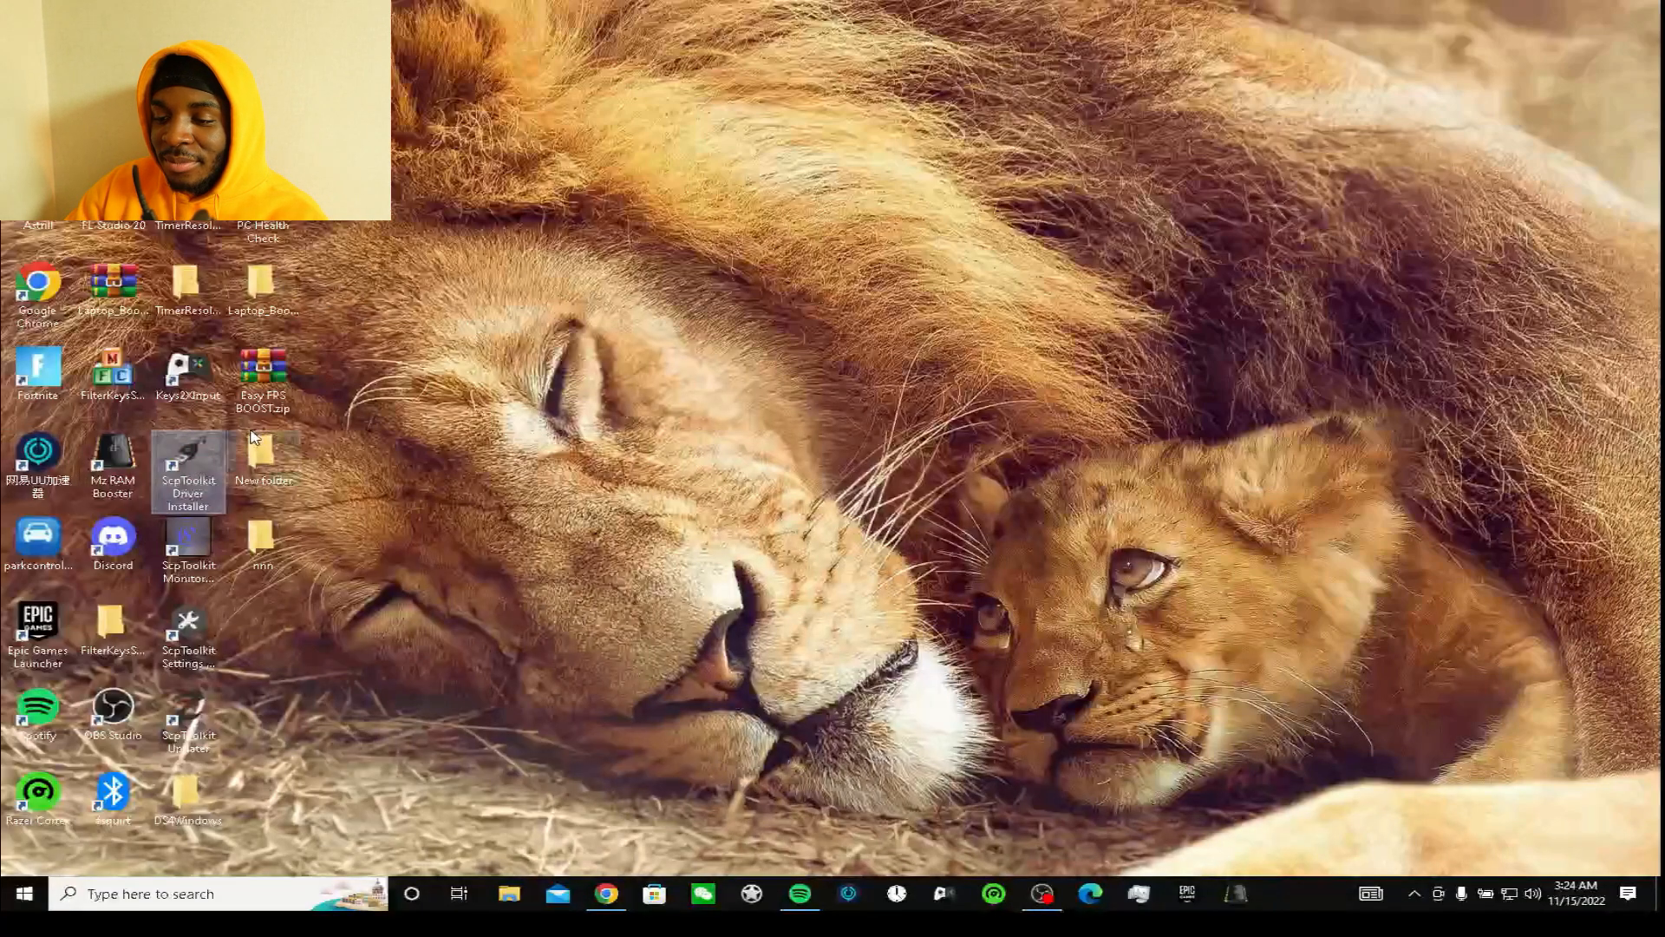
double_click(187, 457)
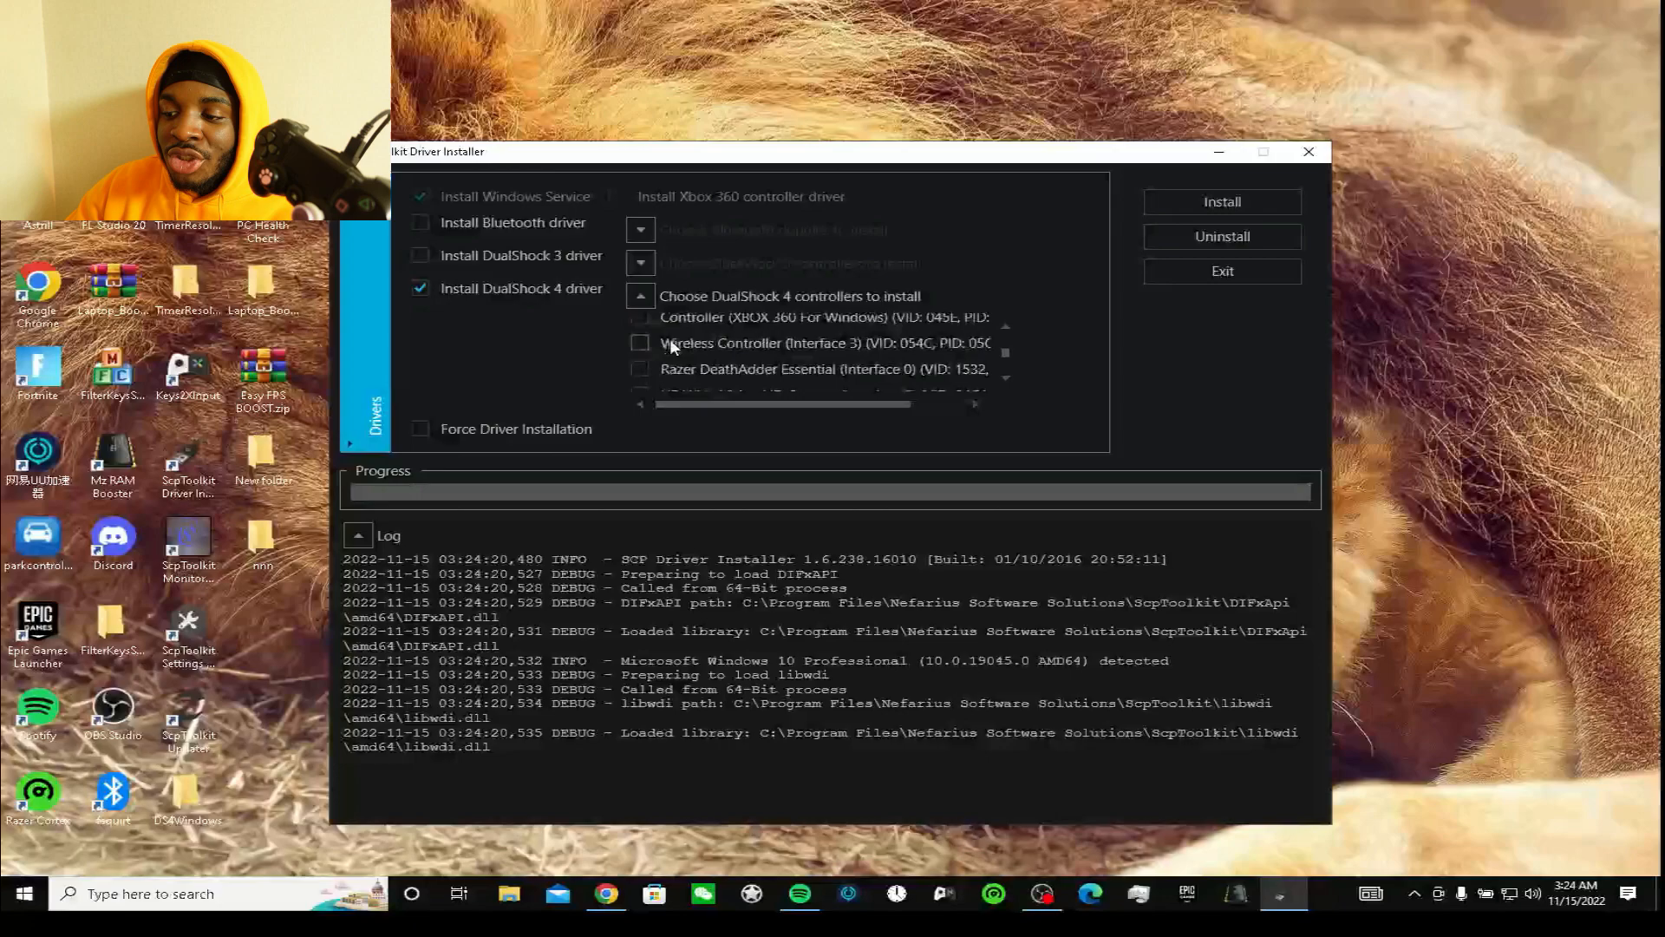
left_click(640, 342)
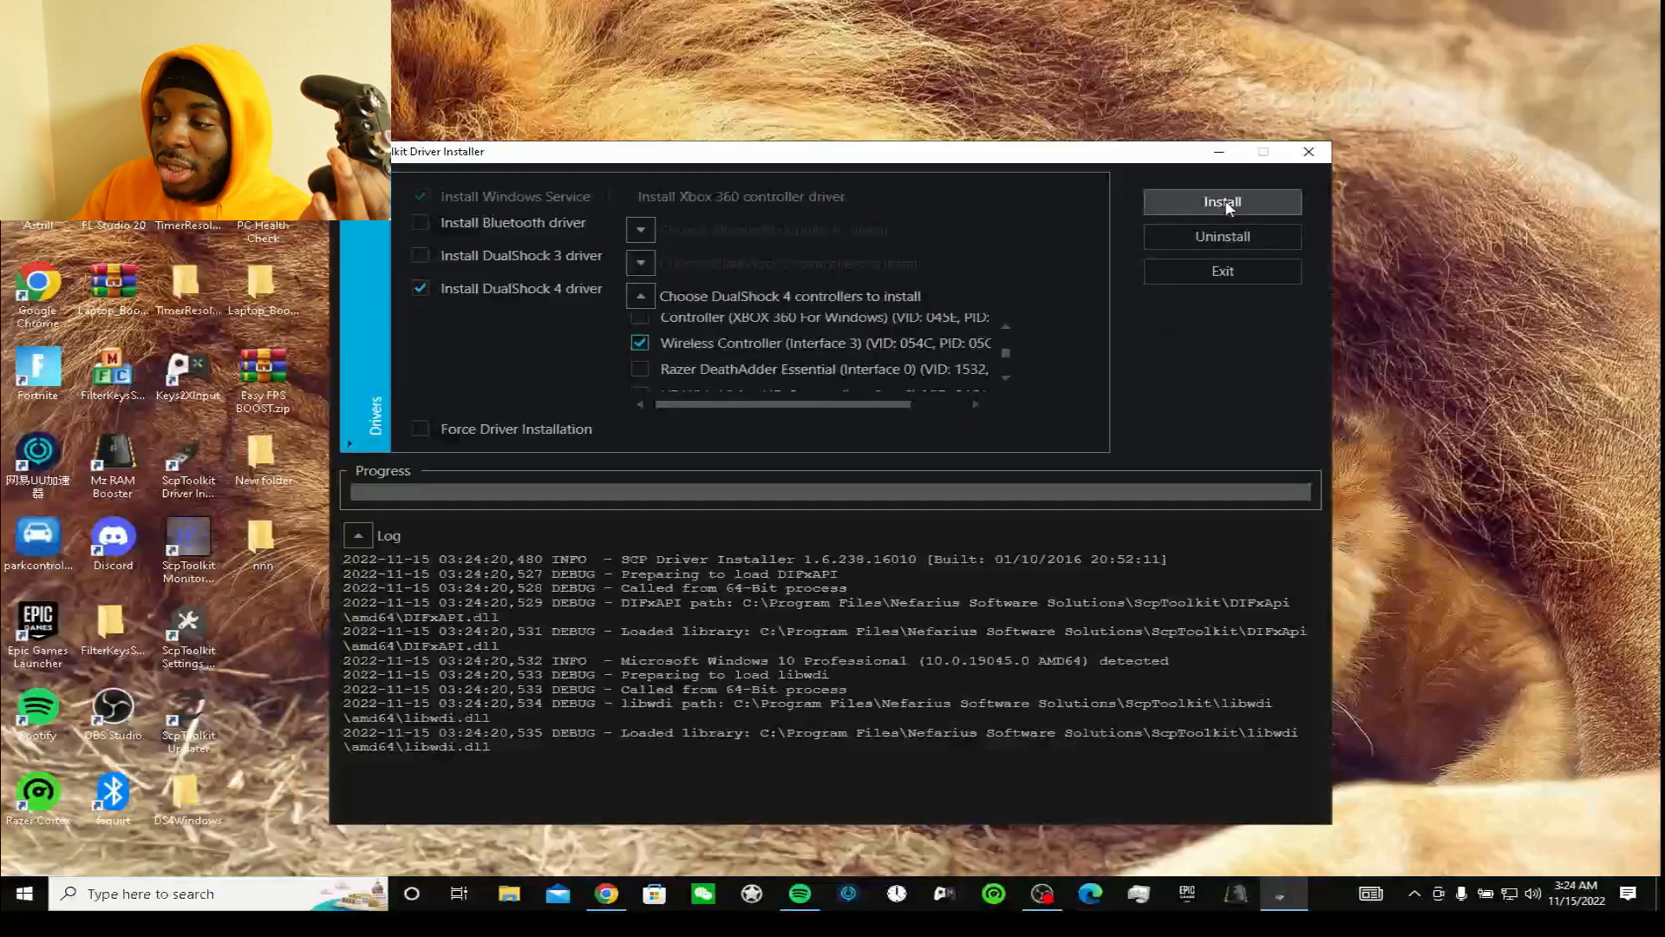
left_click(1221, 201)
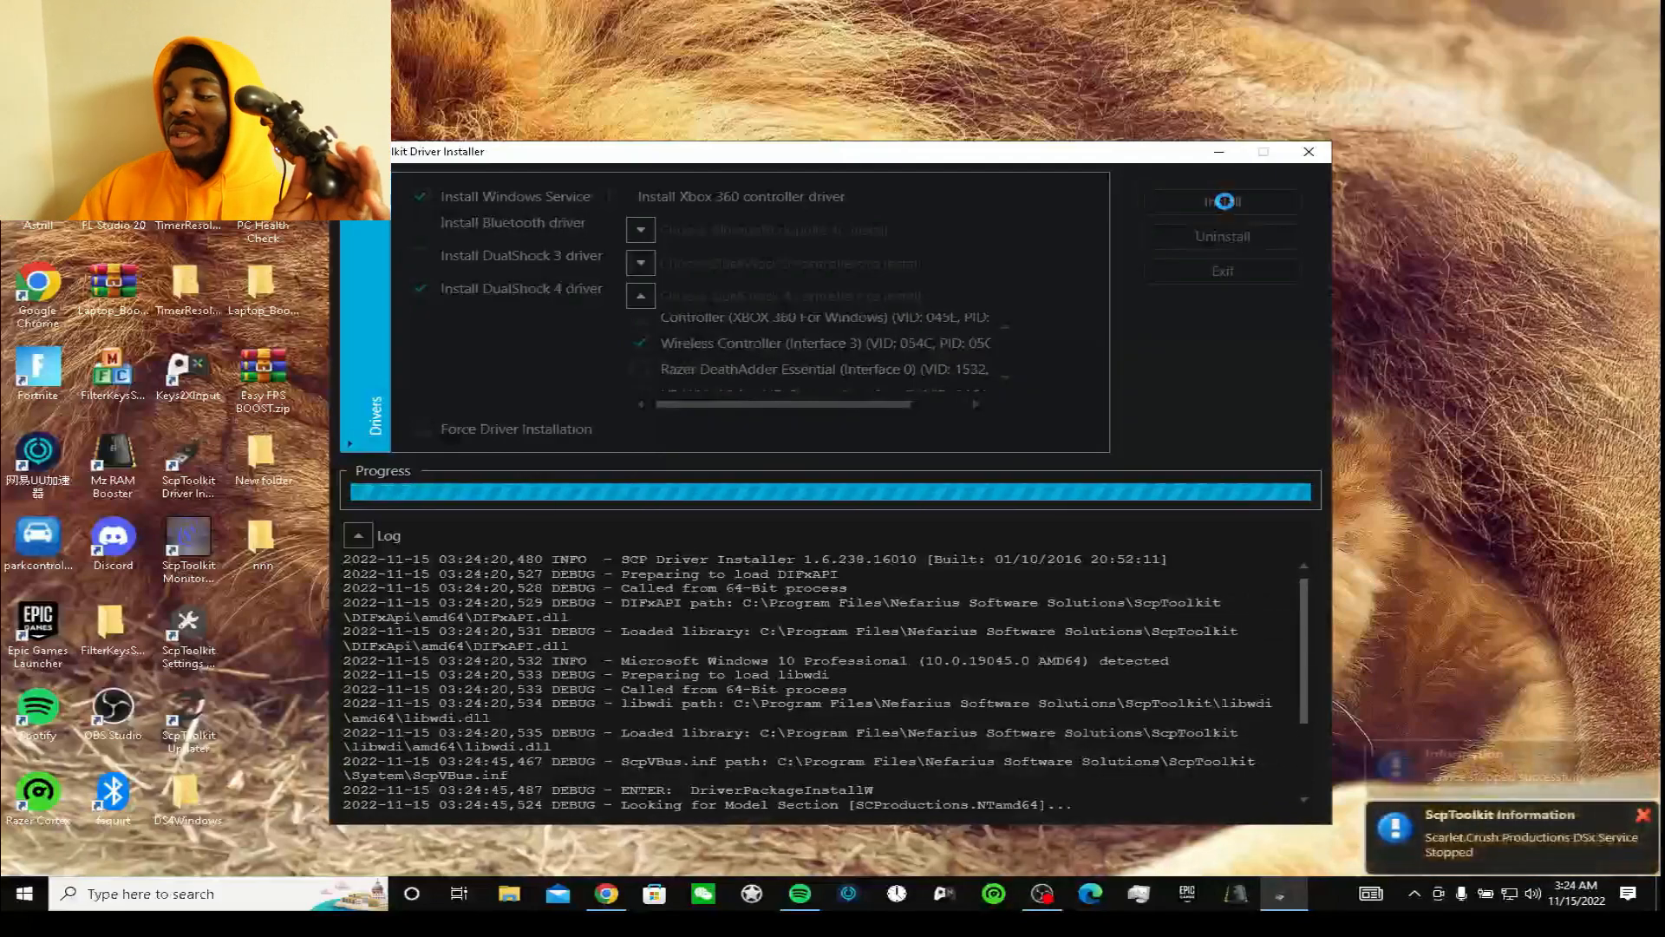
- Close the Driver Installer after the install completes and launch Fortnite
left_click(1223, 202)
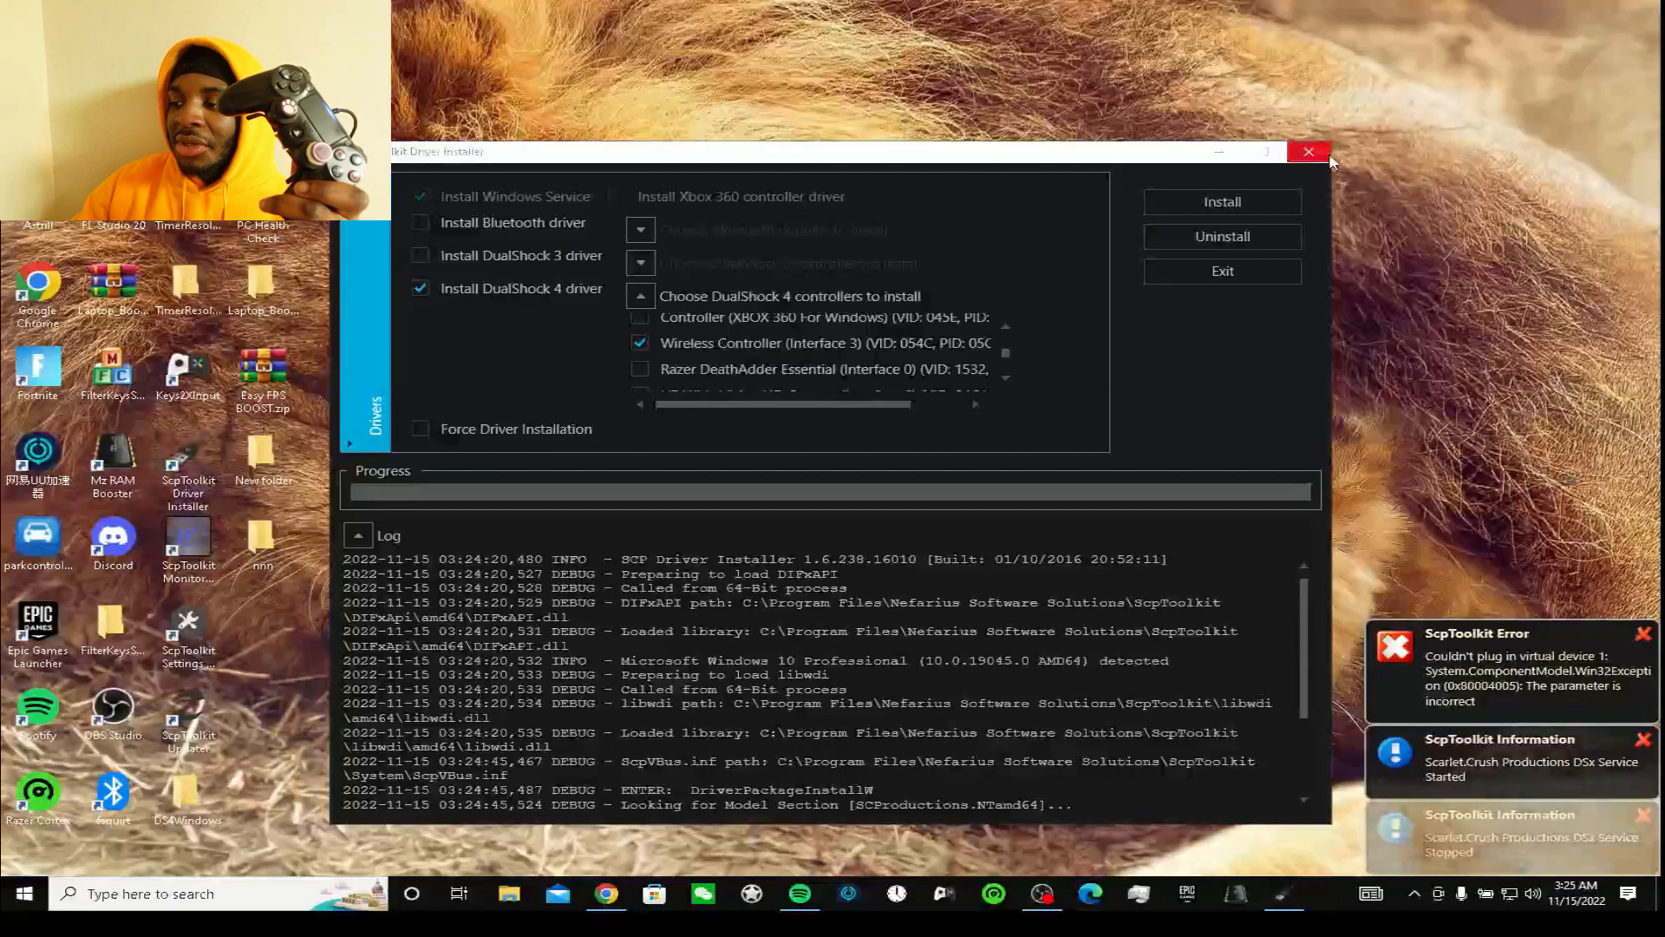
left_click(1308, 151)
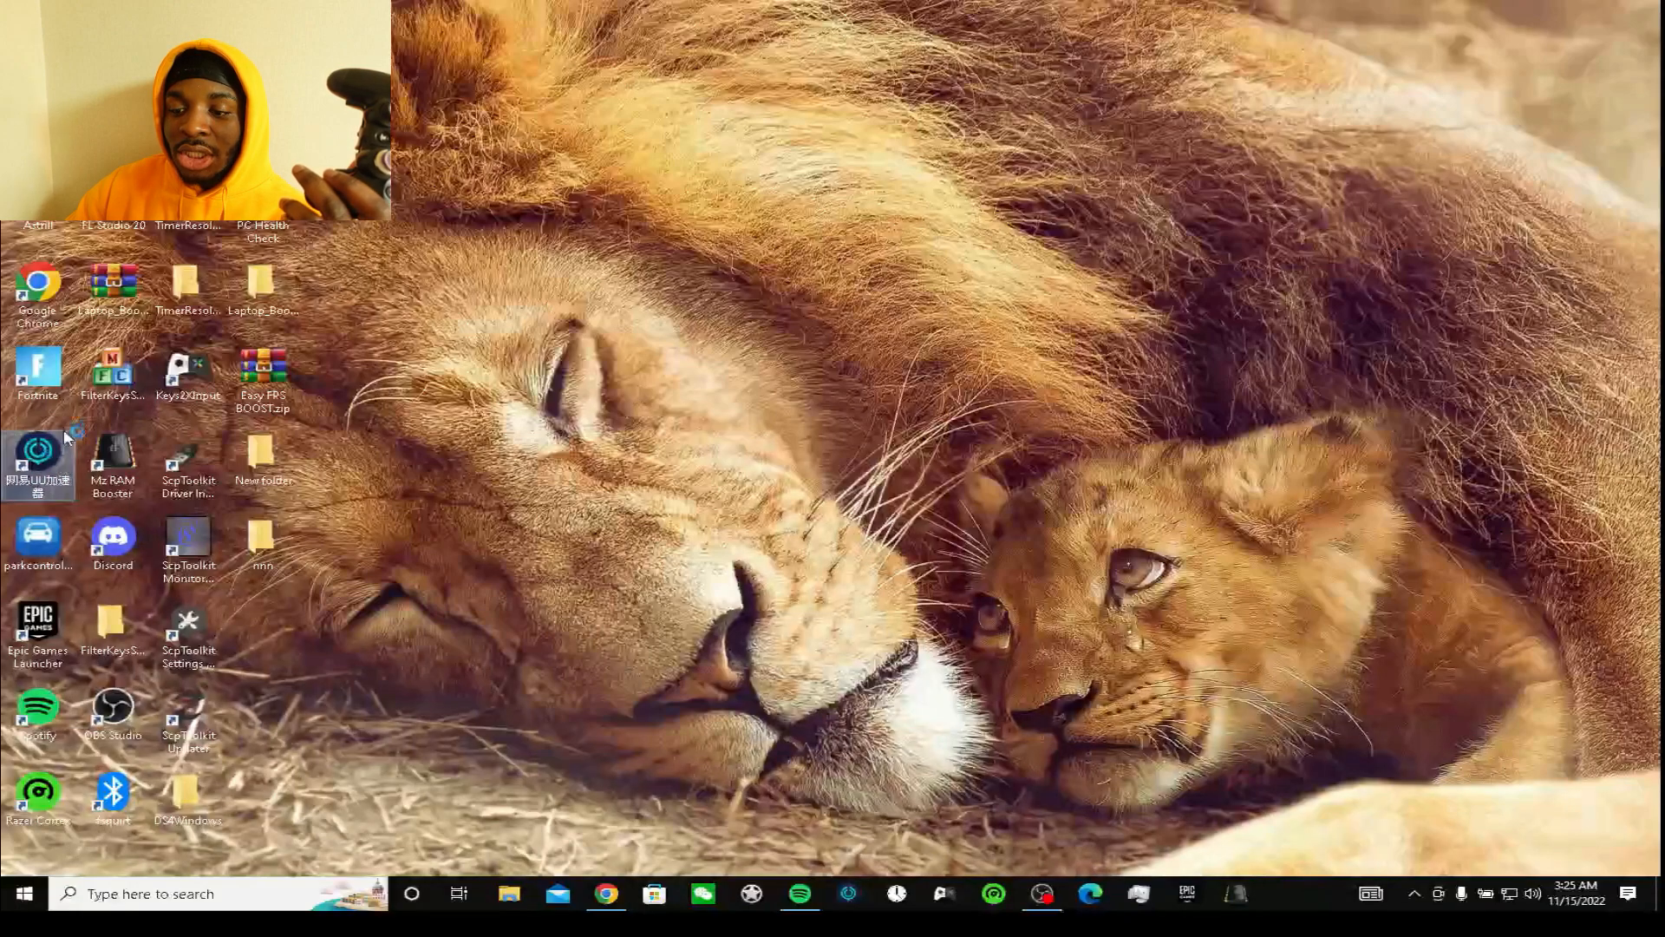
double_click(38, 455)
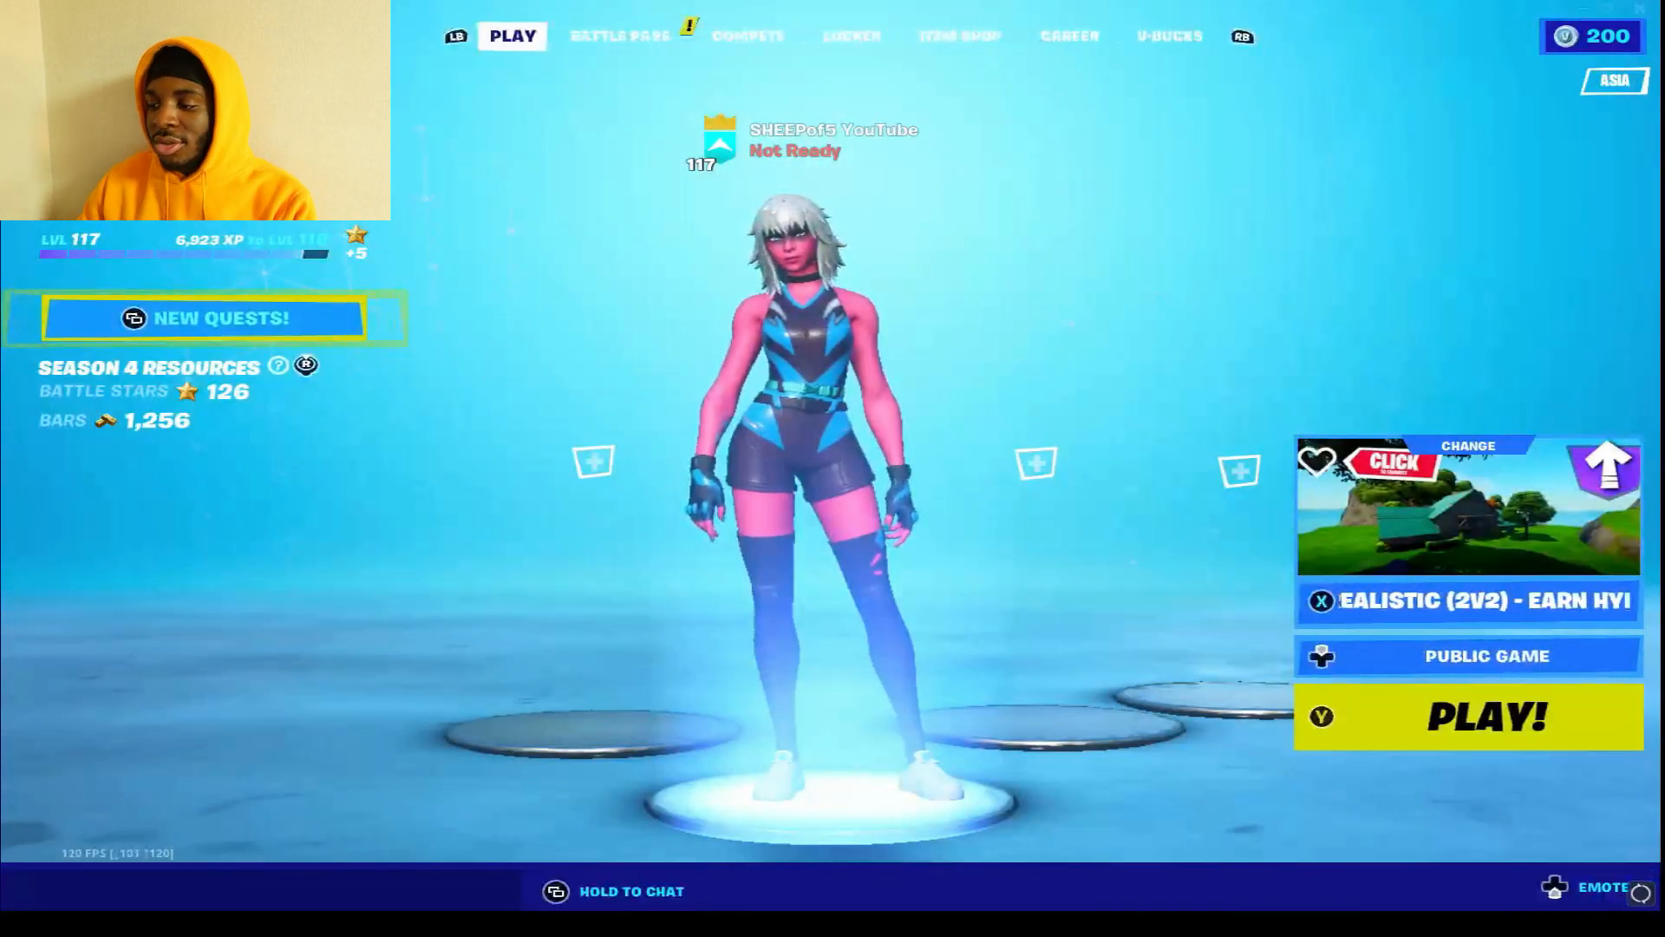
- Cycle through the V-Bucks and Career lobby pages, return to Play, and start 1v1 Build Fights matchmaking
left_click(1168, 37)
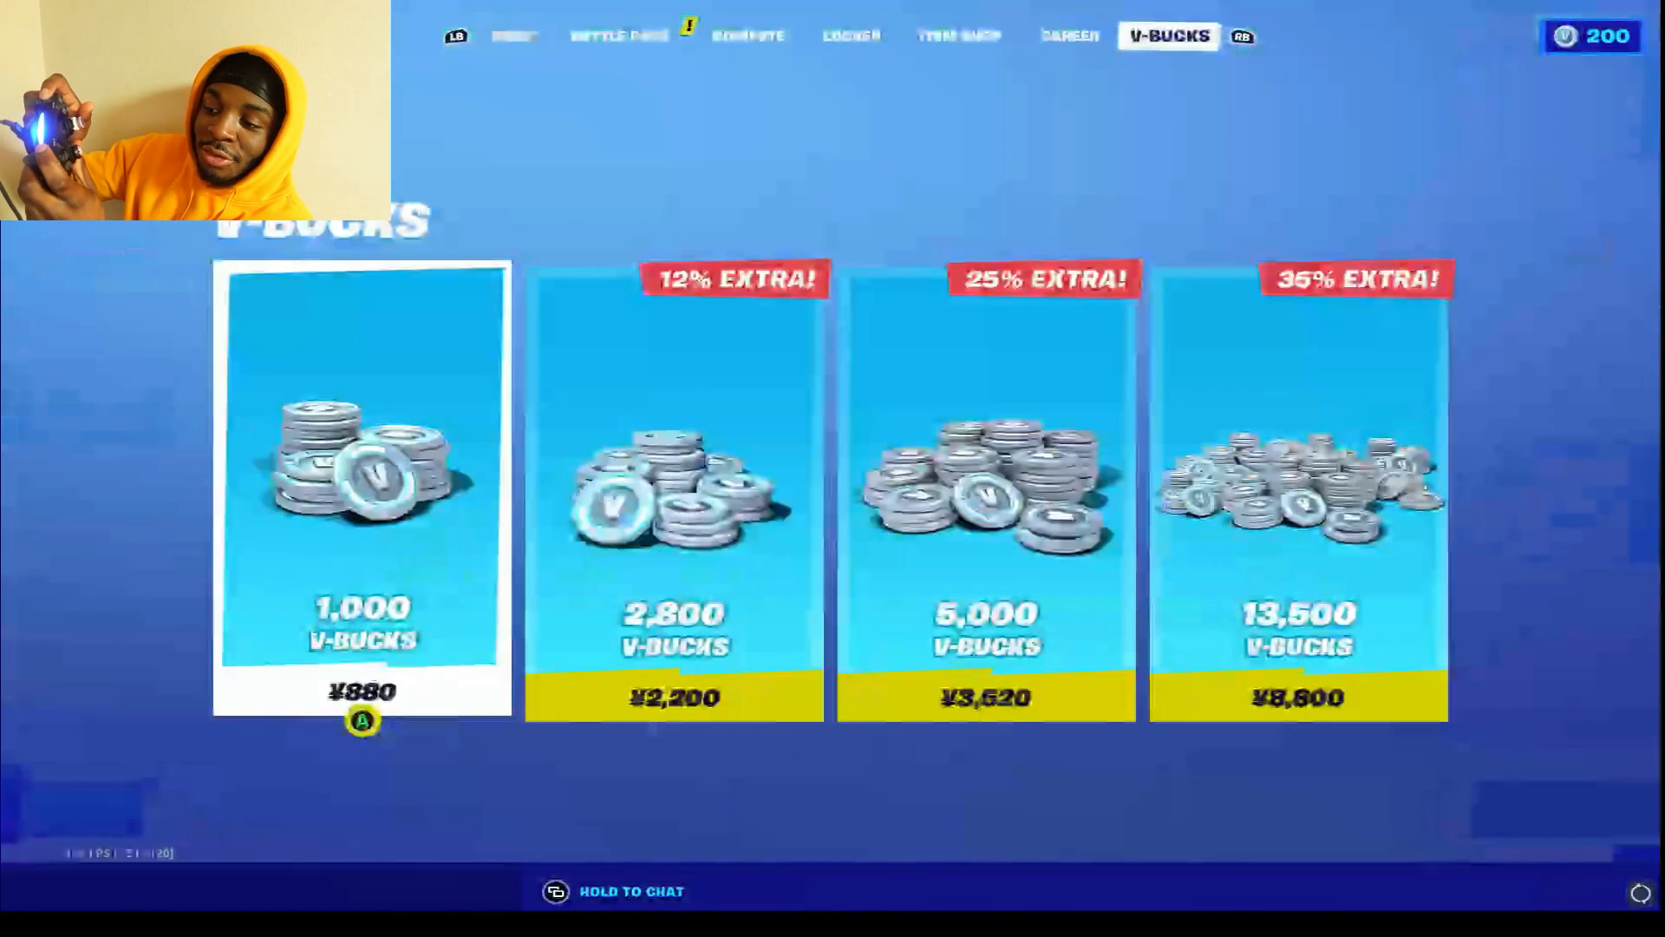
left_click(1070, 36)
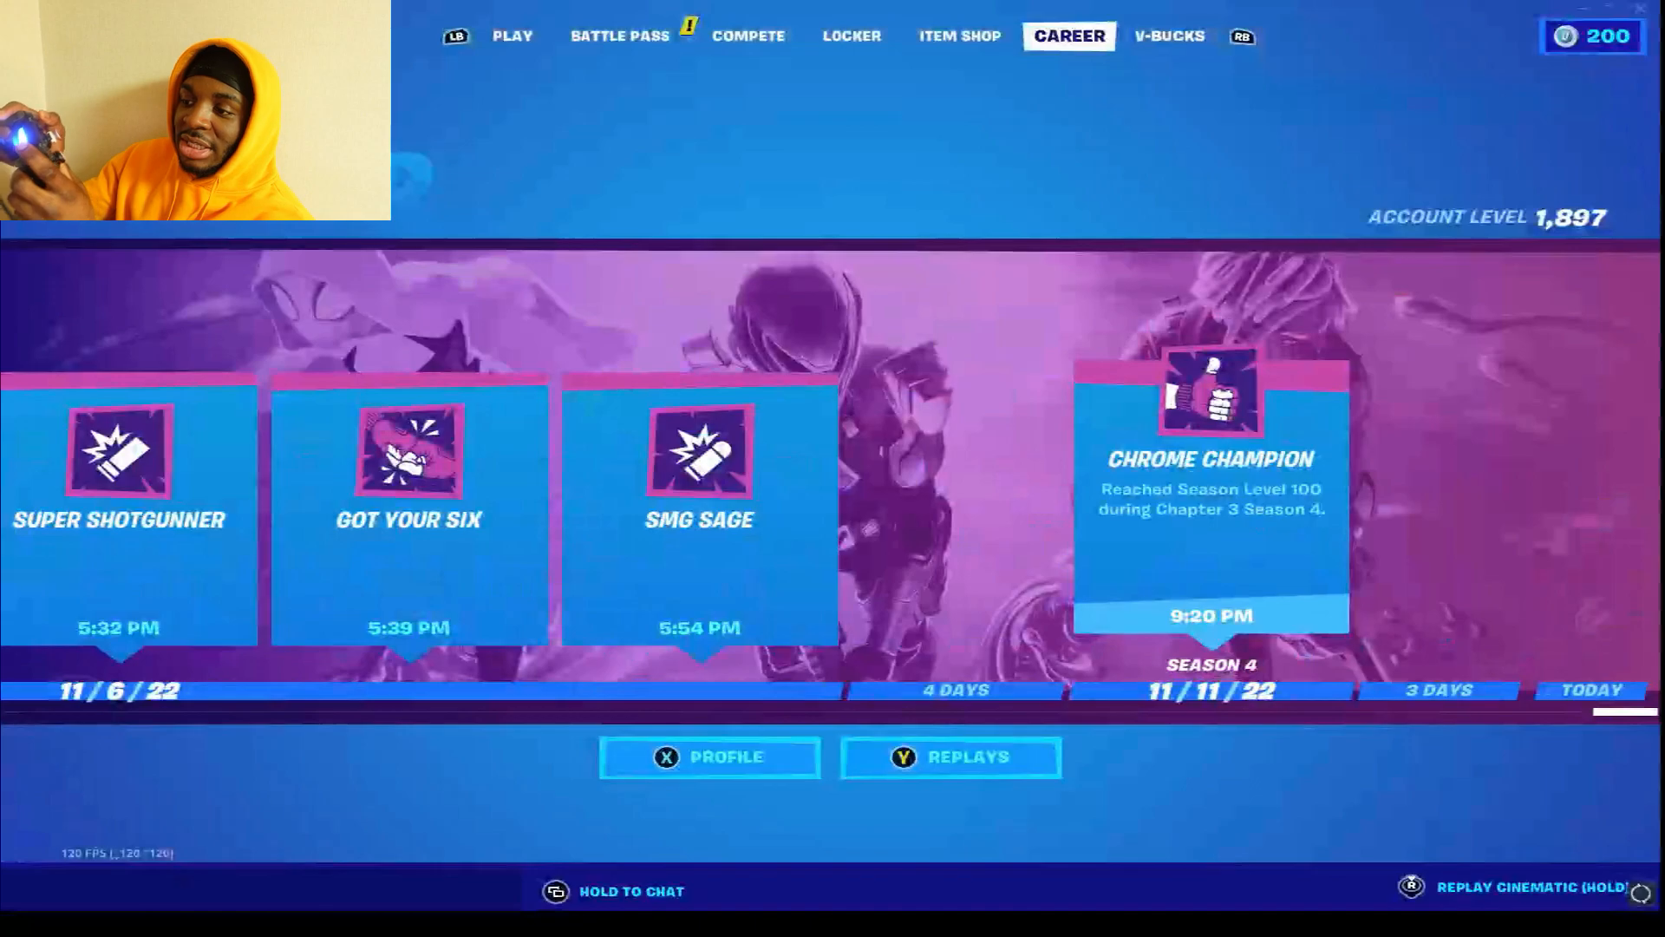
left_click(1169, 35)
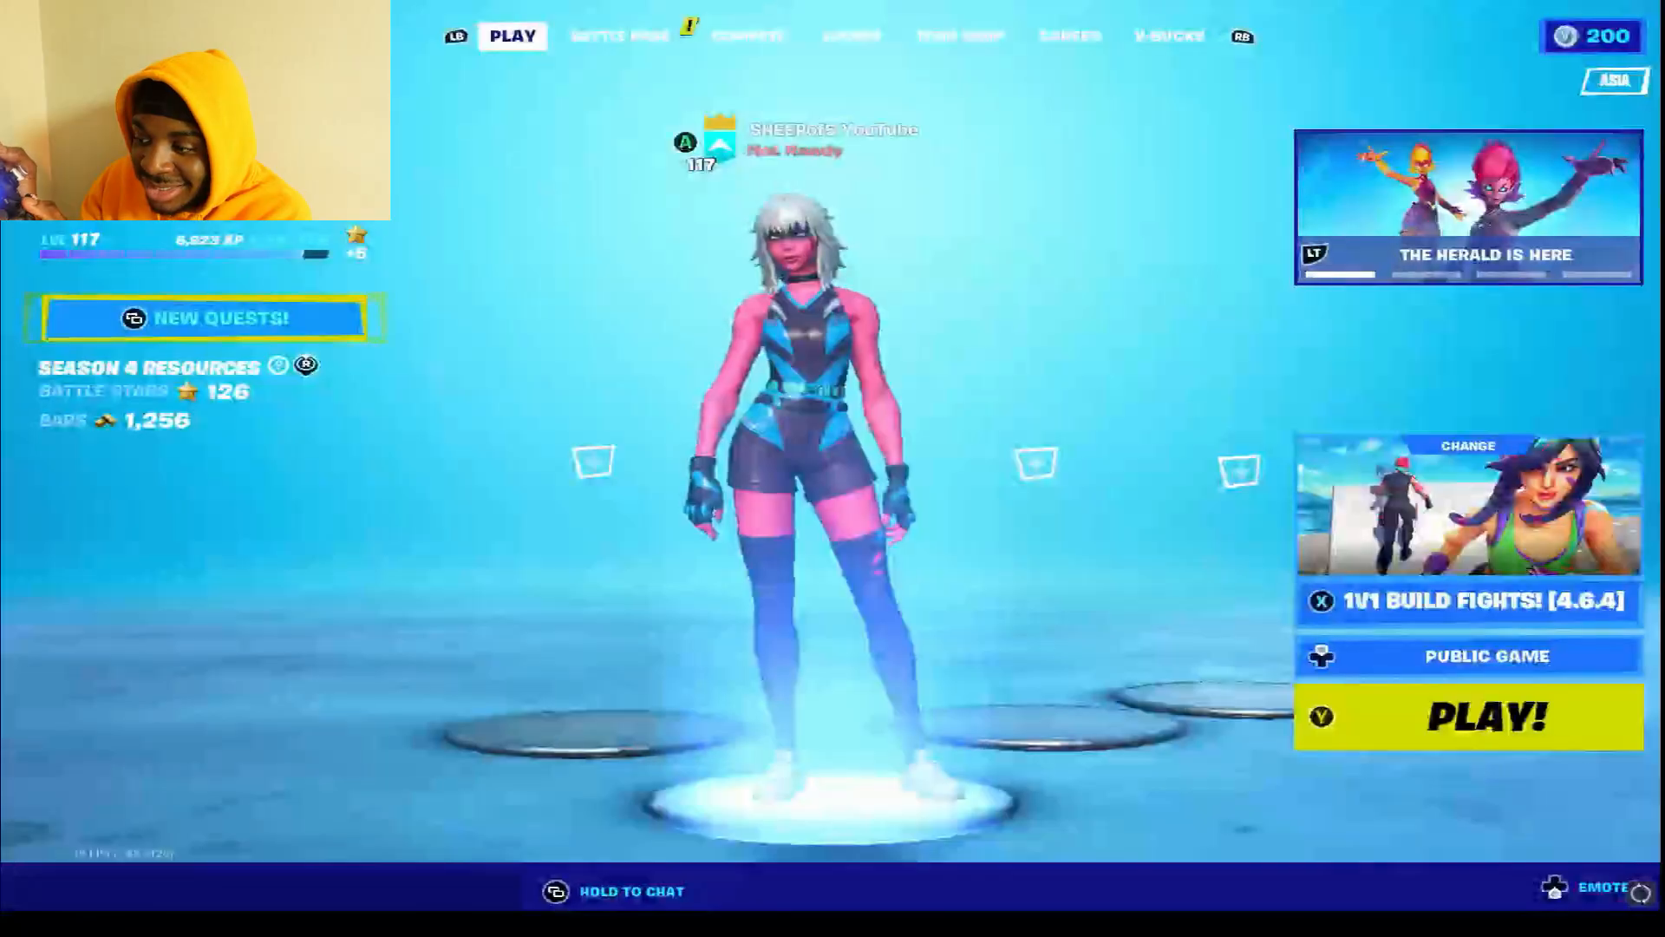
left_click(1467, 716)
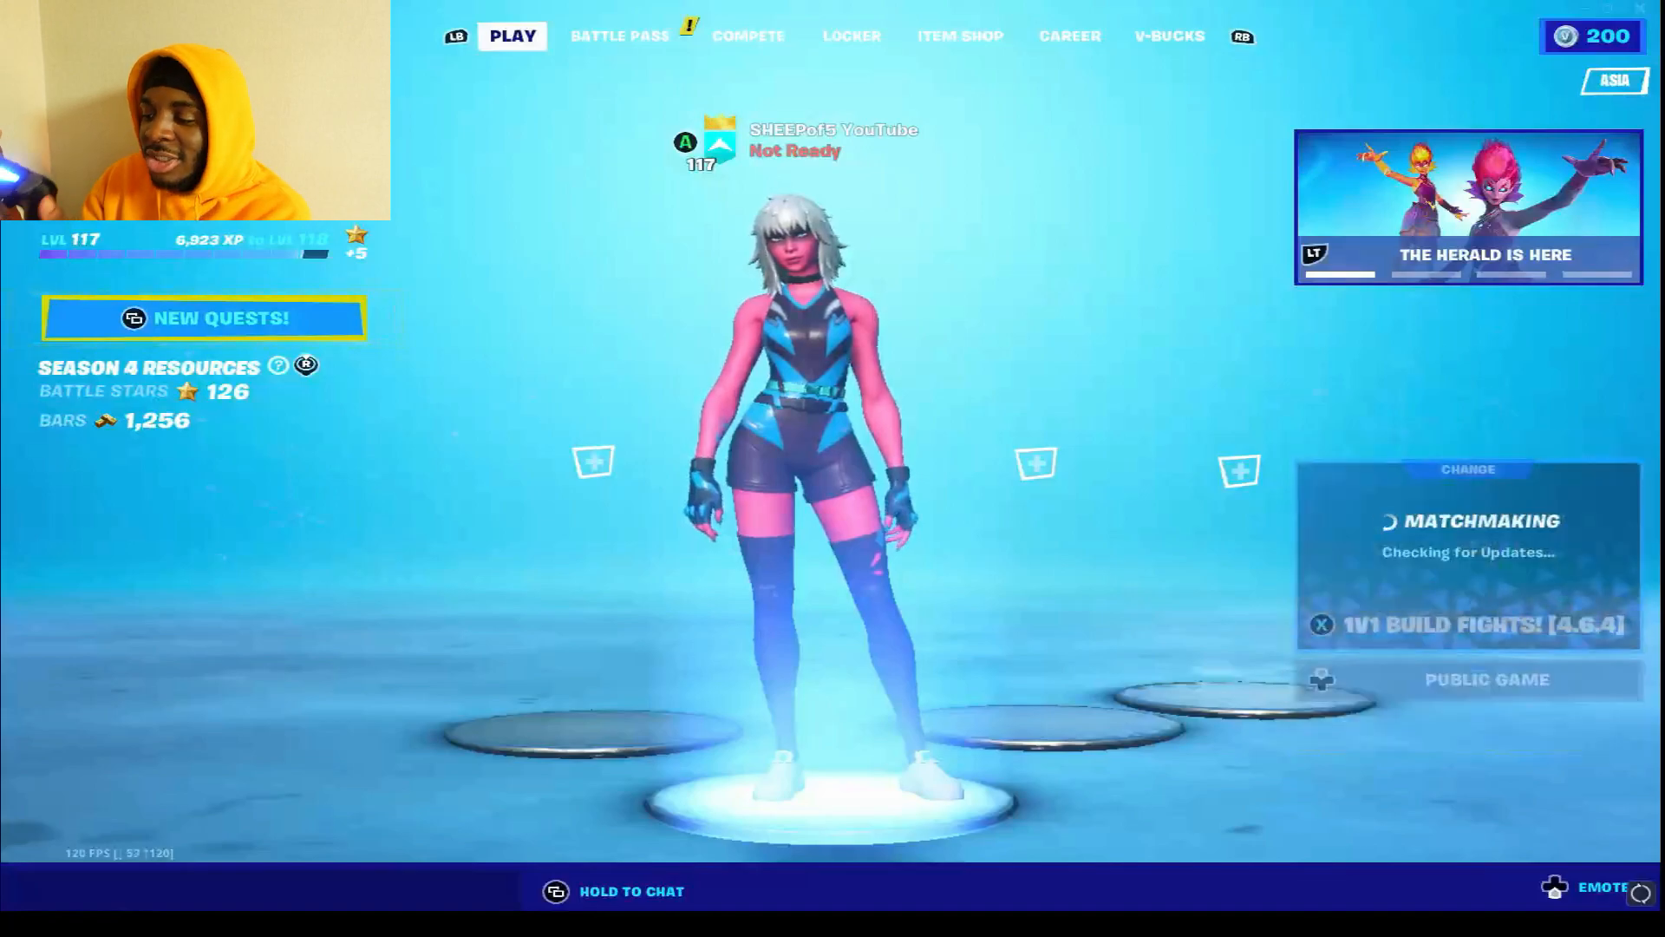